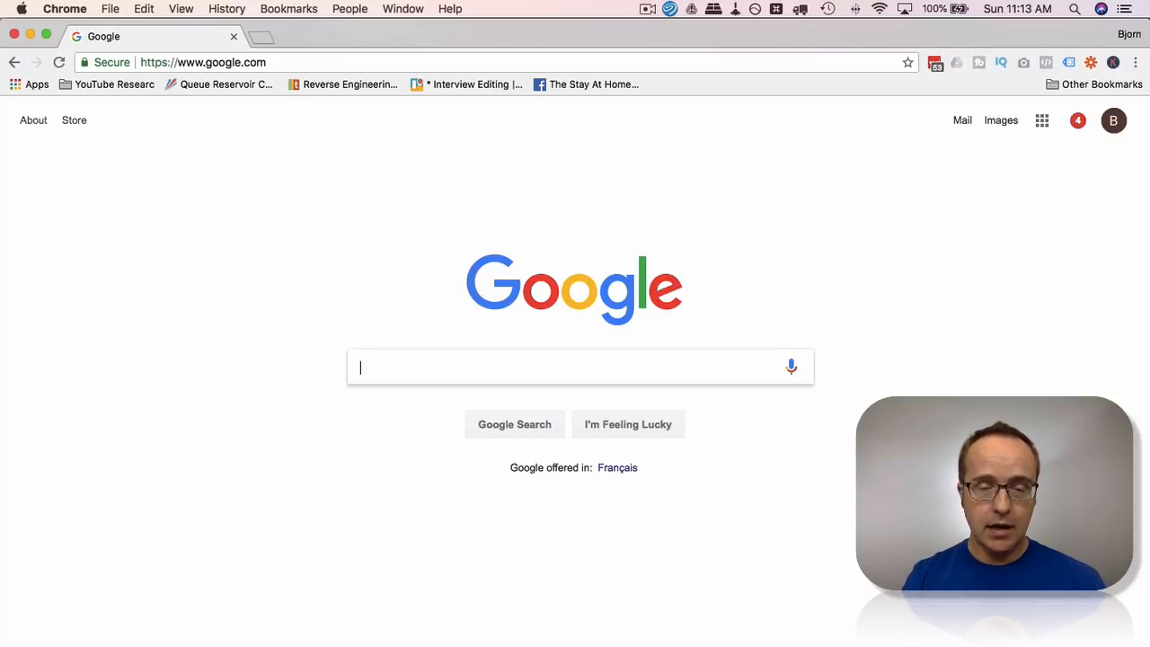
# Step: Search Google for 'dog collars' to get about 48 million results with ads and sponsored listings
pyautogui.write('dog collars')
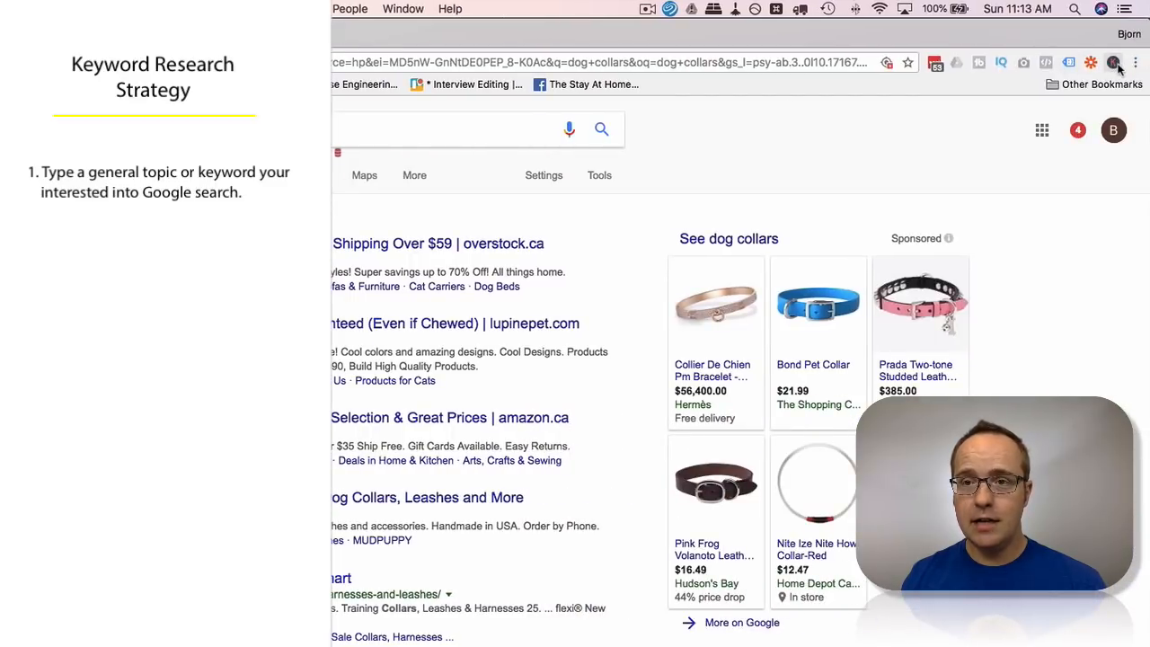
pyautogui.click(1116, 62)
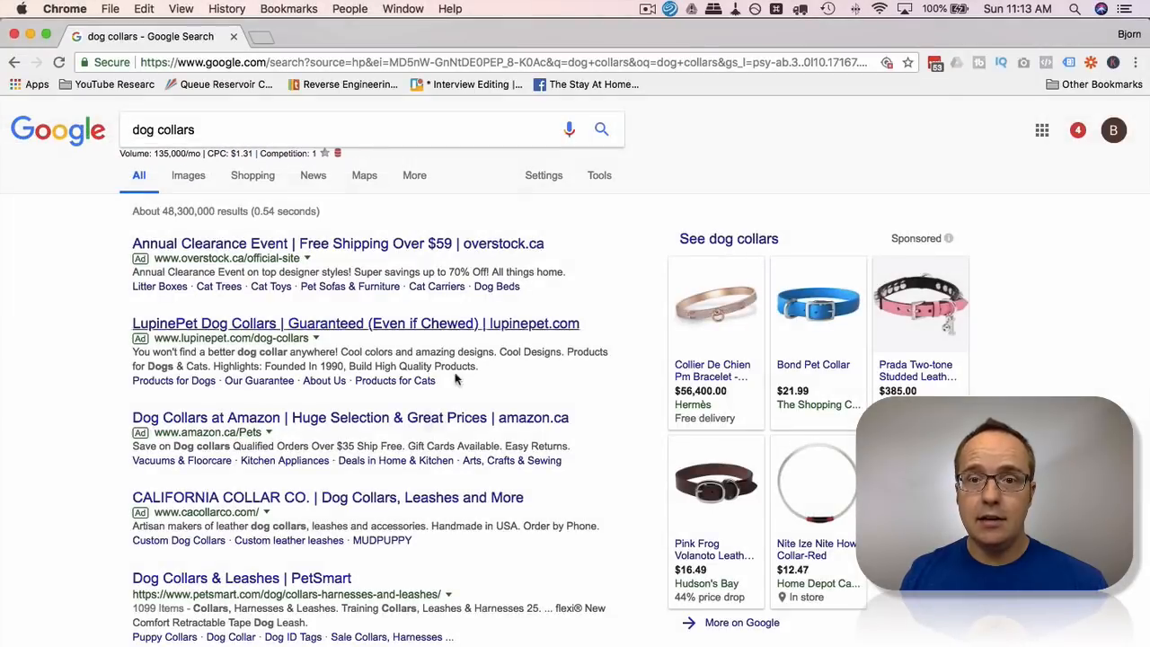
# Step: Scroll to the Keywords Everywhere Related Keywords box showing volume, CPC and competition
pyautogui.scroll(-3)
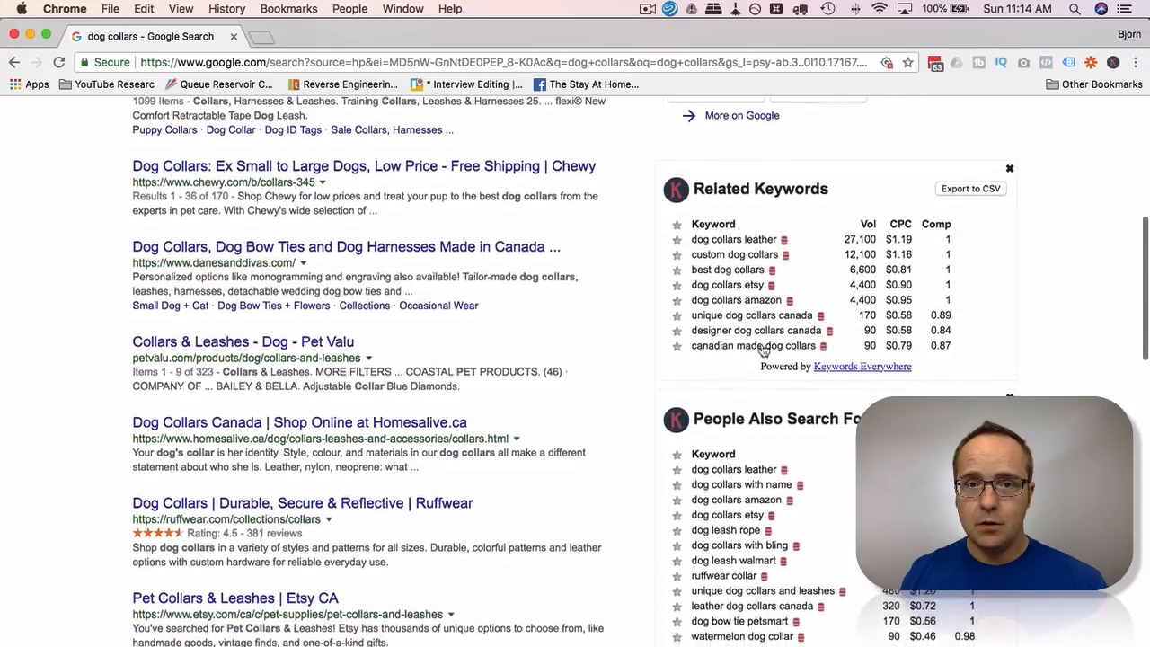
pyautogui.scroll(-3)
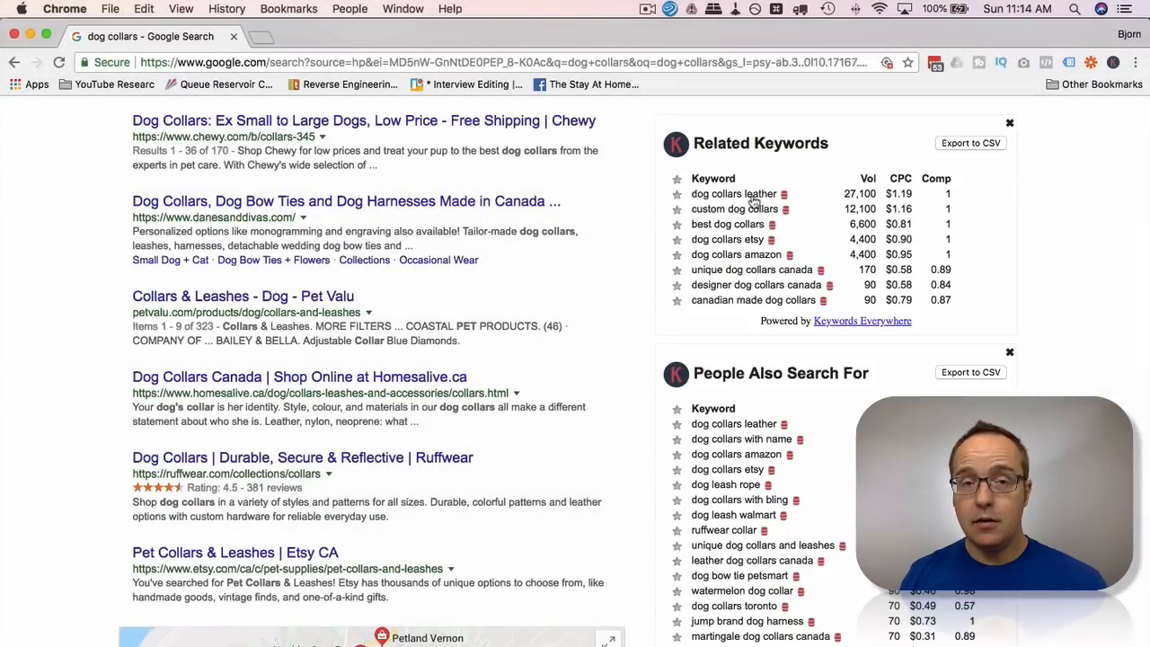
pyautogui.moveTo(703, 209)
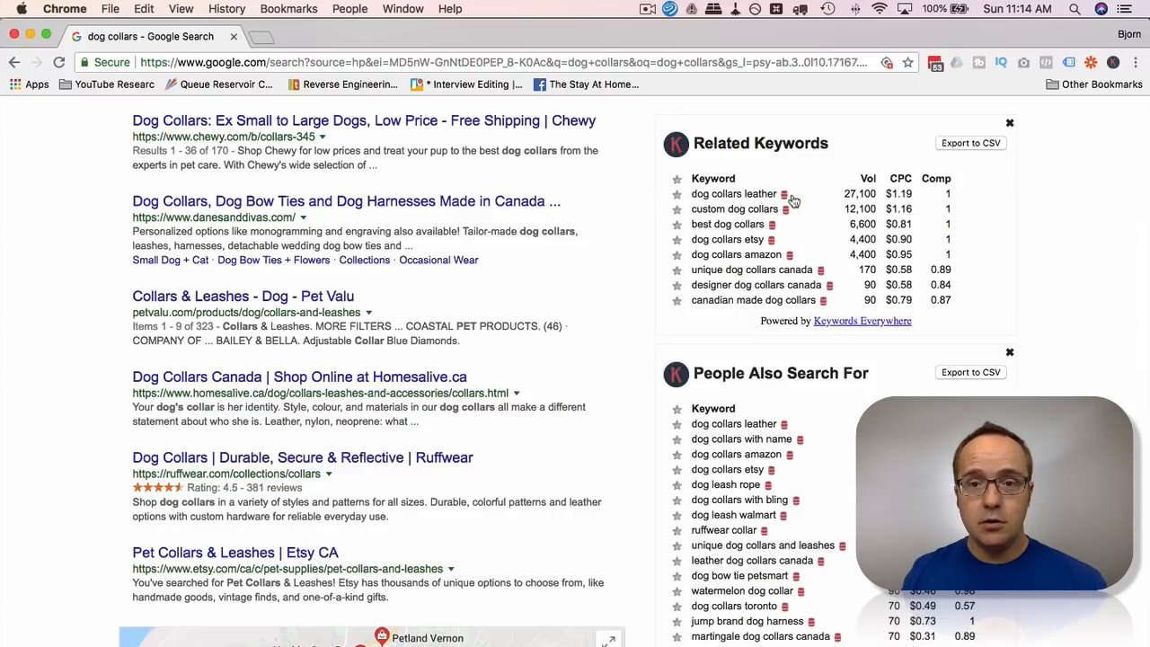
pyautogui.moveTo(885, 205)
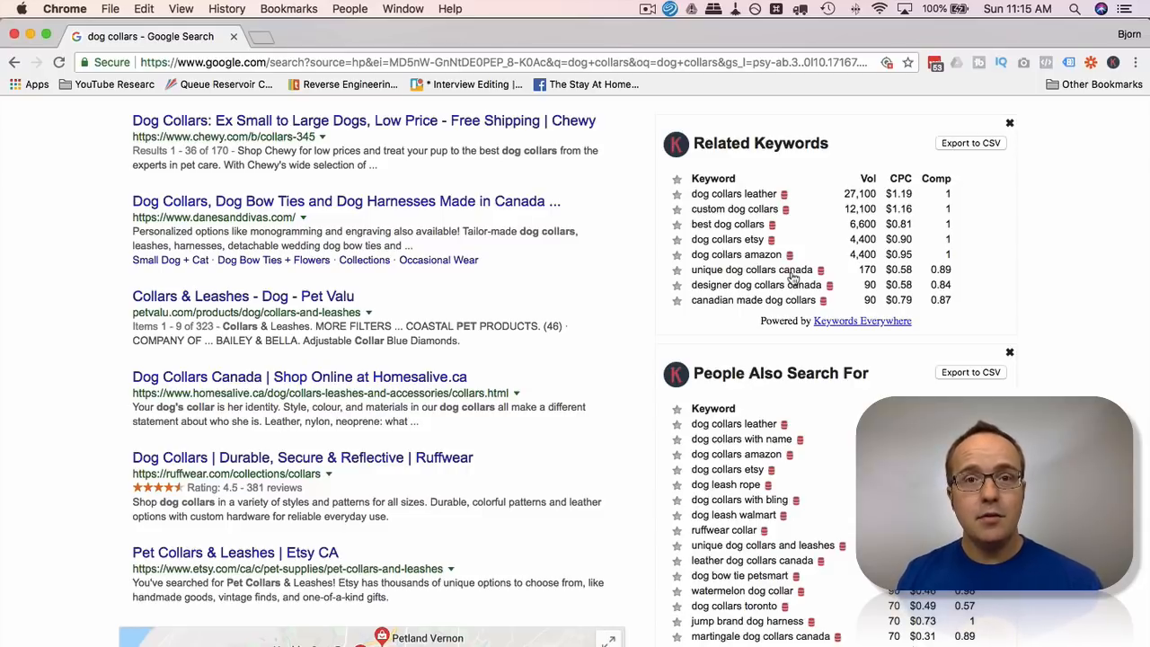
pyautogui.moveTo(645, 276)
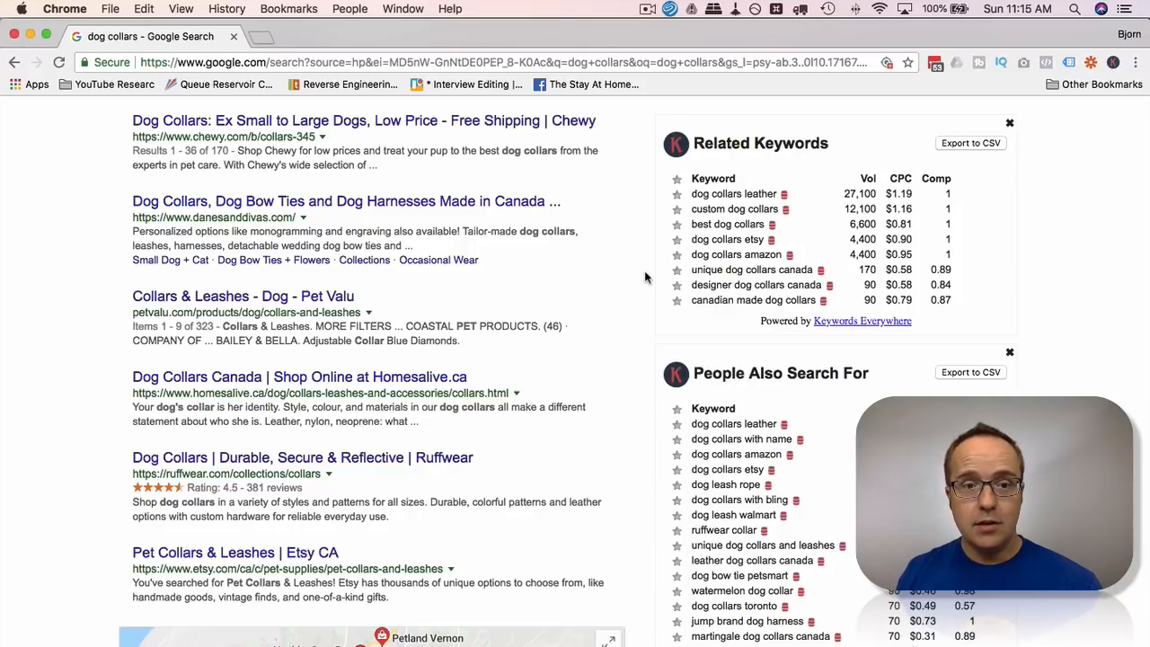
# Step: Scroll past People Also Search For and People also ask to the related searches at the page bottom
pyautogui.scroll(-3)
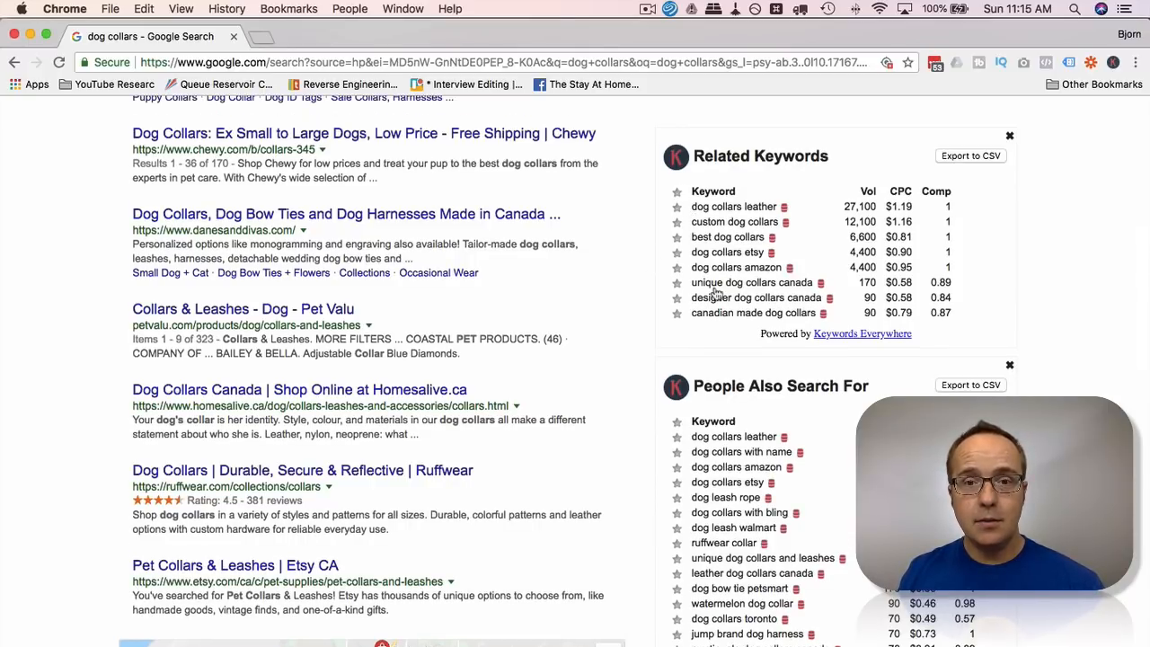
pyautogui.scroll(-3)
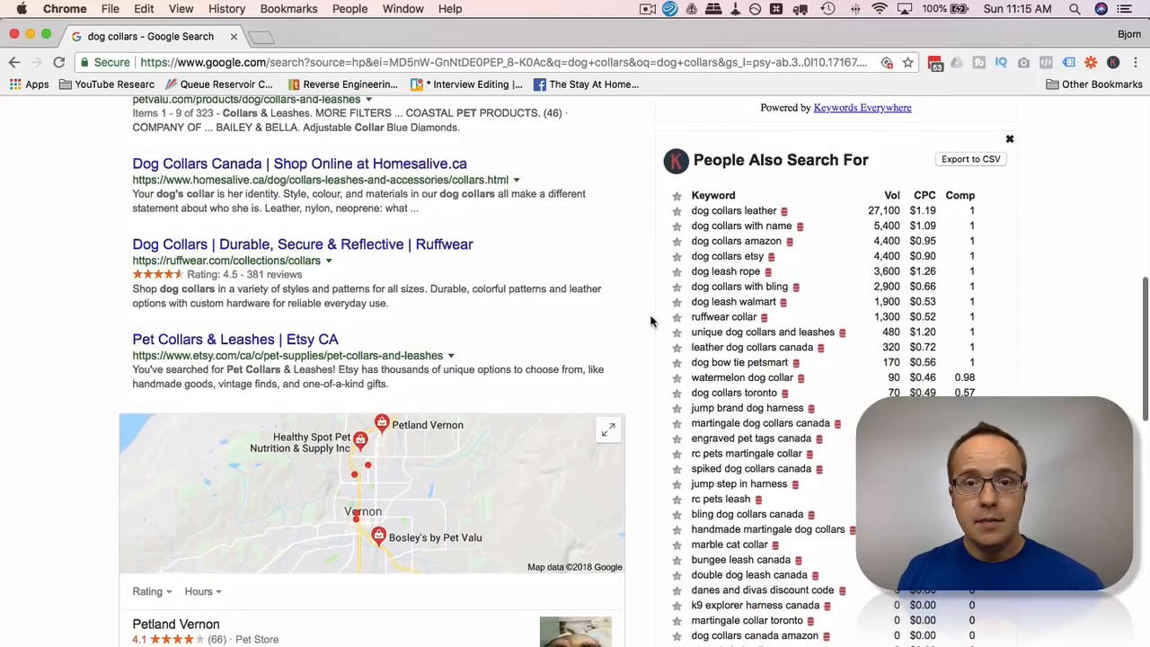
pyautogui.scroll(-3)
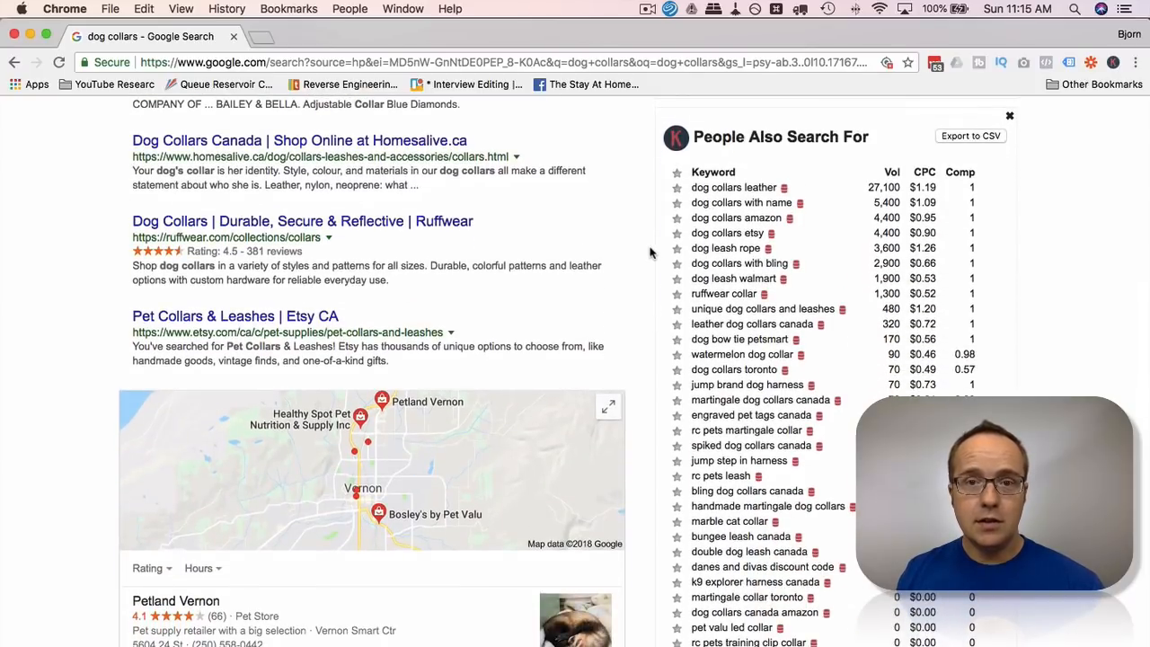
pyautogui.scroll(-3)
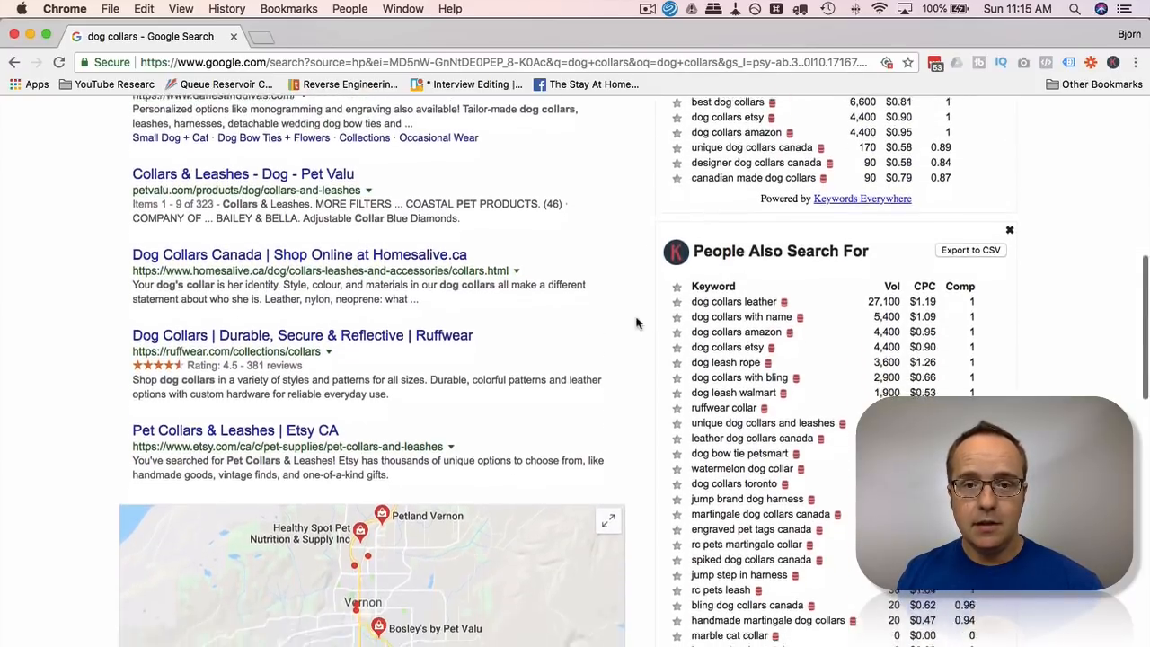
pyautogui.scroll(-3)
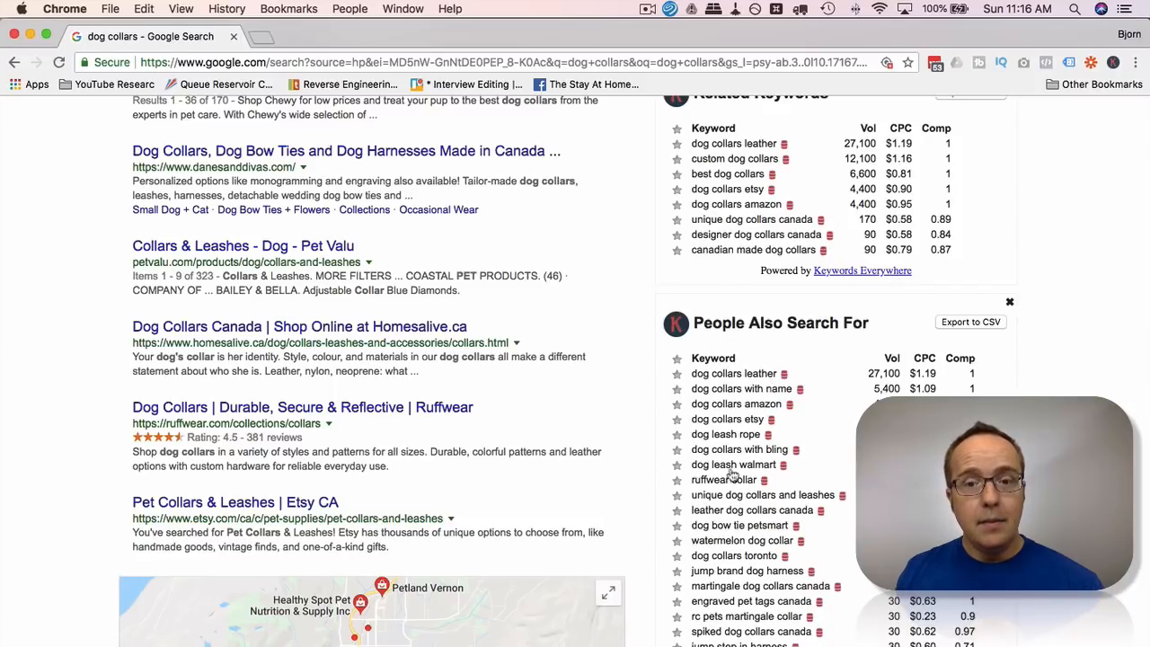
pyautogui.scroll(-3)
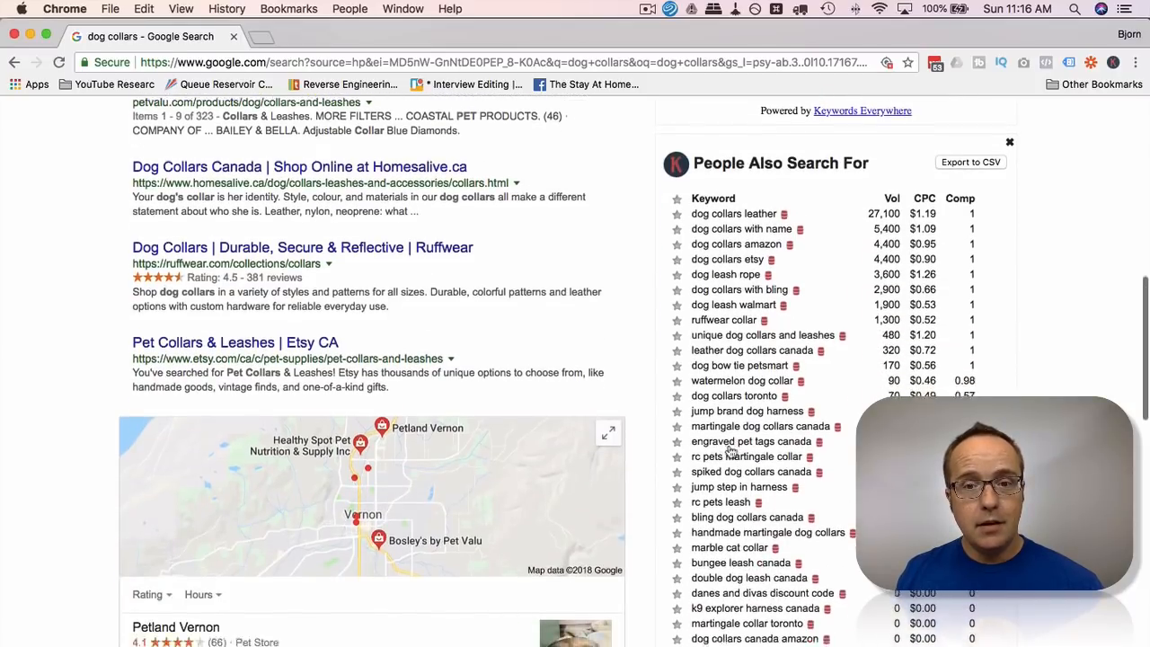
pyautogui.scroll(-3)
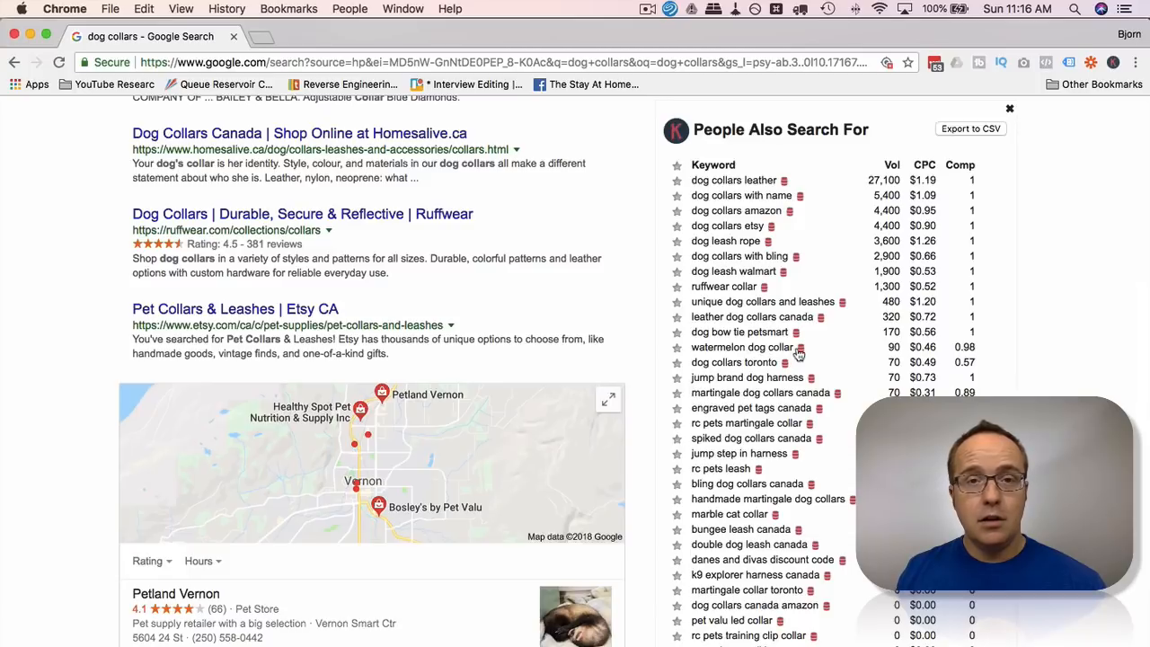
pyautogui.scroll(-3)
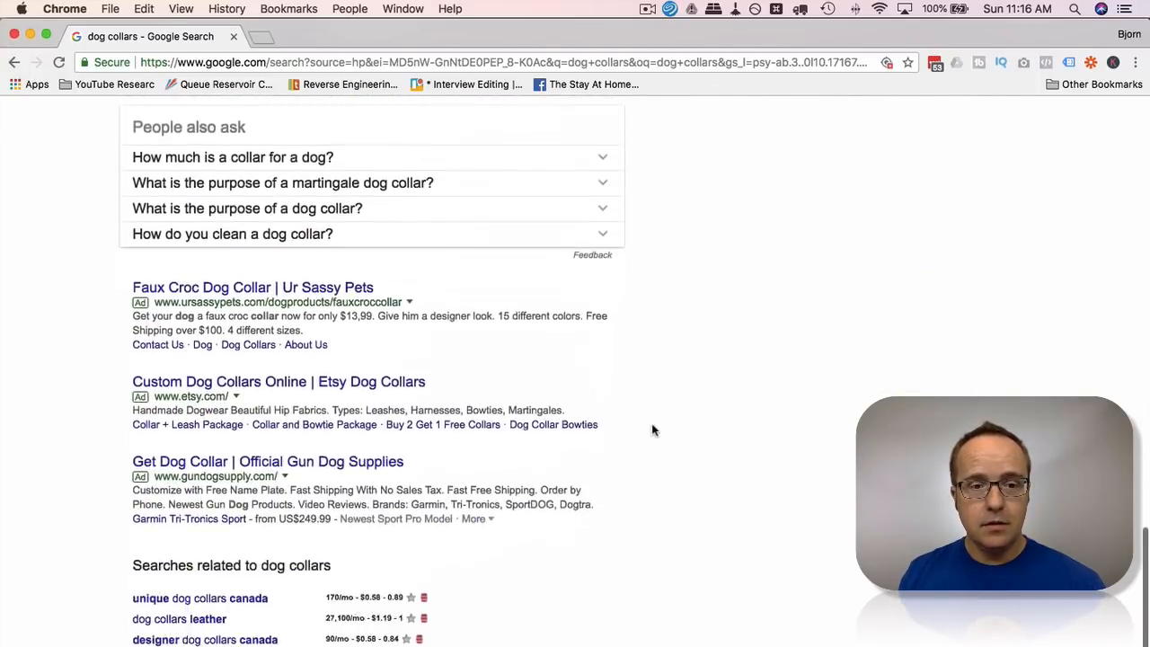
# Step: Scroll to the 'Searches related to dog collars' list with its volume, CPC and competition figures
pyautogui.scroll(-3)
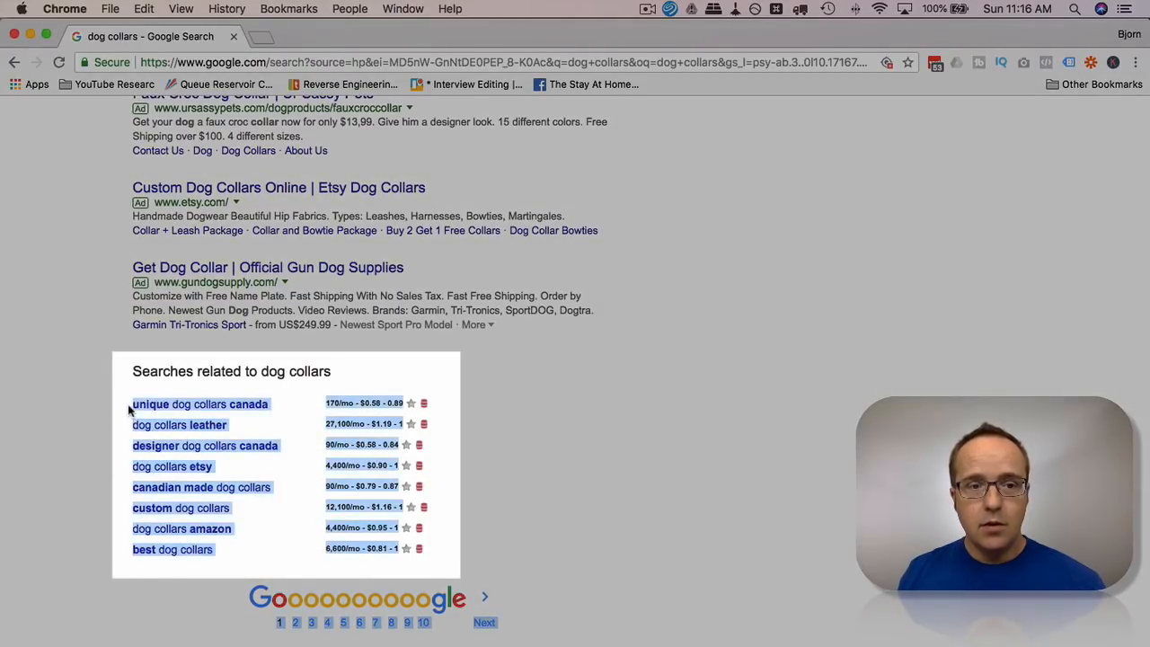
pyautogui.moveTo(1005, 214)
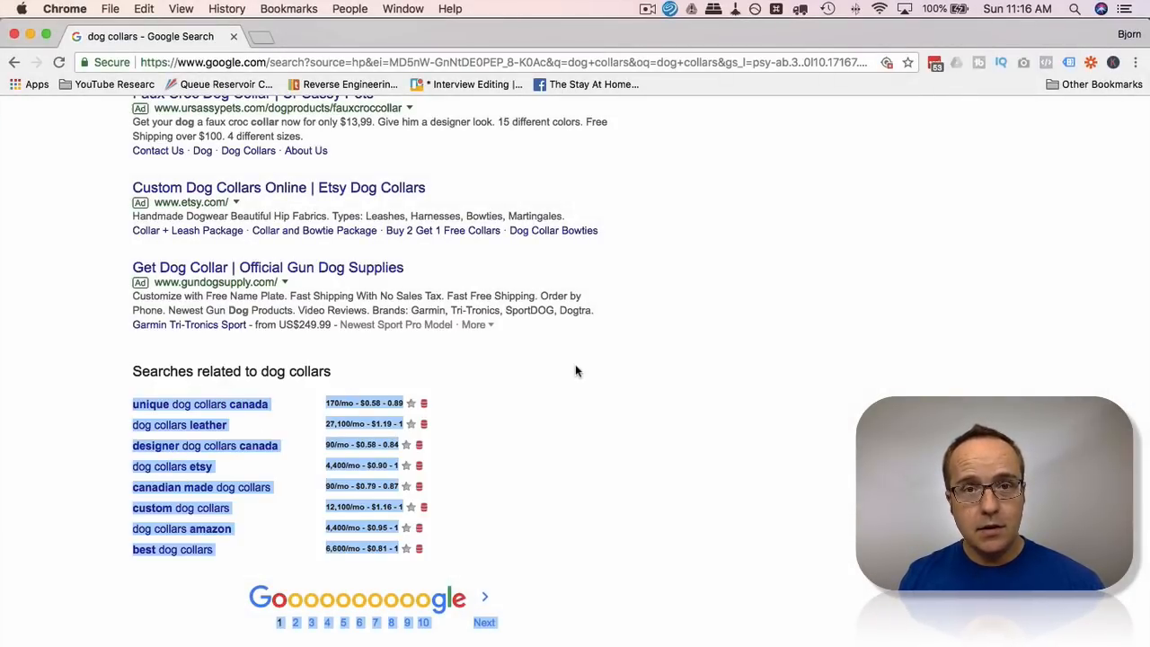
pyautogui.moveTo(302, 382)
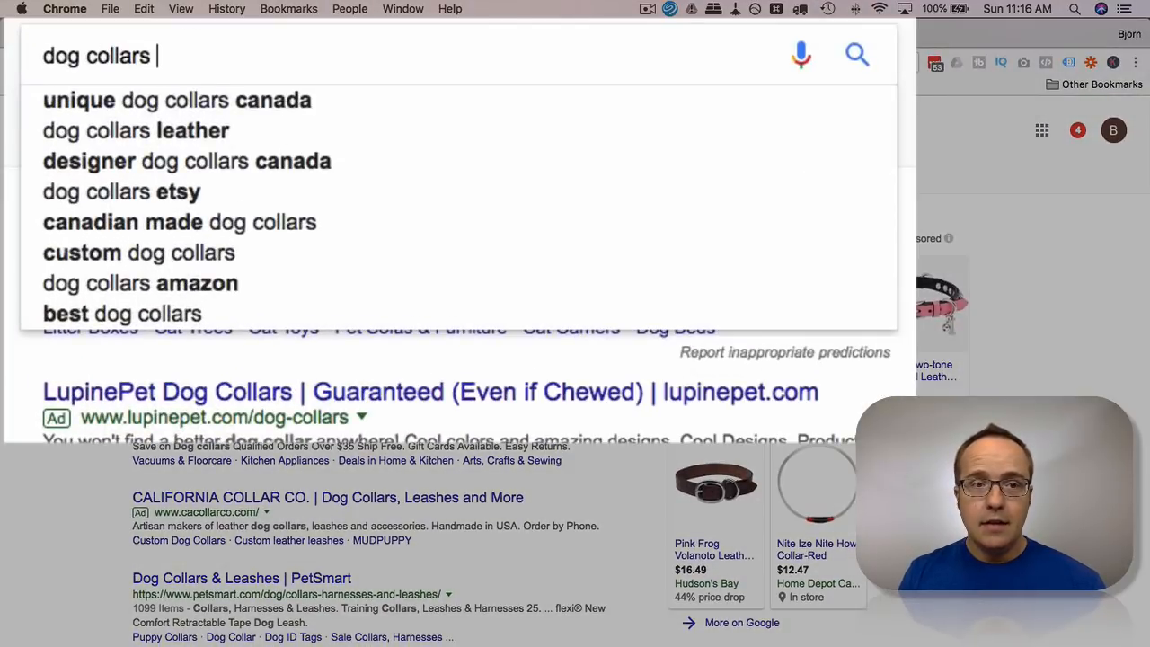
# Step: Append single letters (a, f, i) after 'dog collars' to browse autocomplete suggestions like ireland, in bulk
pyautogui.write('a')
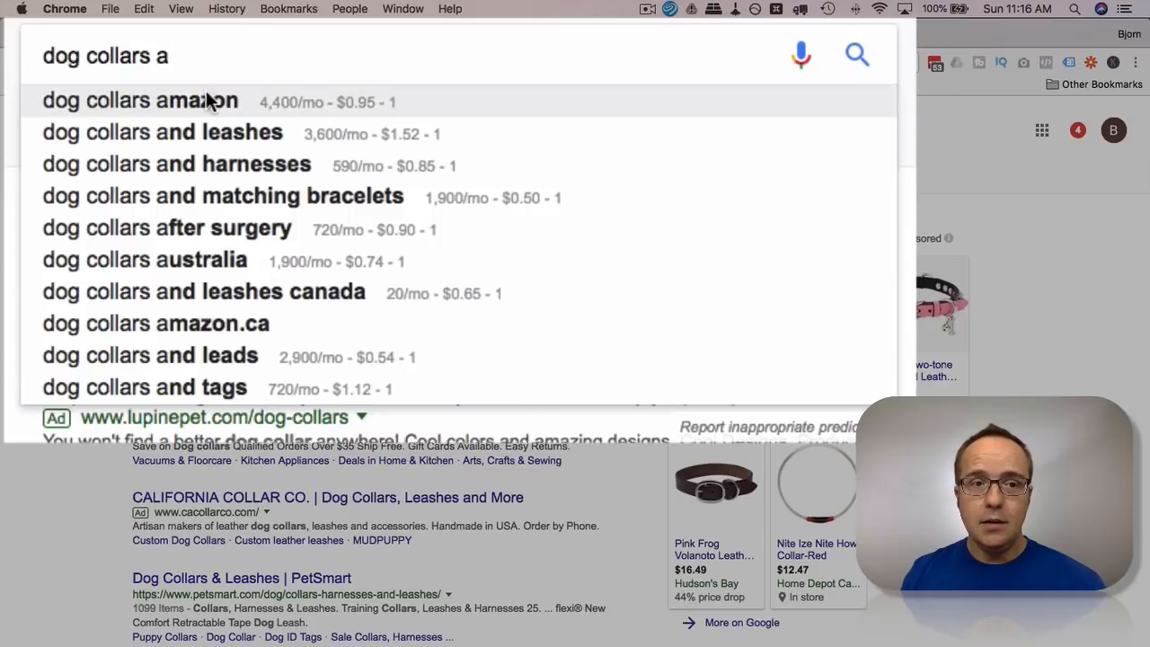
pyautogui.moveTo(188, 404)
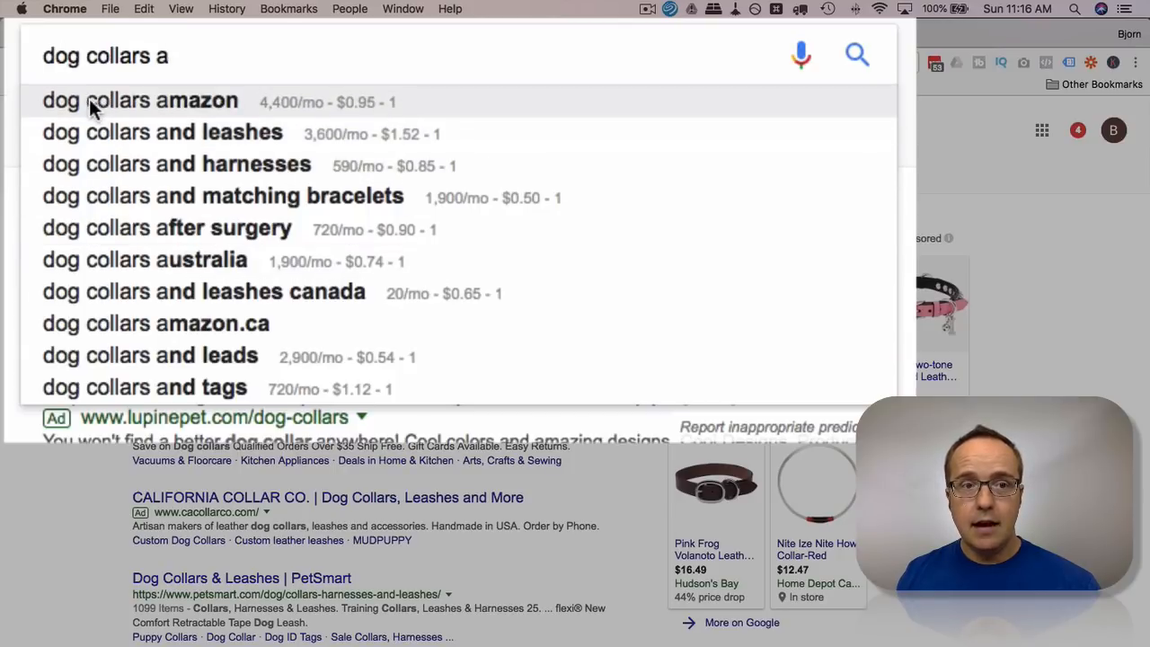
pyautogui.moveTo(166, 126)
pyautogui.write('c')
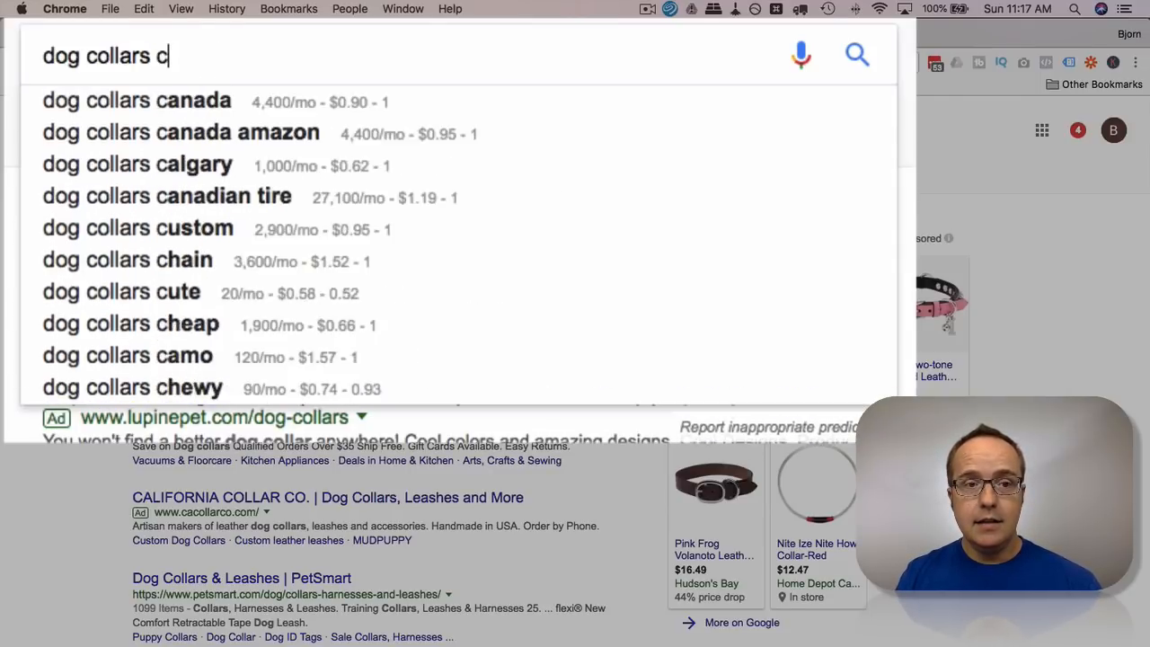
pyautogui.write('f')
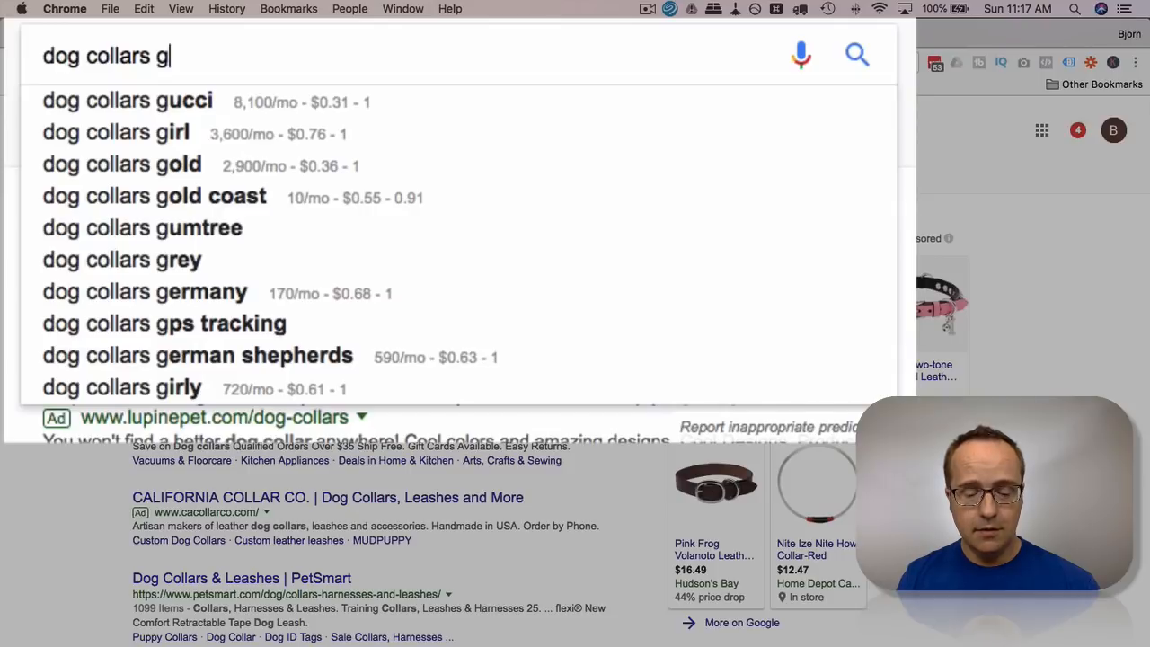
pyautogui.press('backspace')
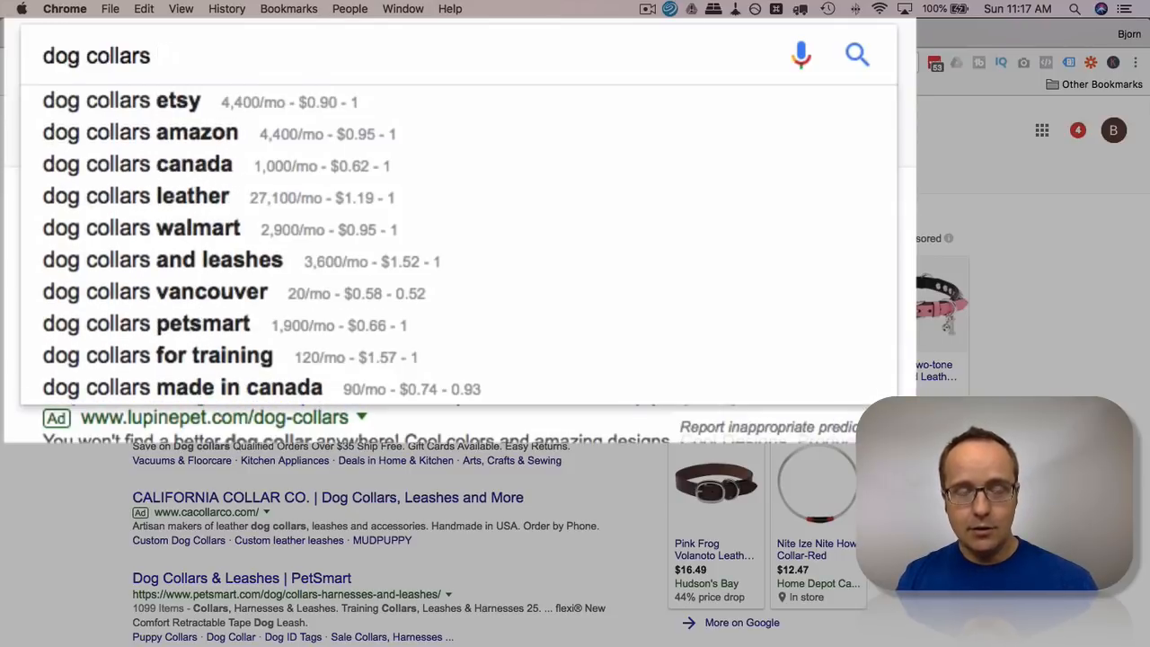
pyautogui.write('i')
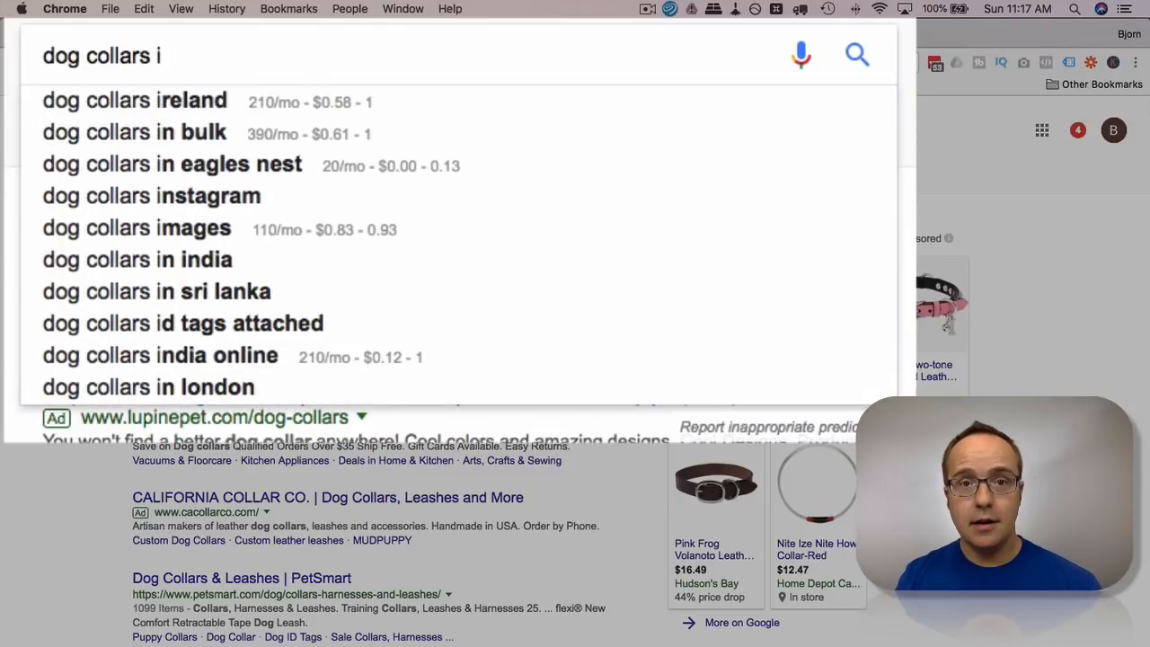
pyautogui.moveTo(535, 292)
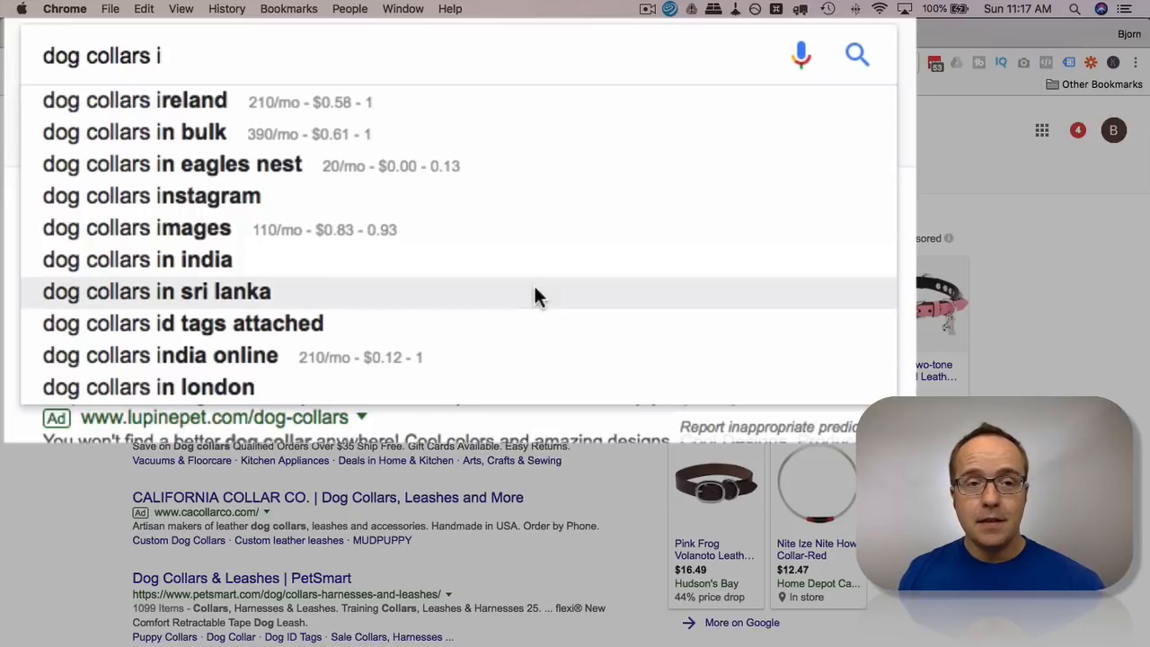
pyautogui.moveTo(162, 55)
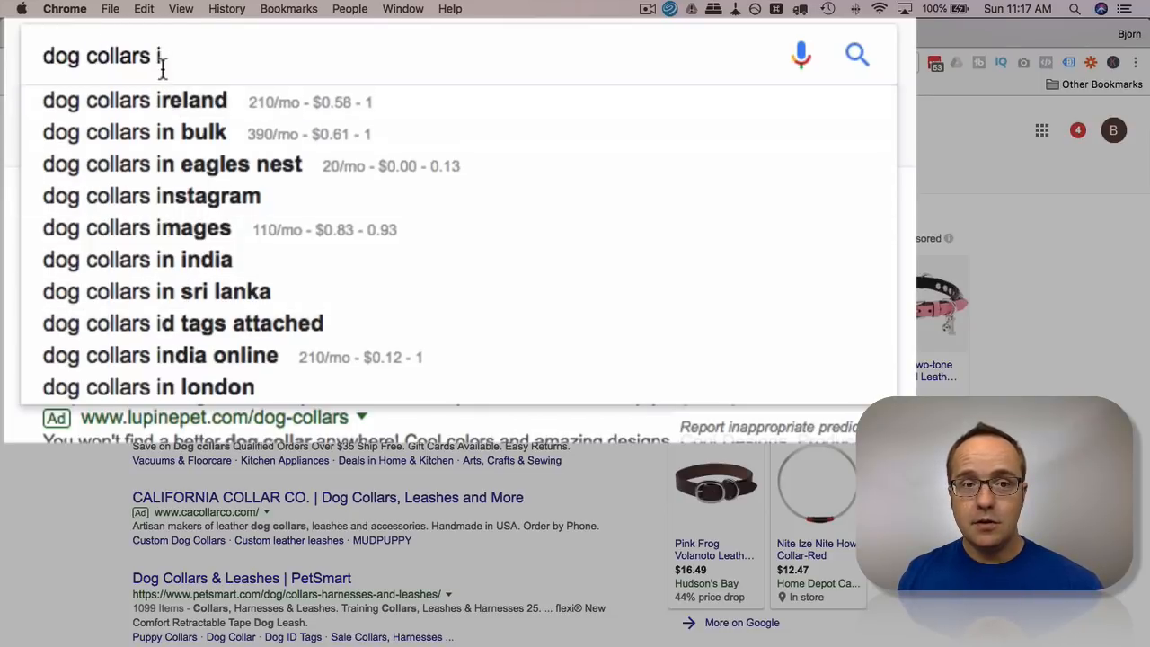
pyautogui.moveTo(301, 259)
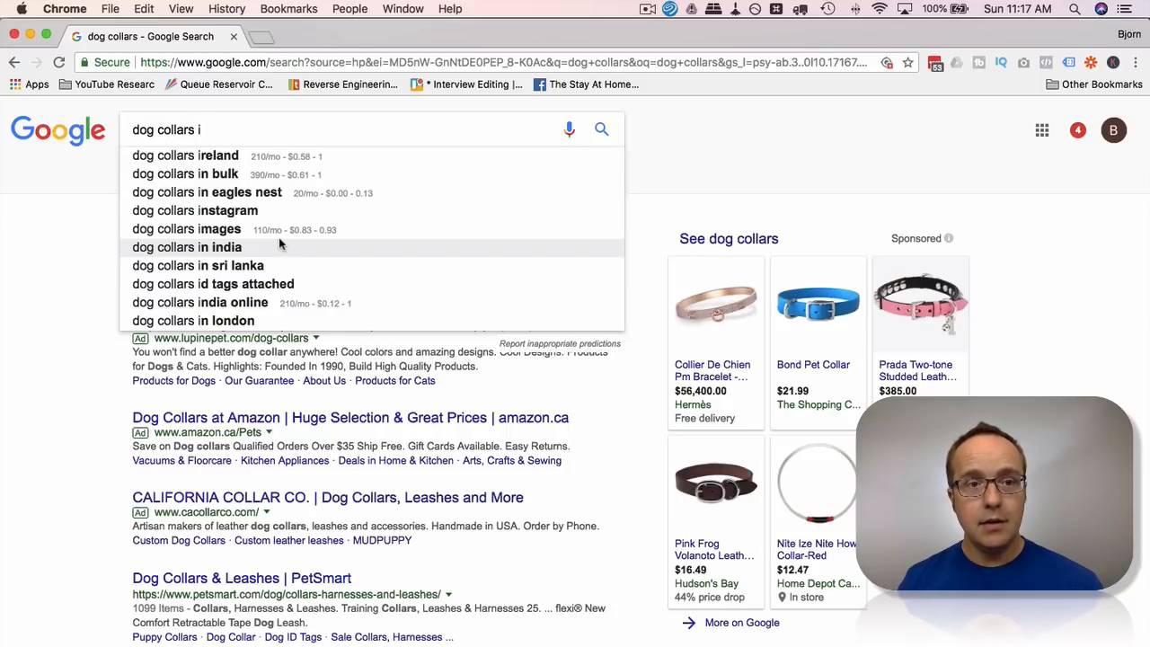
pyautogui.moveTo(215, 192)
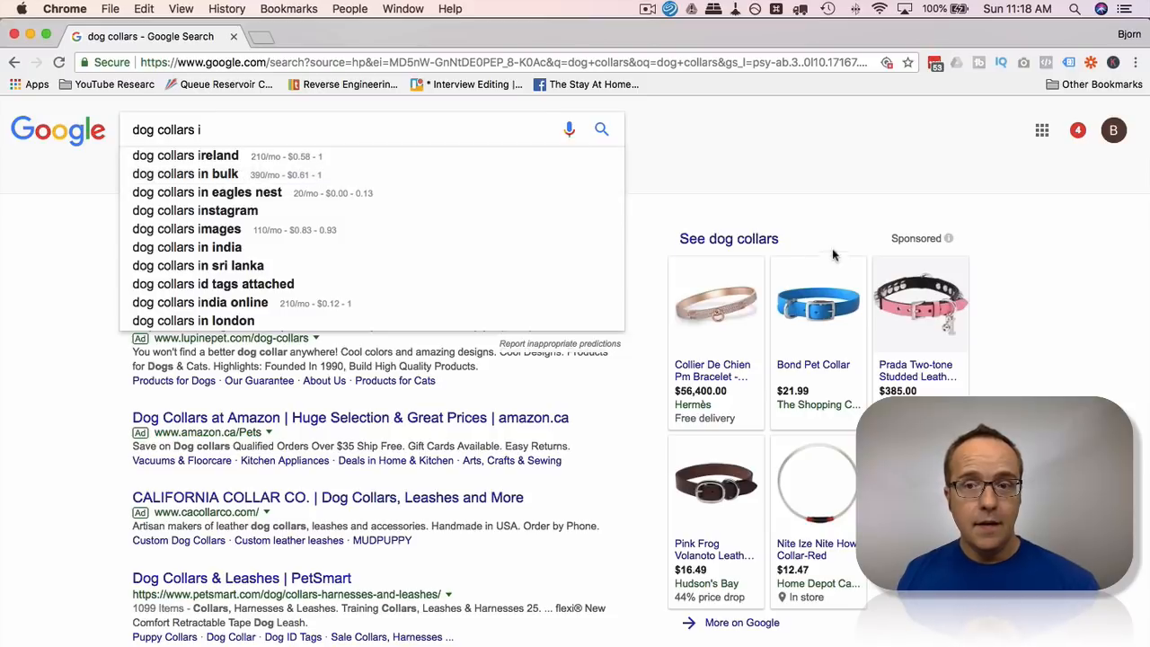
pyautogui.scroll(-3)
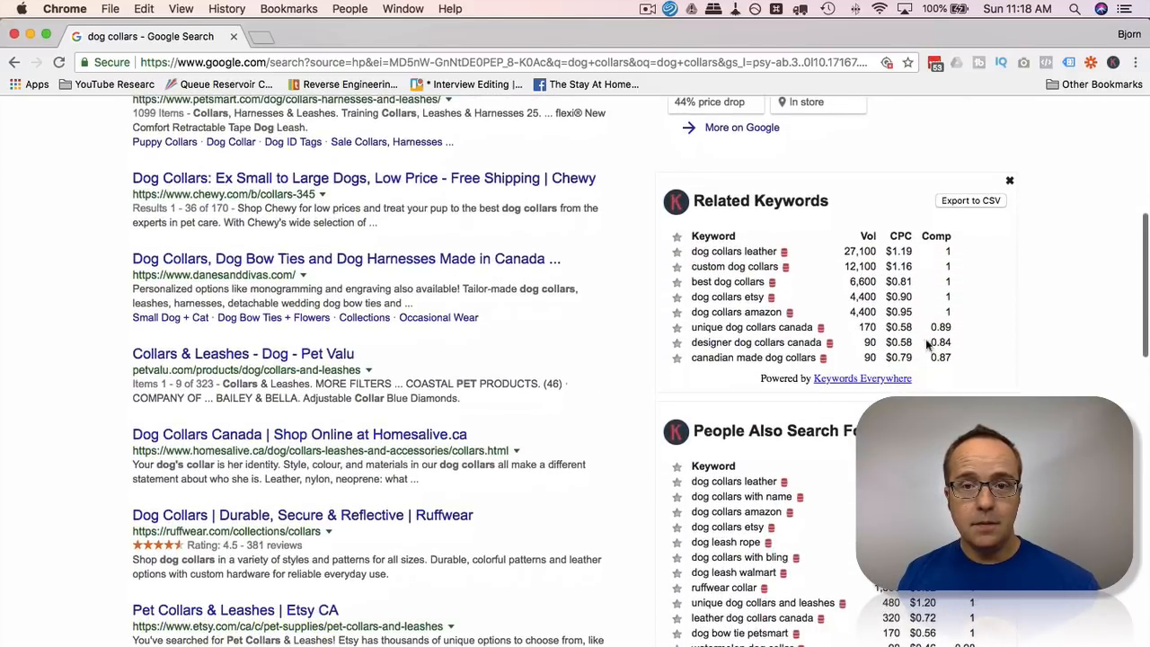
pyautogui.scroll(-3)
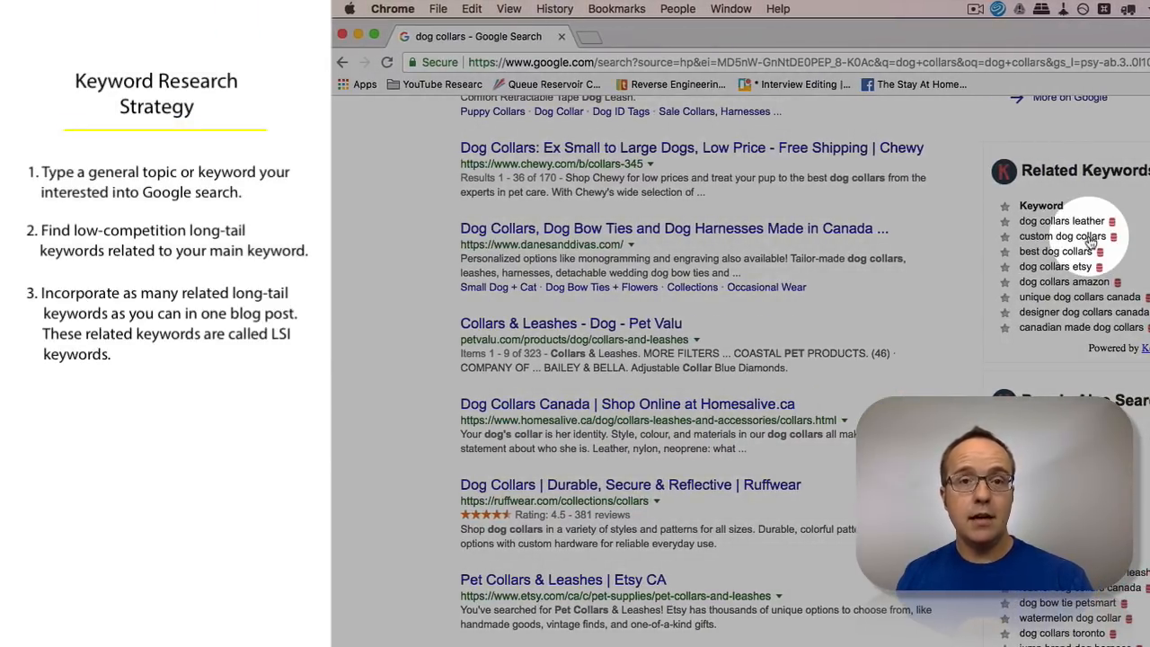
pyautogui.scroll(-3)
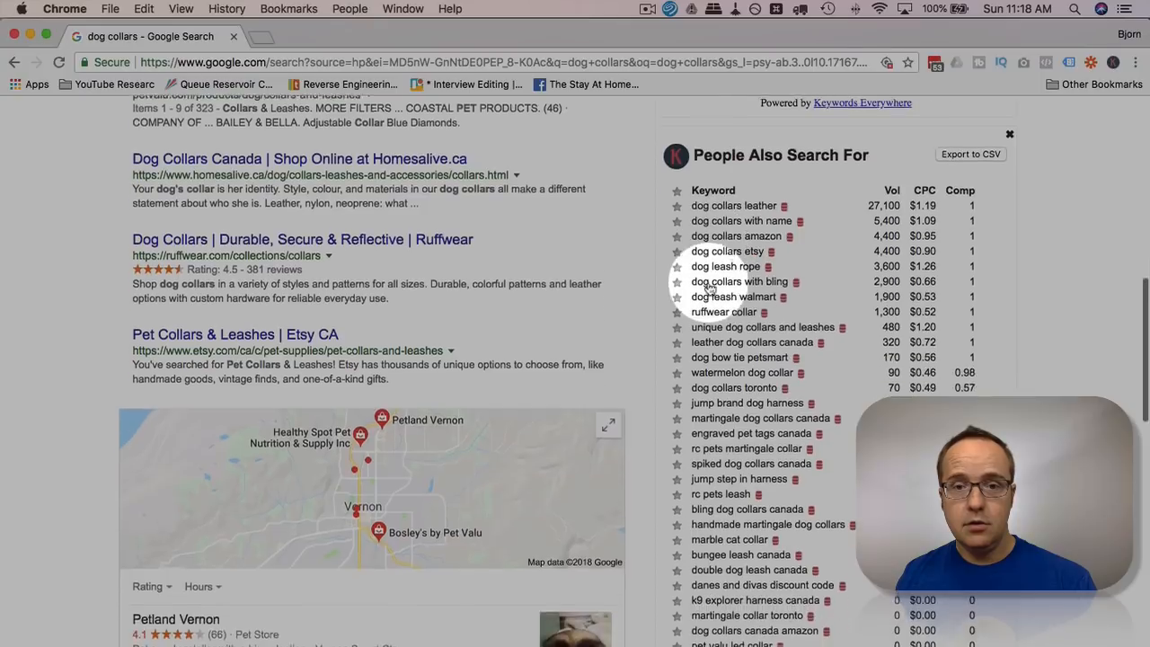
pyautogui.scroll(-3)
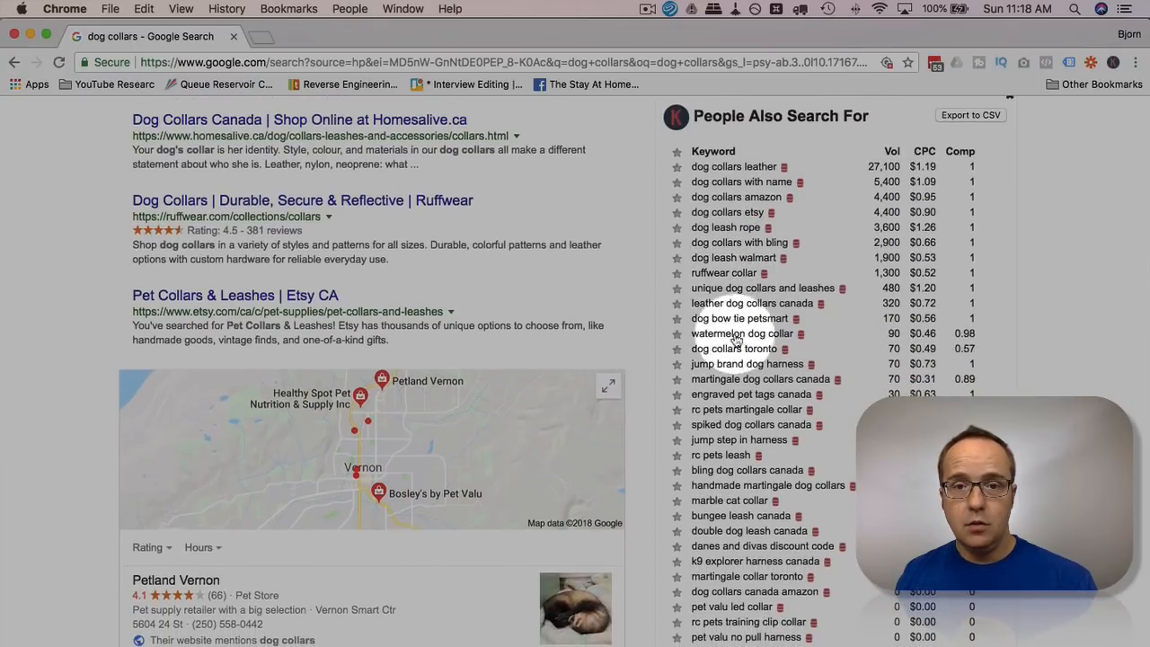
pyautogui.moveTo(737, 334)
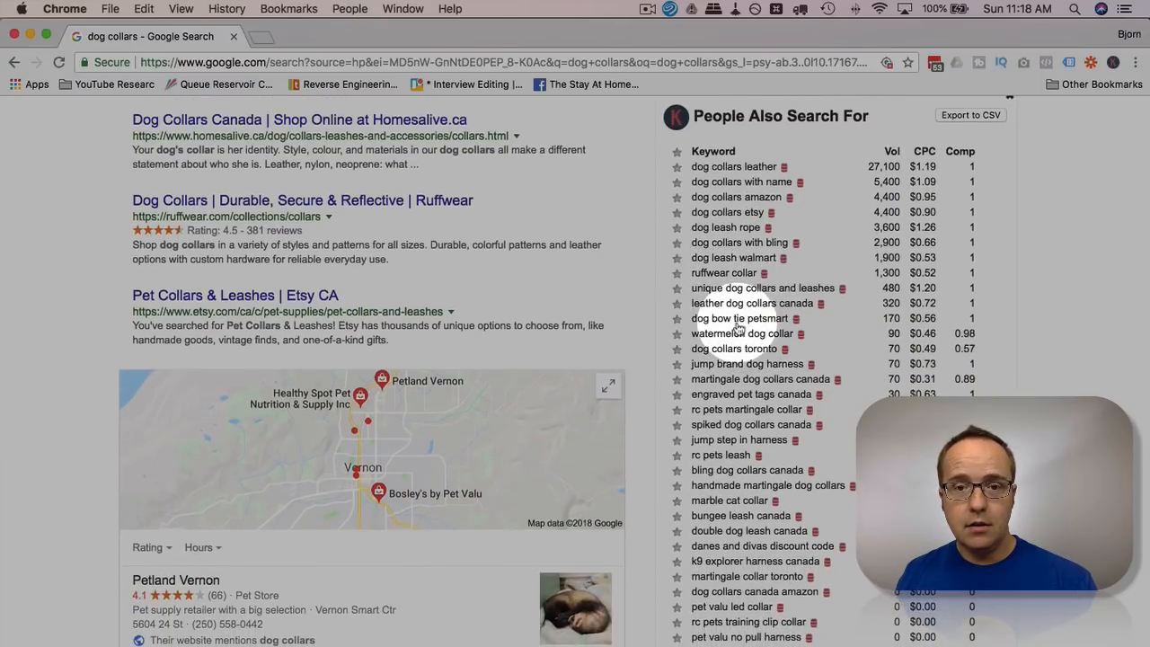
pyautogui.scroll(-3)
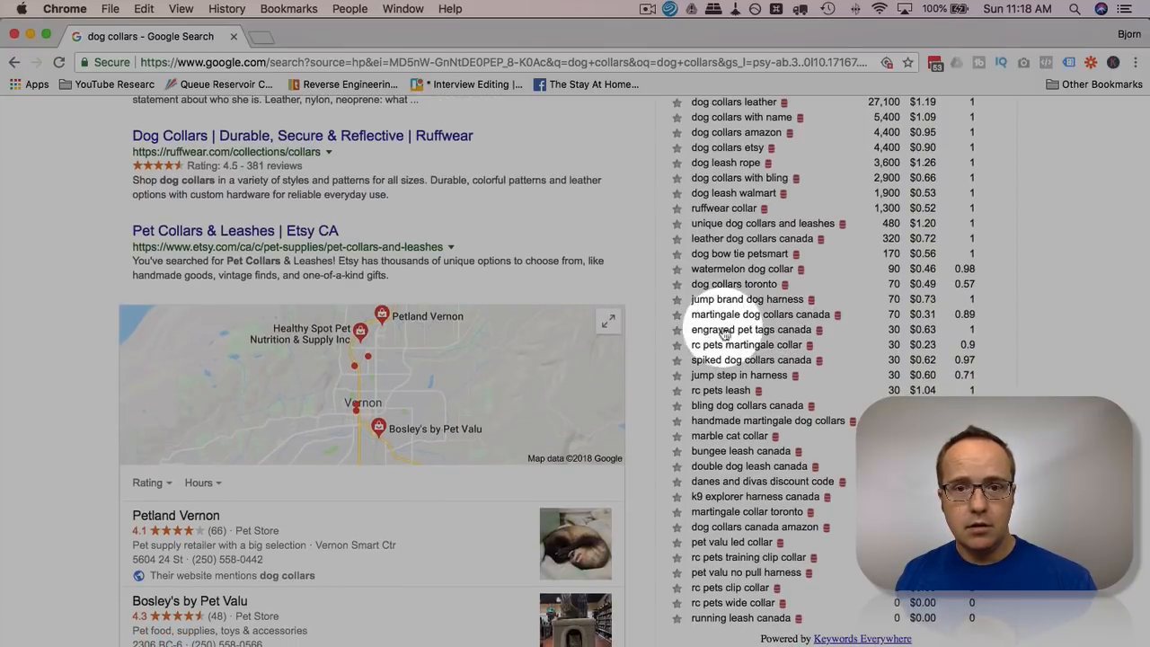
pyautogui.scroll(-3)
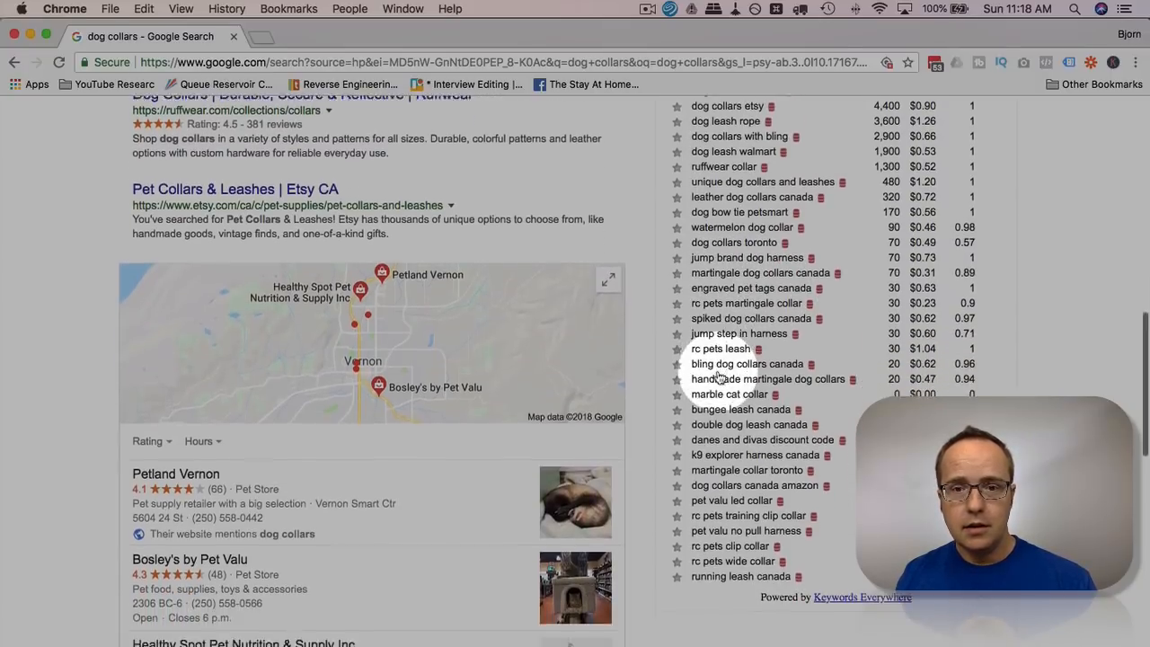
pyautogui.scroll(-3)
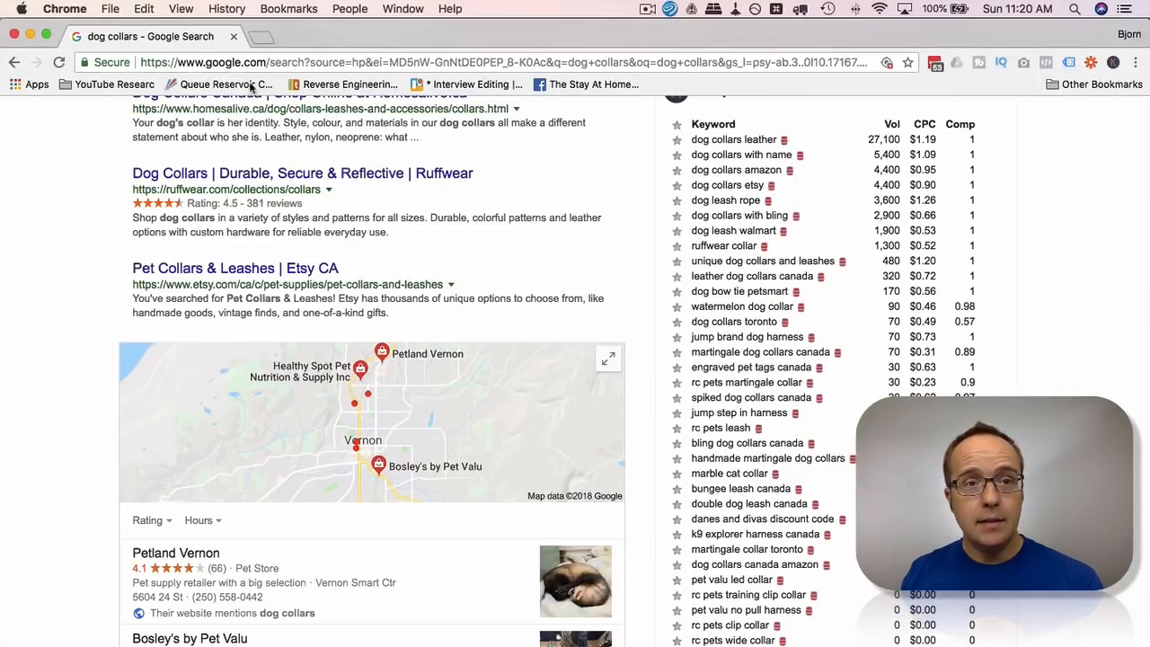
# Step: Switch to Search Console's Performance report for wplearninglab.com showing 1.01K clicks and 12.1K impressions
pyautogui.click(337, 36)
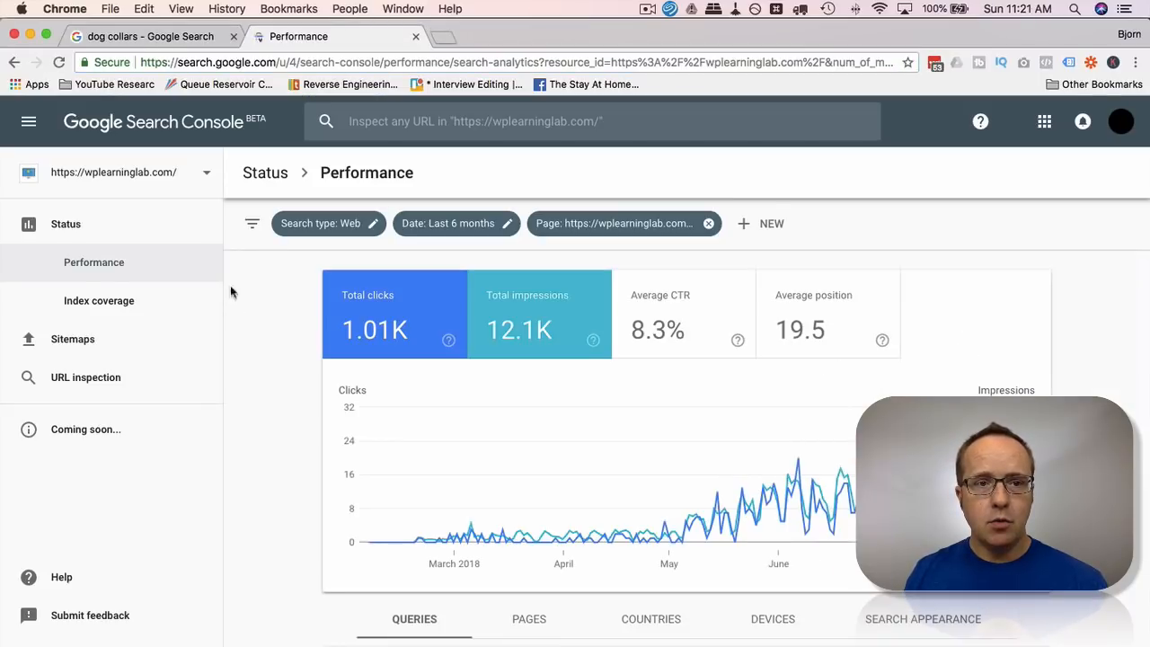
pyautogui.scroll(-3)
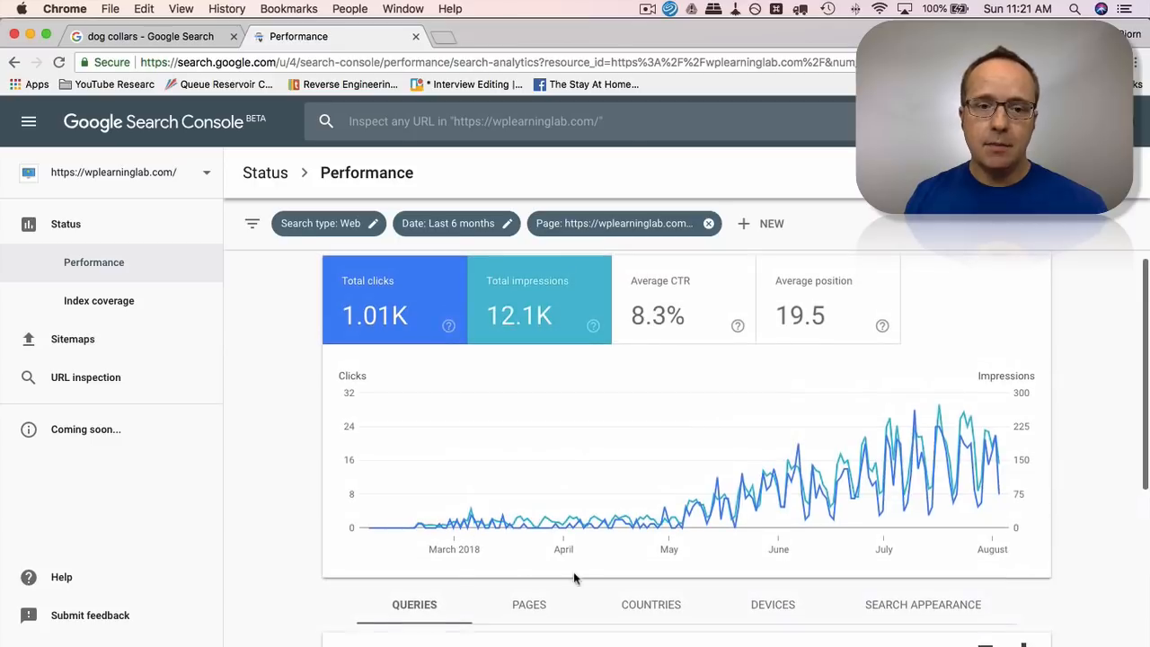
pyautogui.moveTo(785, 407)
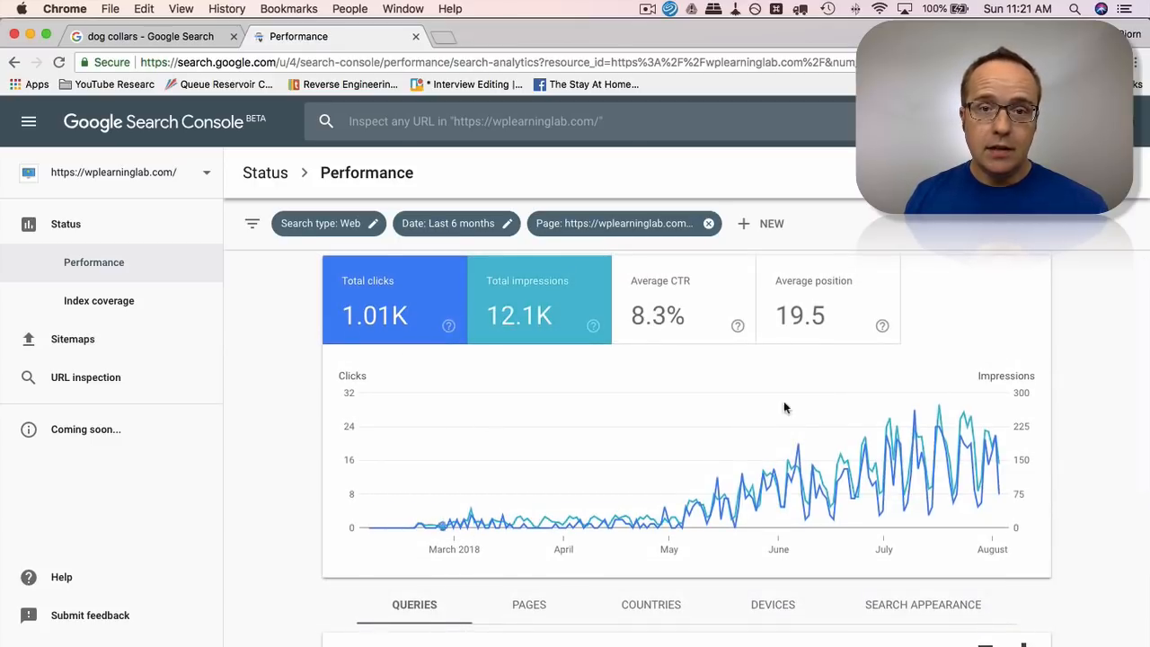
pyautogui.moveTo(534, 506)
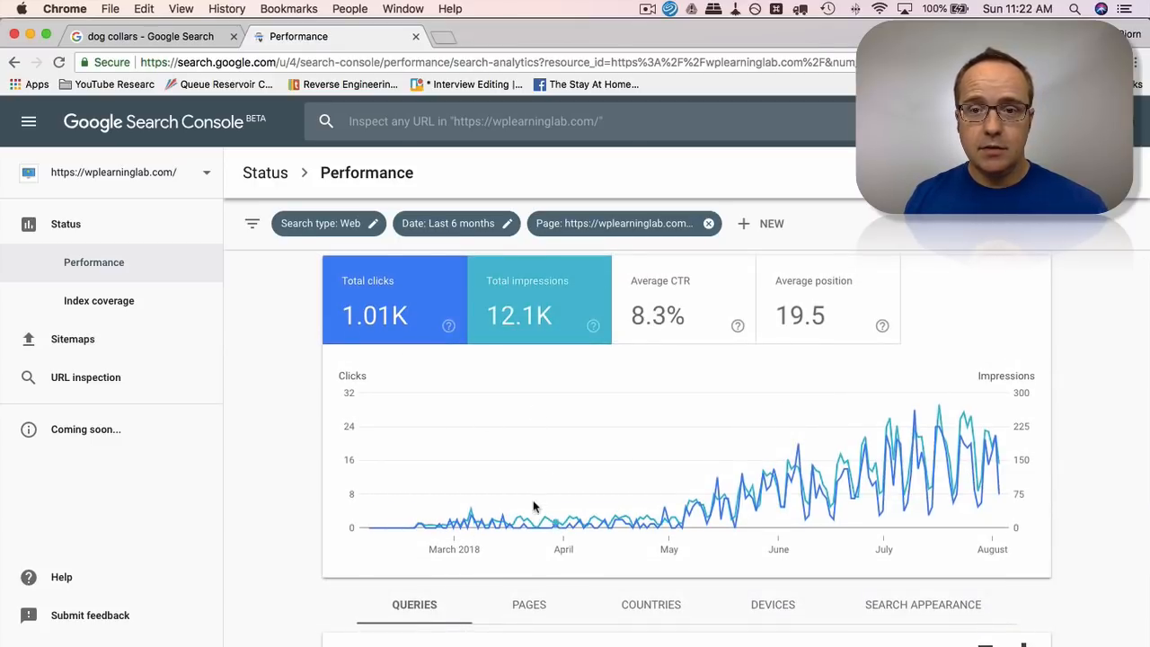
pyautogui.moveTo(568, 521)
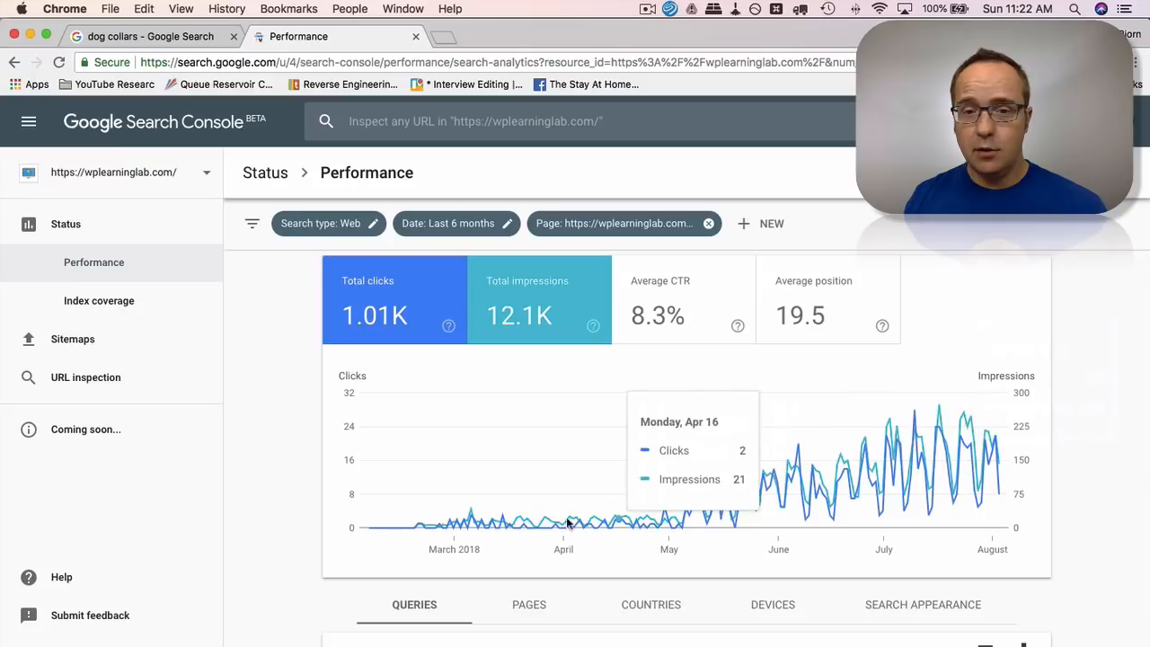
pyautogui.moveTo(441, 523)
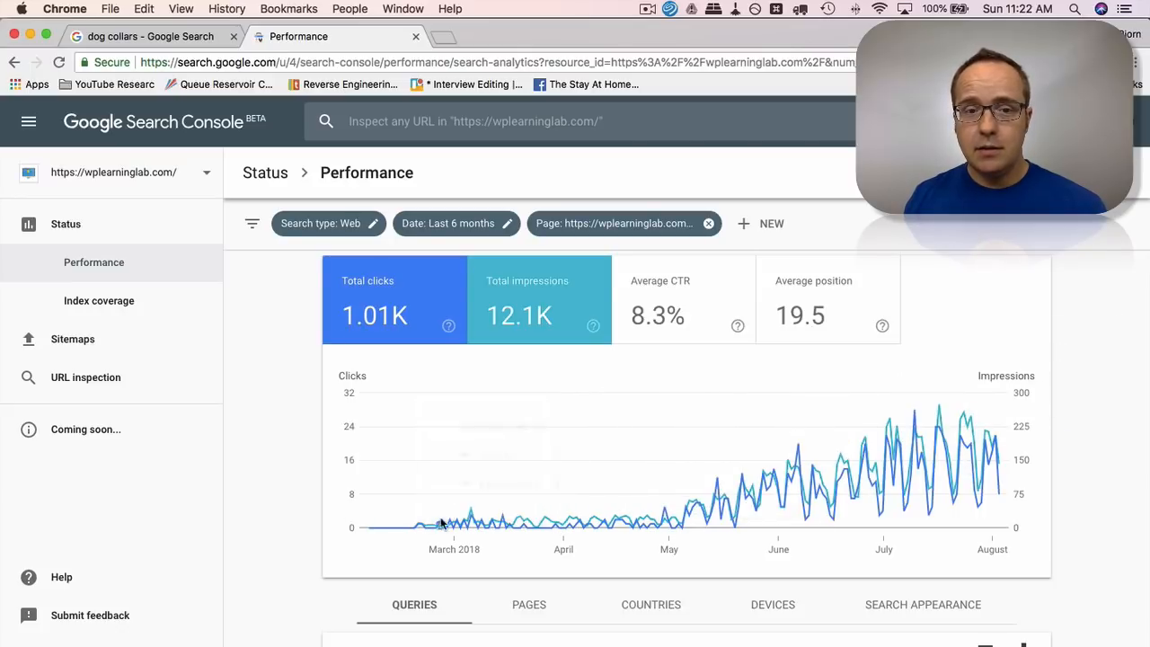
pyautogui.moveTo(484, 528)
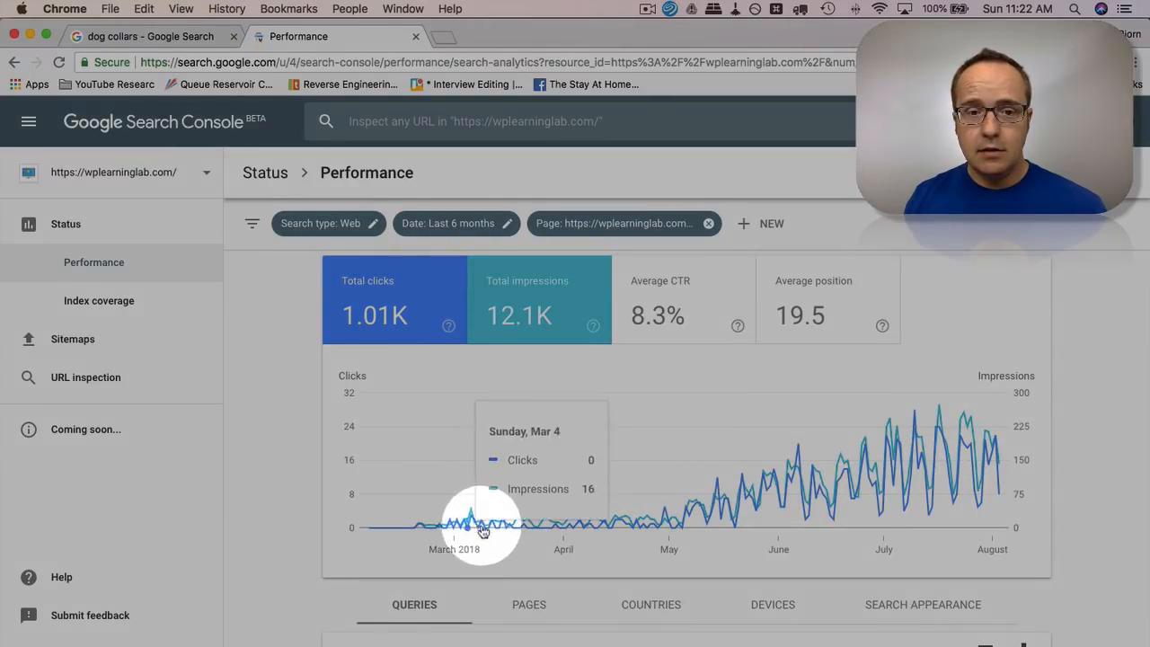
pyautogui.moveTo(661, 517)
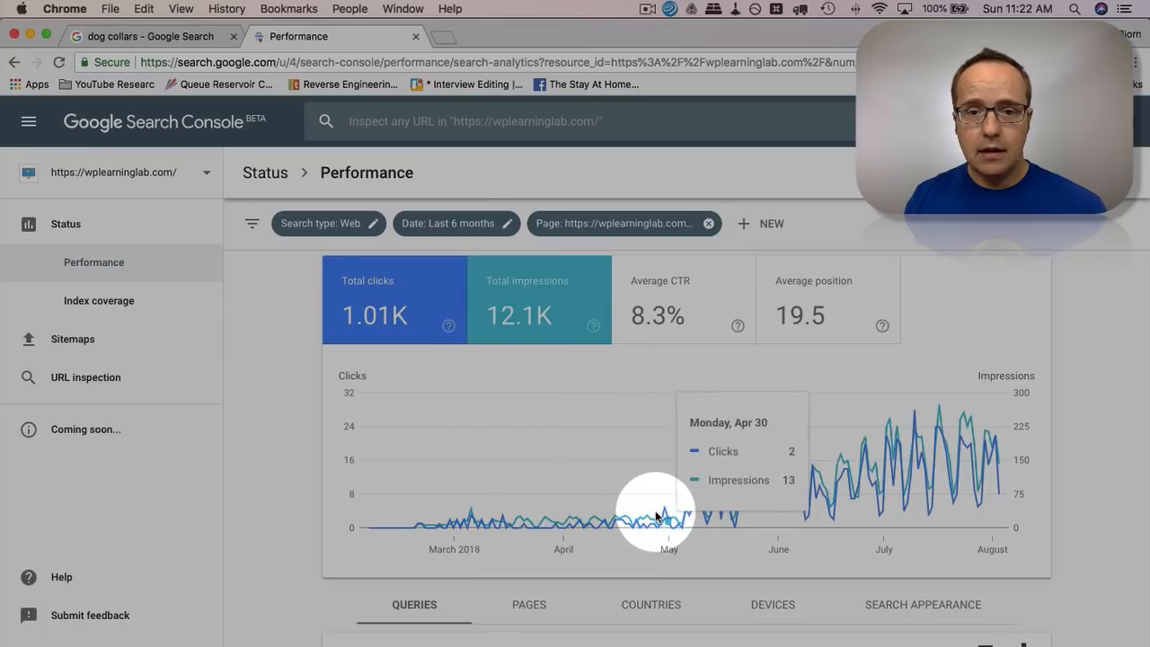
pyautogui.moveTo(764, 503)
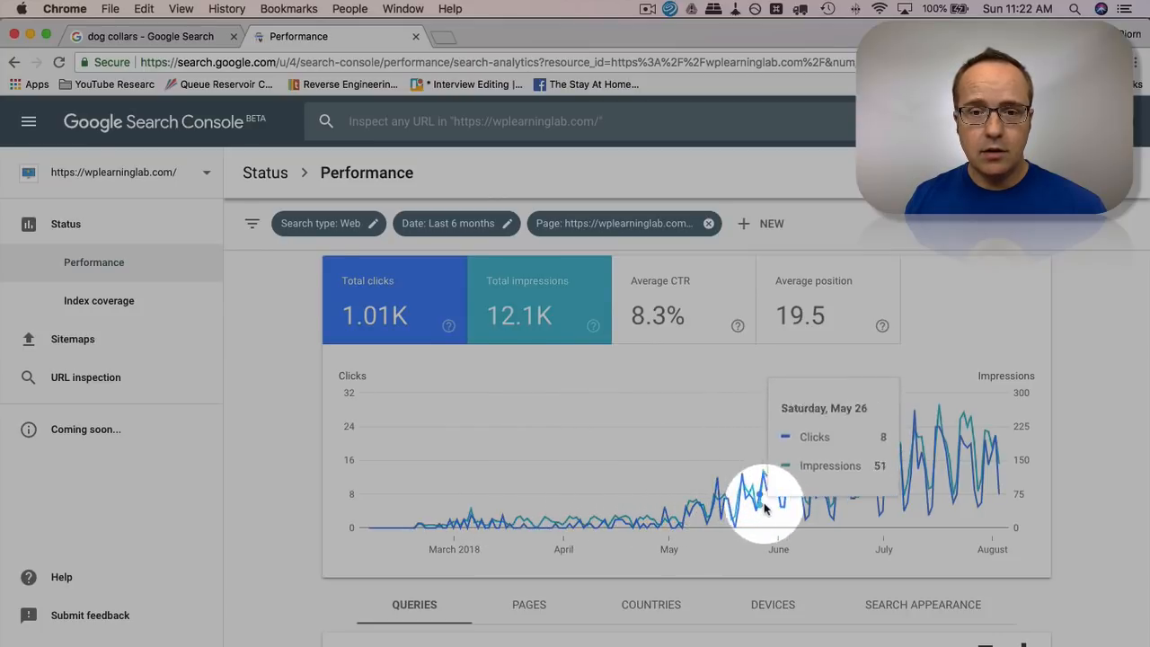
pyautogui.moveTo(777, 499)
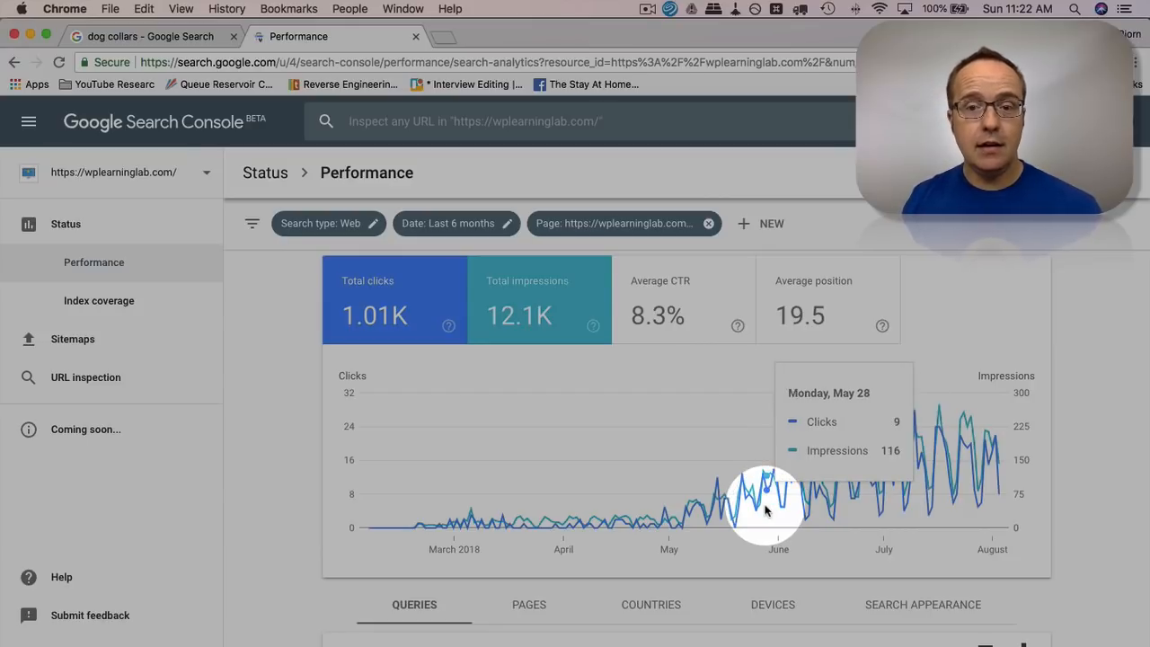
pyautogui.moveTo(876, 499)
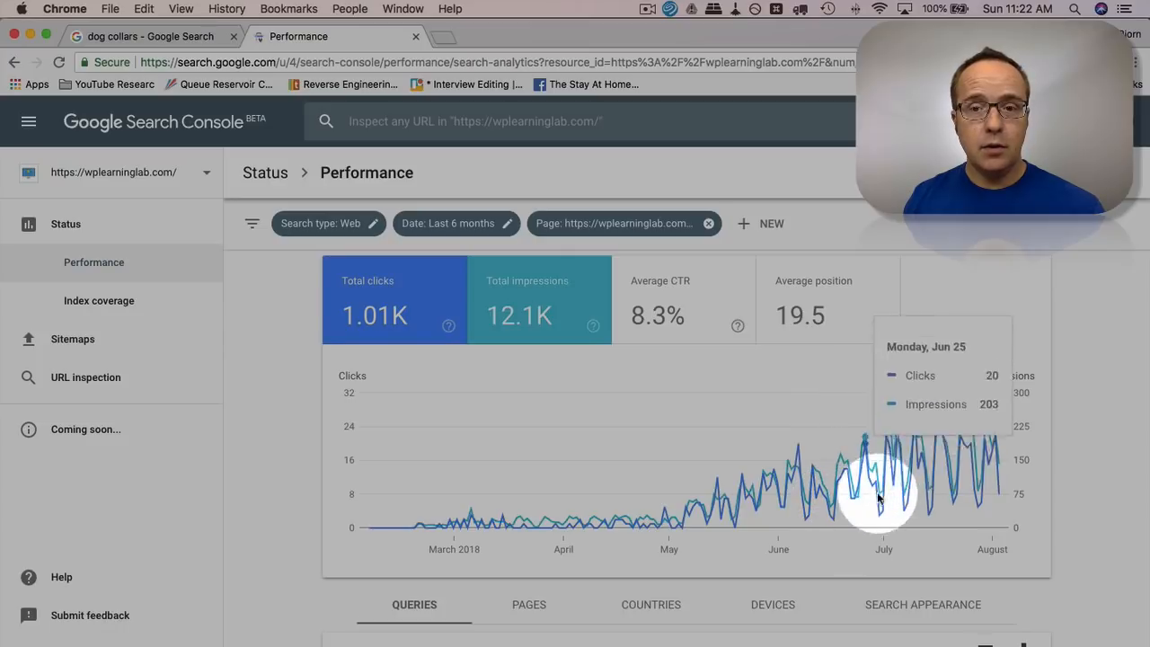
pyautogui.moveTo(889, 449)
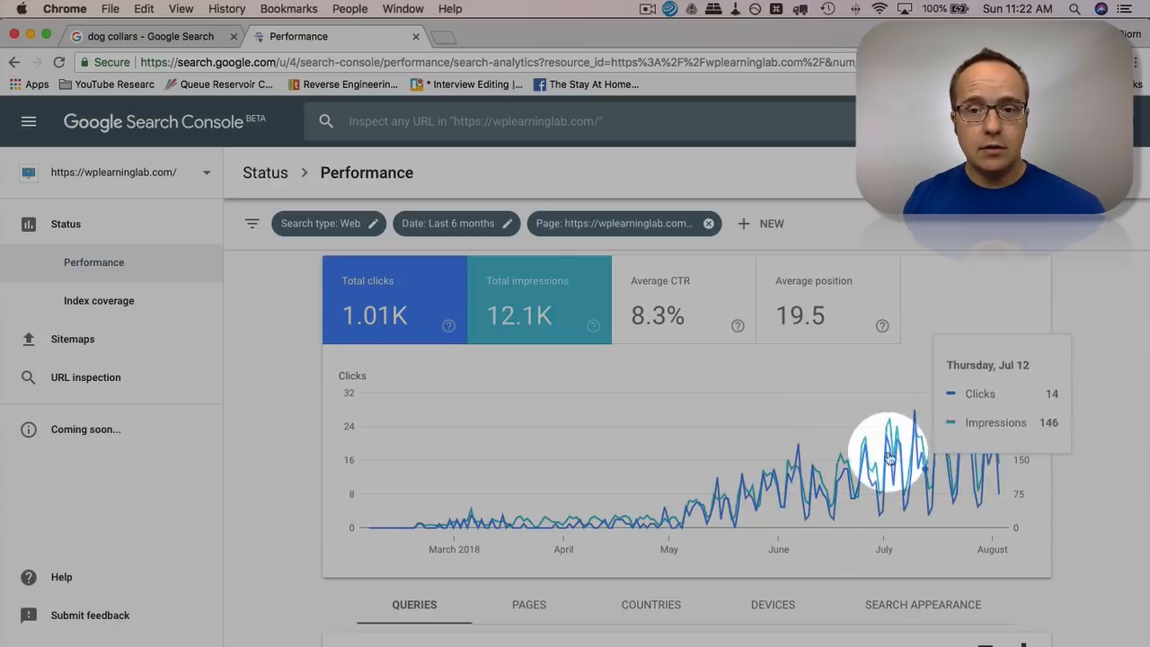
pyautogui.moveTo(898, 519)
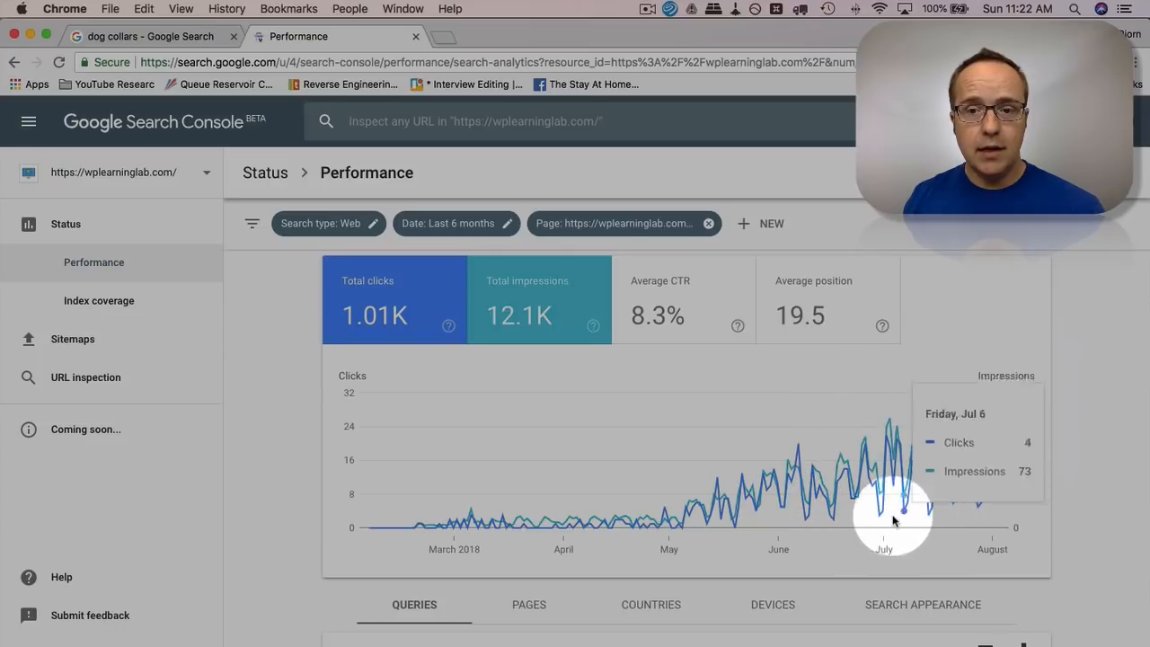
pyautogui.moveTo(881, 523)
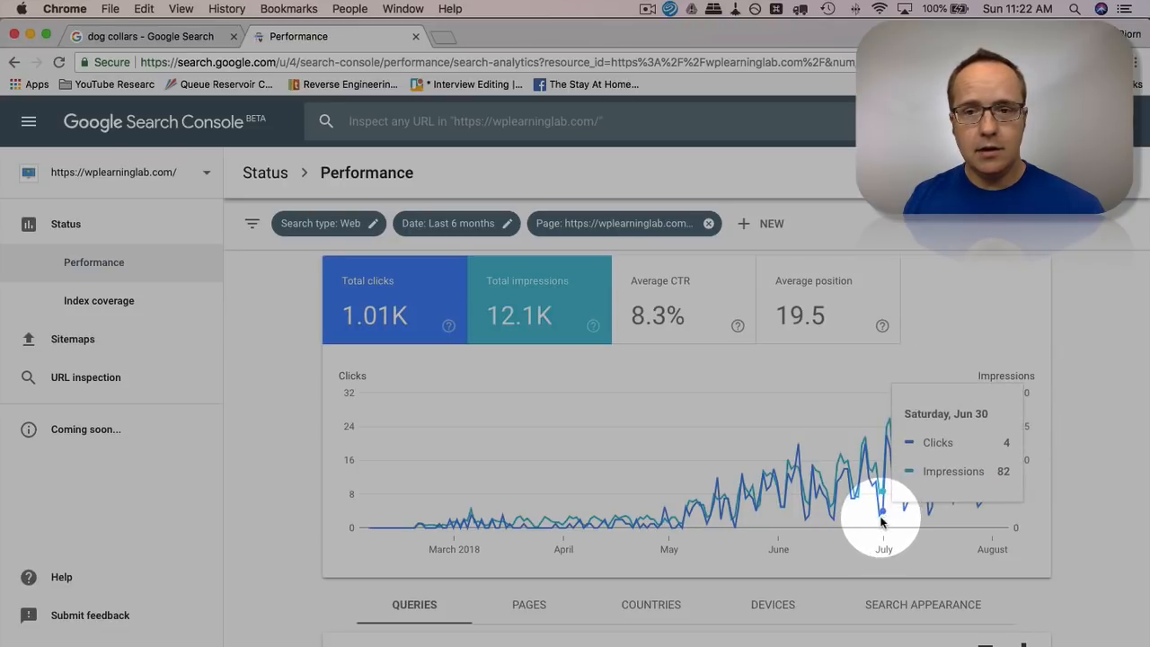
pyautogui.moveTo(885, 512)
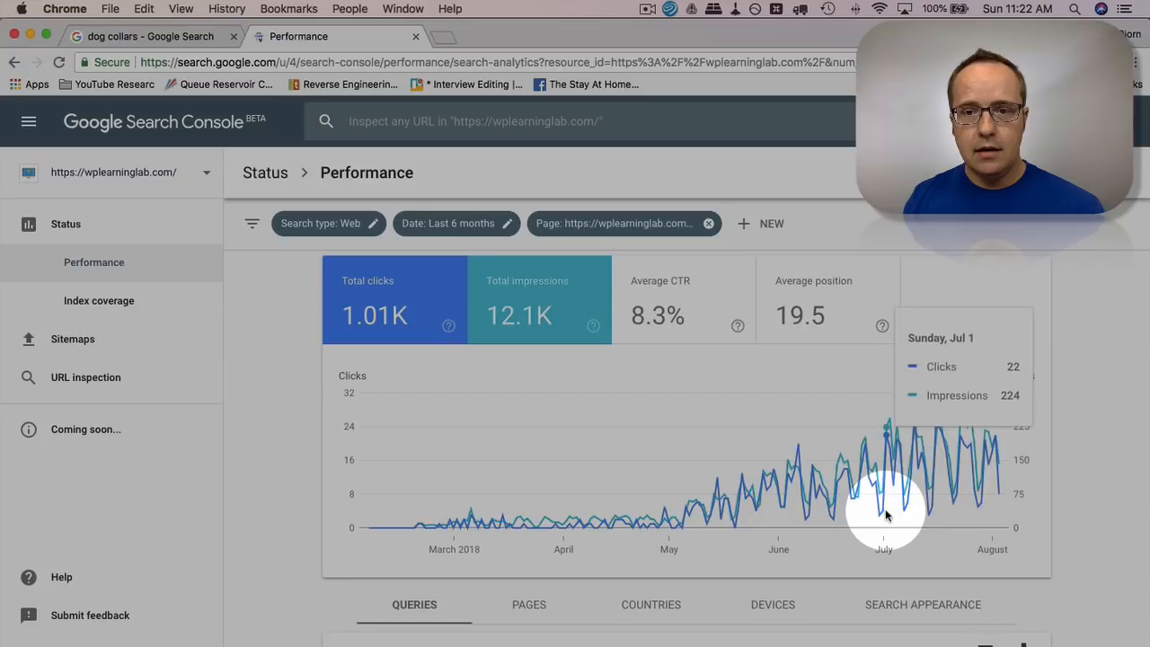
pyautogui.moveTo(906, 515)
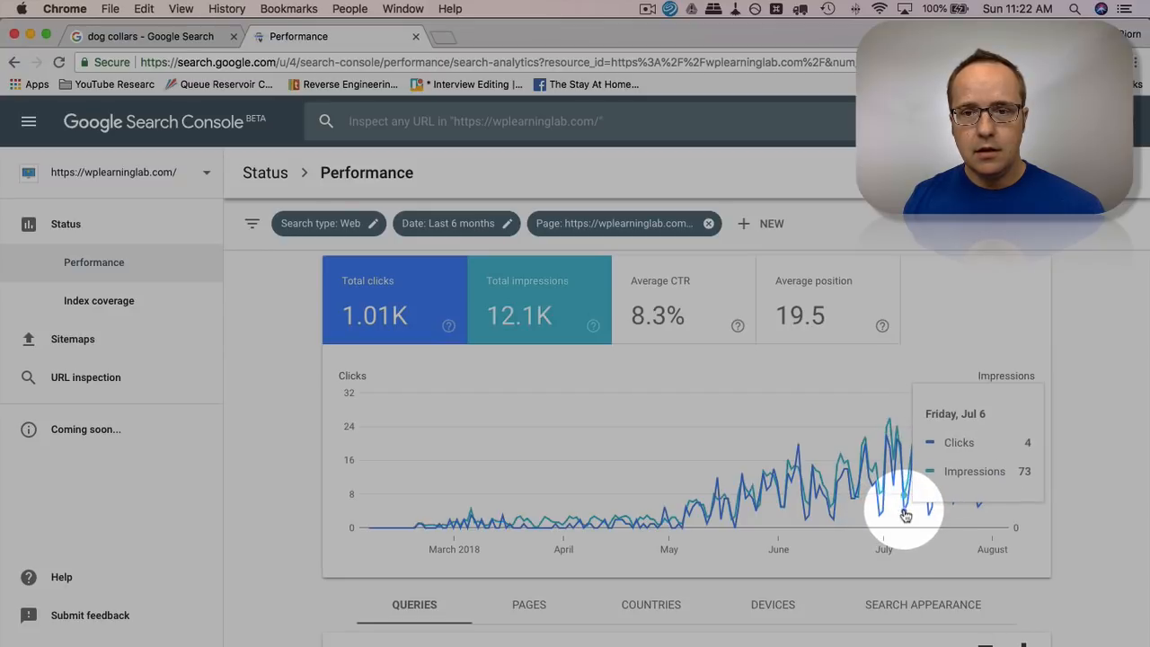
pyautogui.moveTo(930, 519)
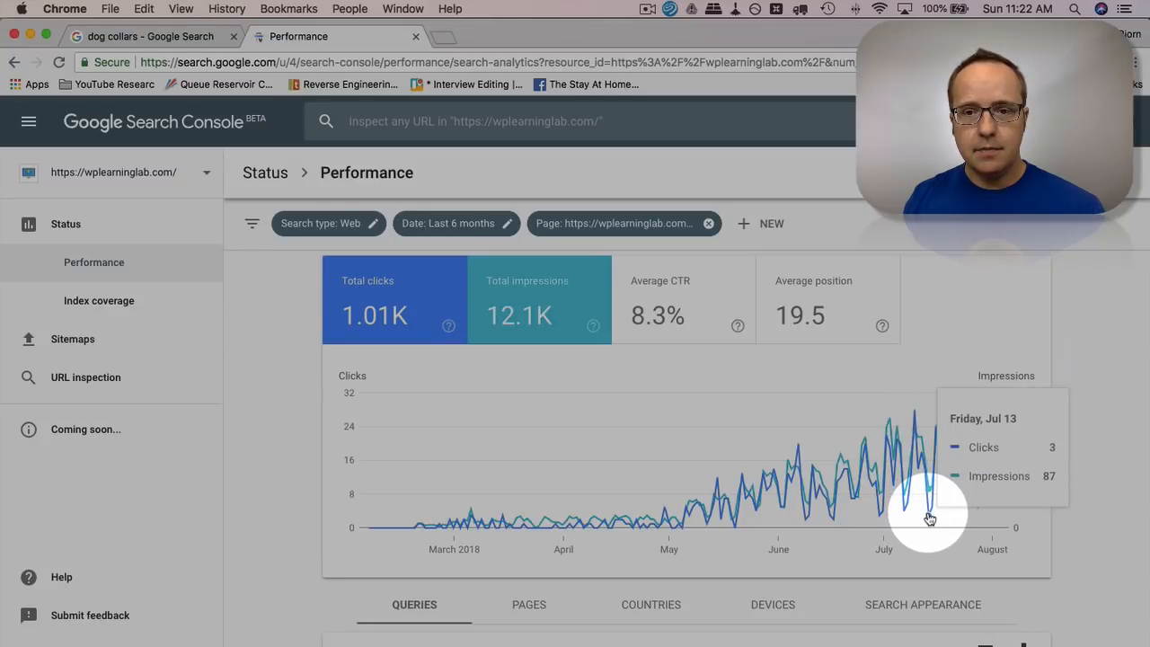
pyautogui.moveTo(941, 514)
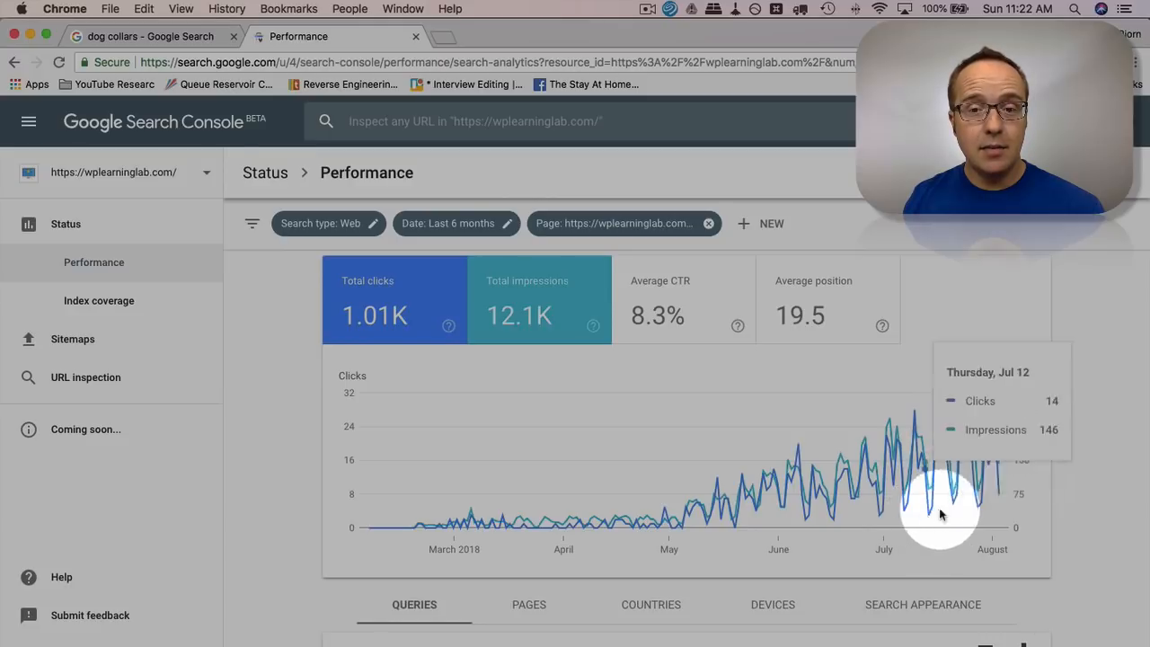
pyautogui.moveTo(795, 492)
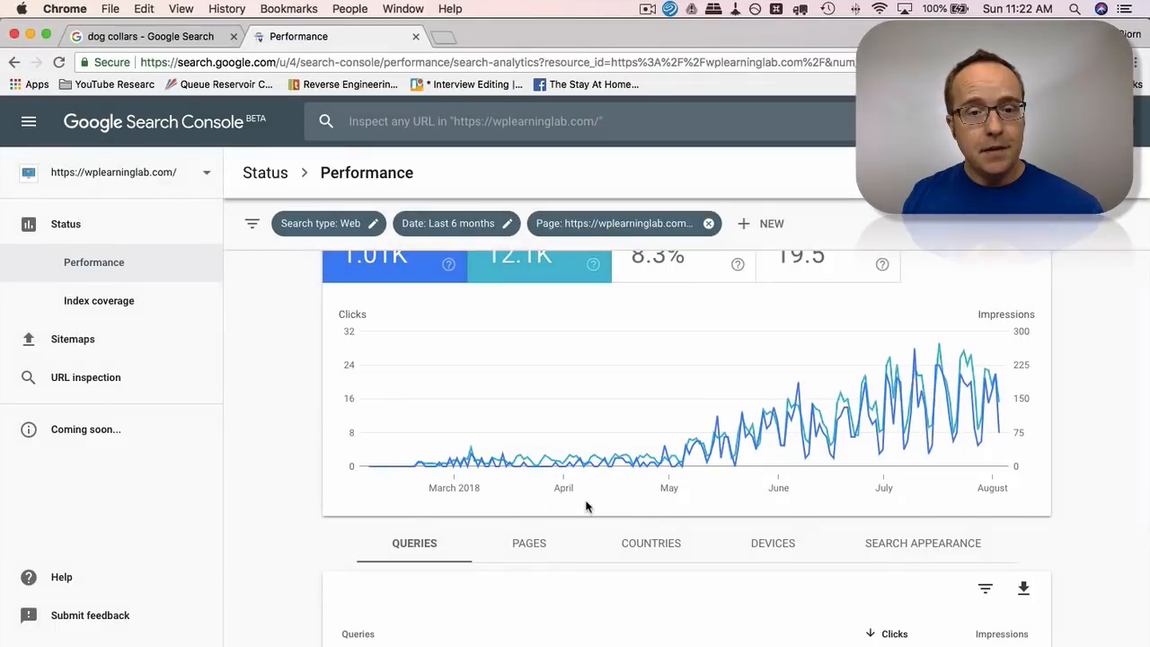
pyautogui.scroll(-3)
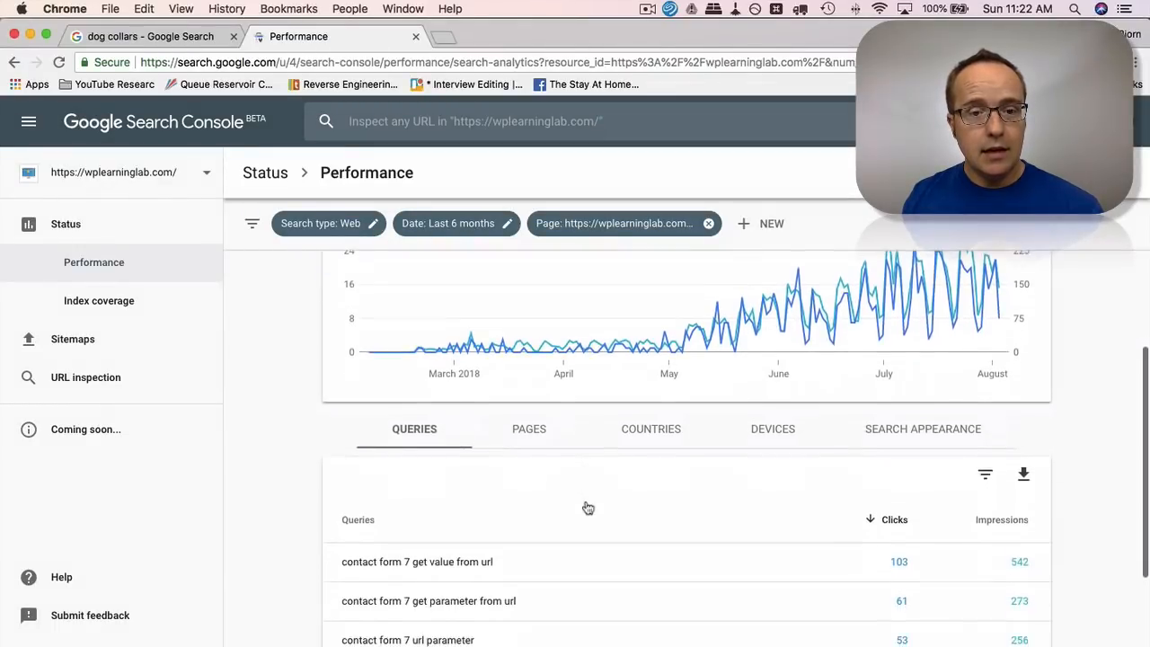
pyautogui.scroll(-3)
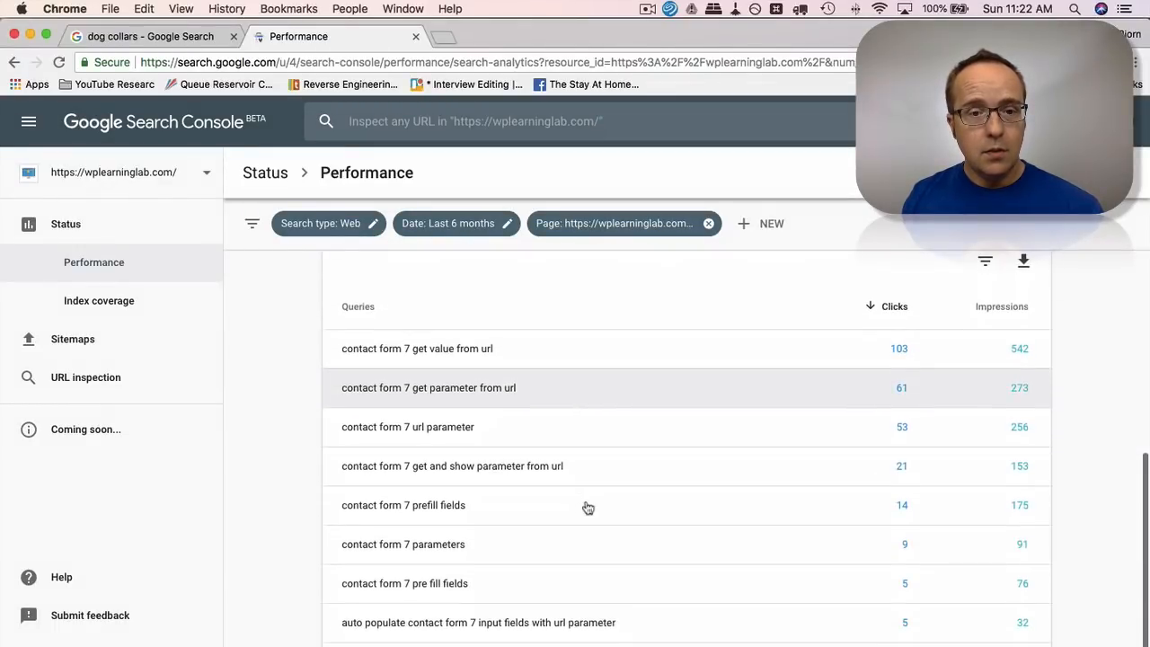
pyautogui.scroll(-3)
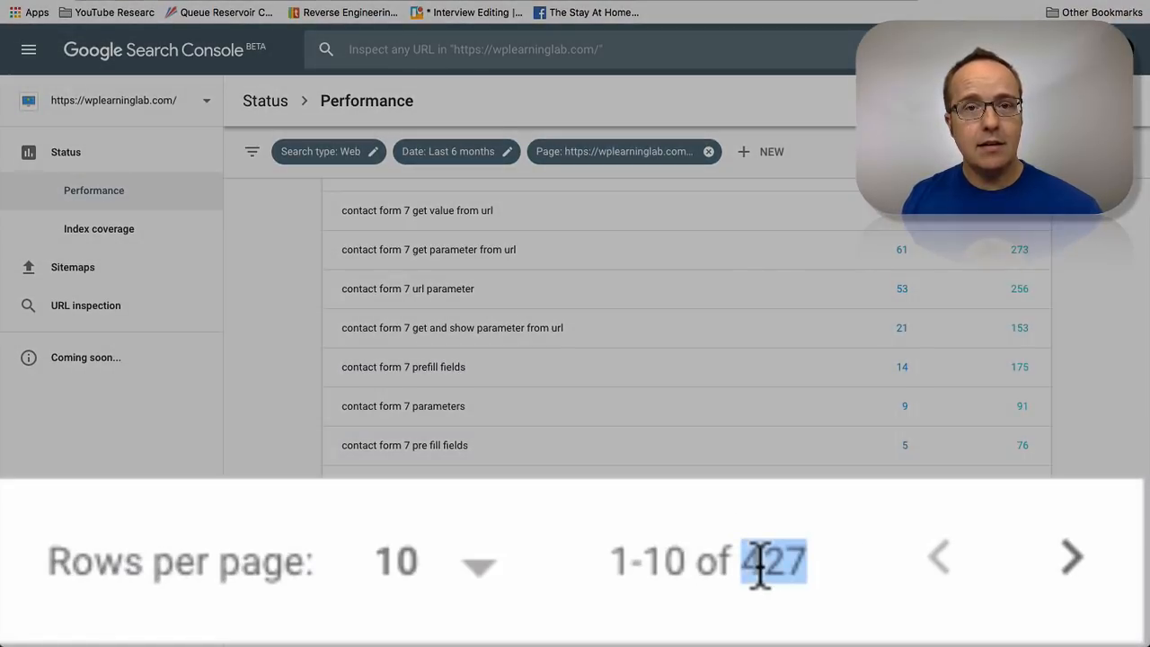
pyautogui.moveTo(539, 538)
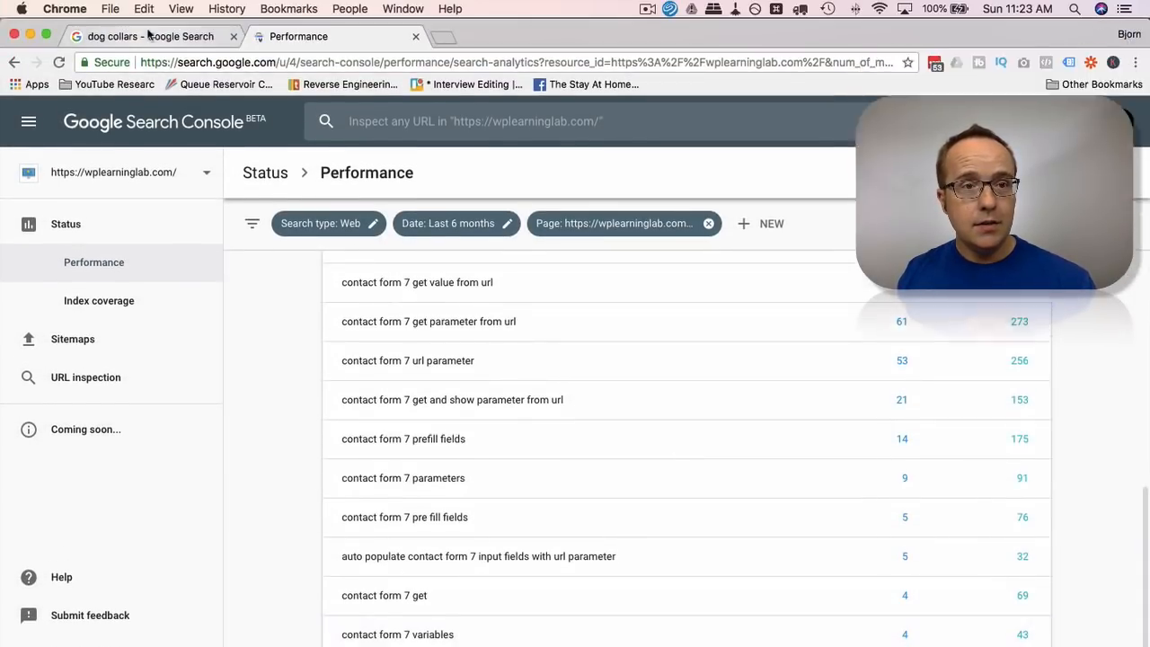
pyautogui.click(150, 36)
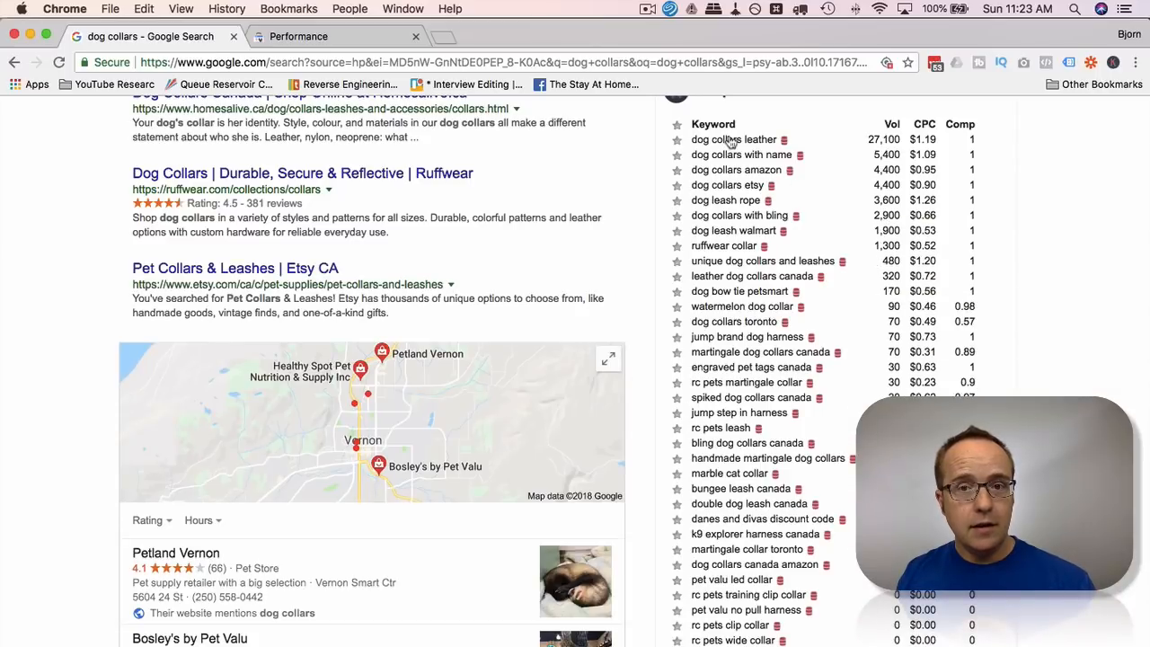
pyautogui.moveTo(764, 250)
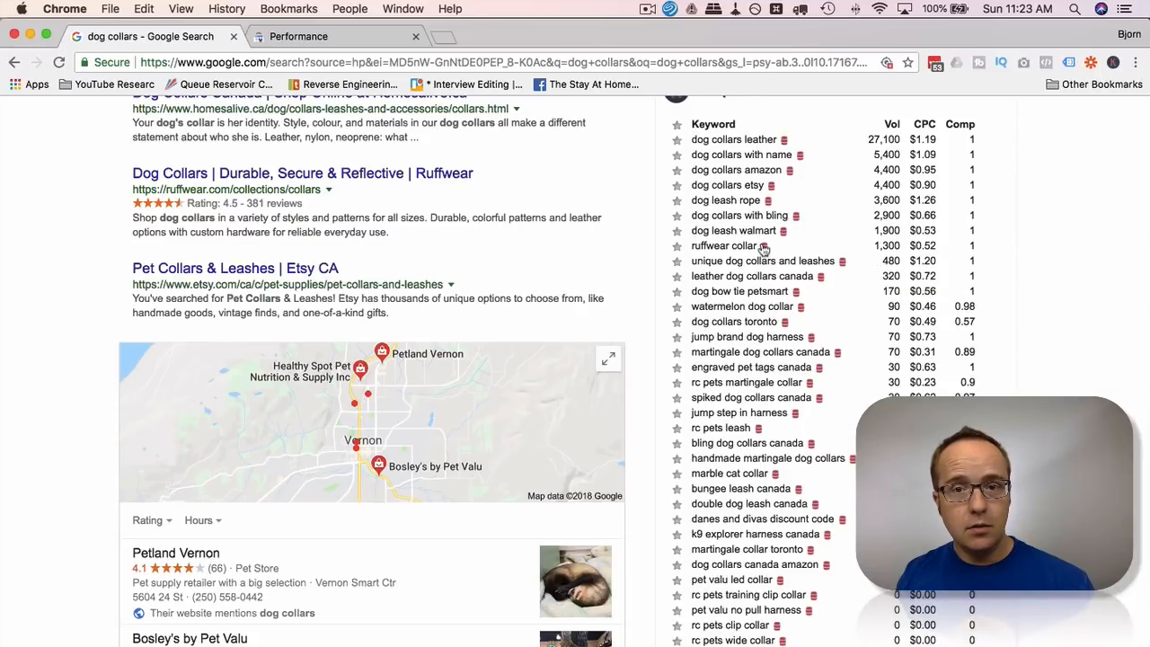
pyautogui.scroll(-3)
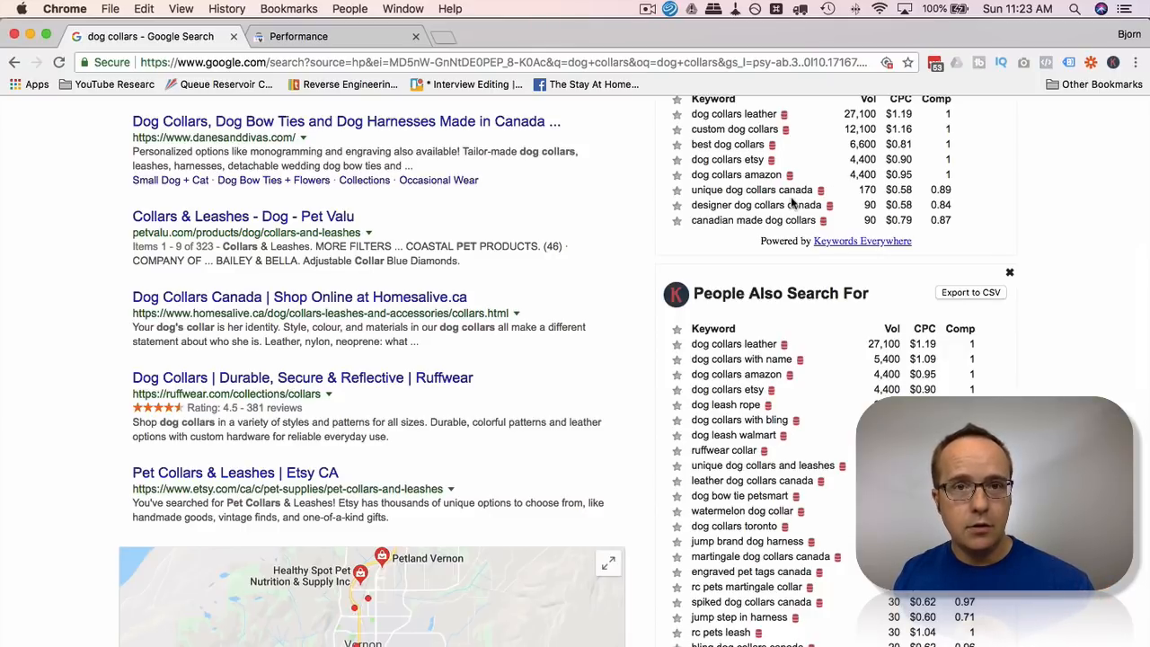
pyautogui.scroll(-3)
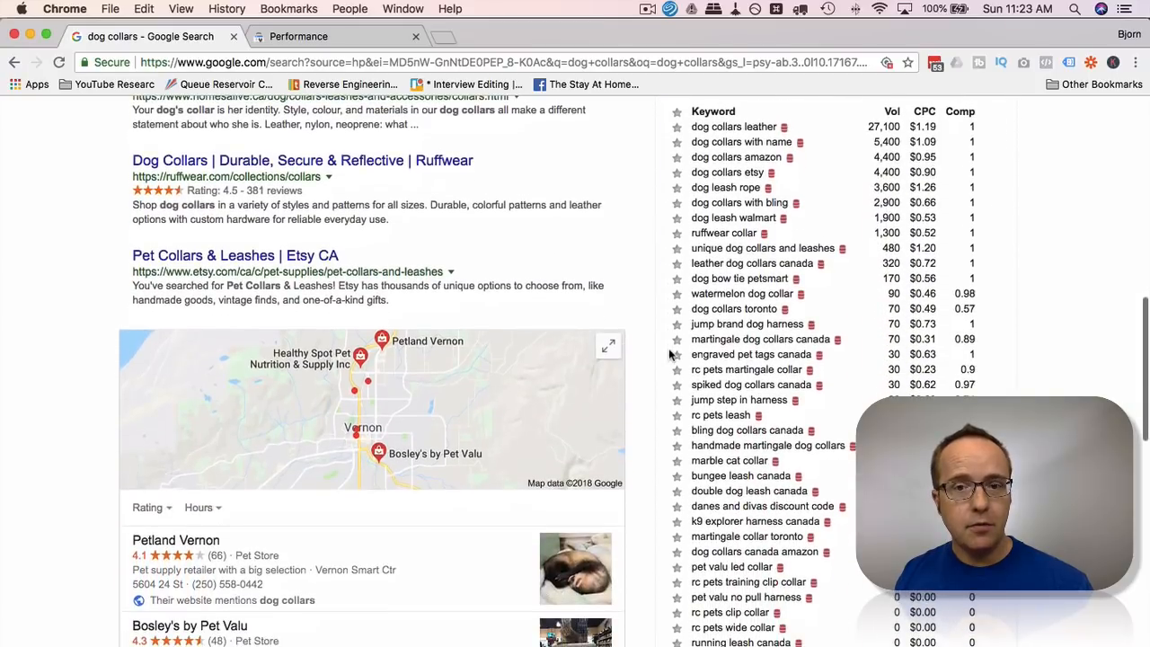
pyautogui.moveTo(754, 493)
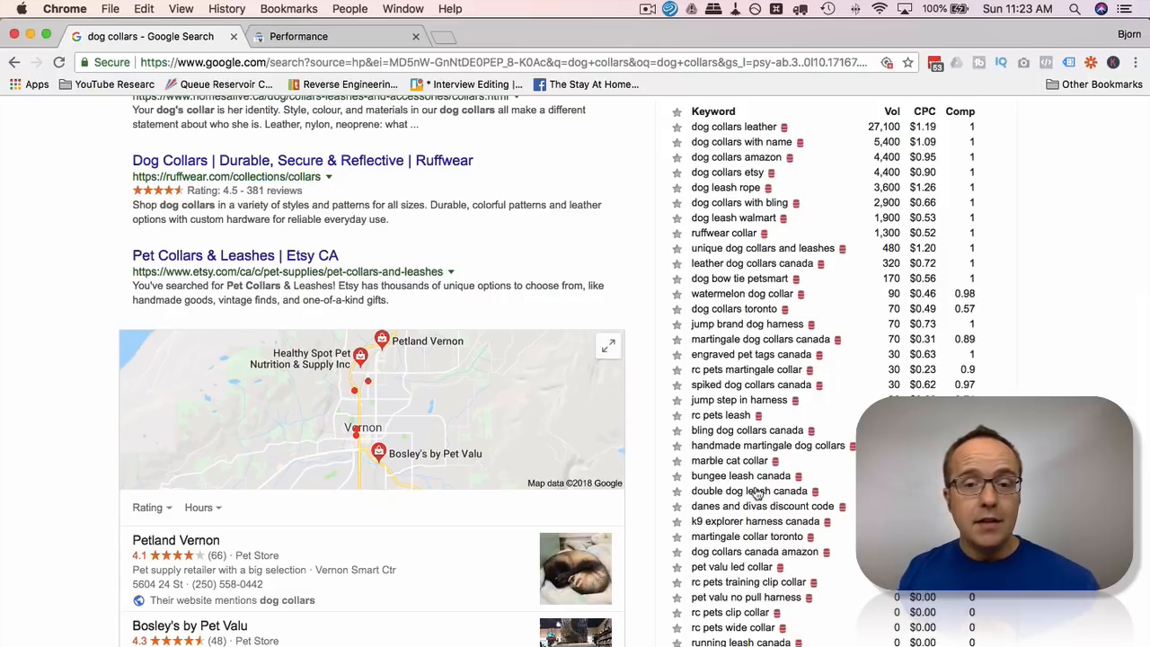
pyautogui.click(337, 36)
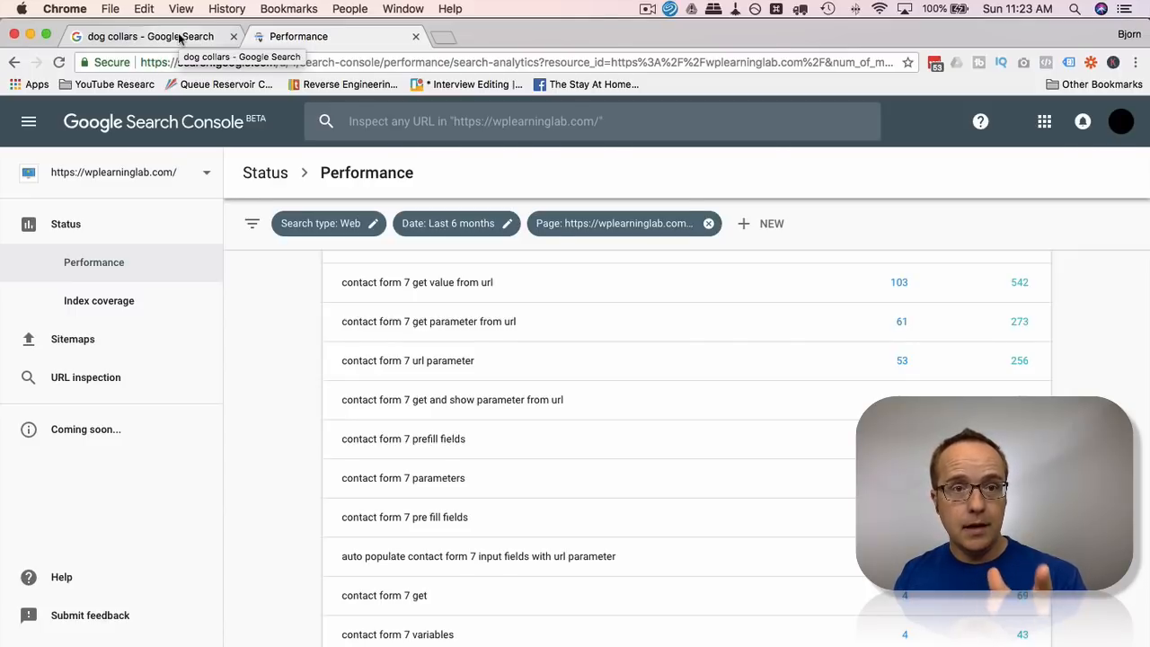
pyautogui.click(148, 36)
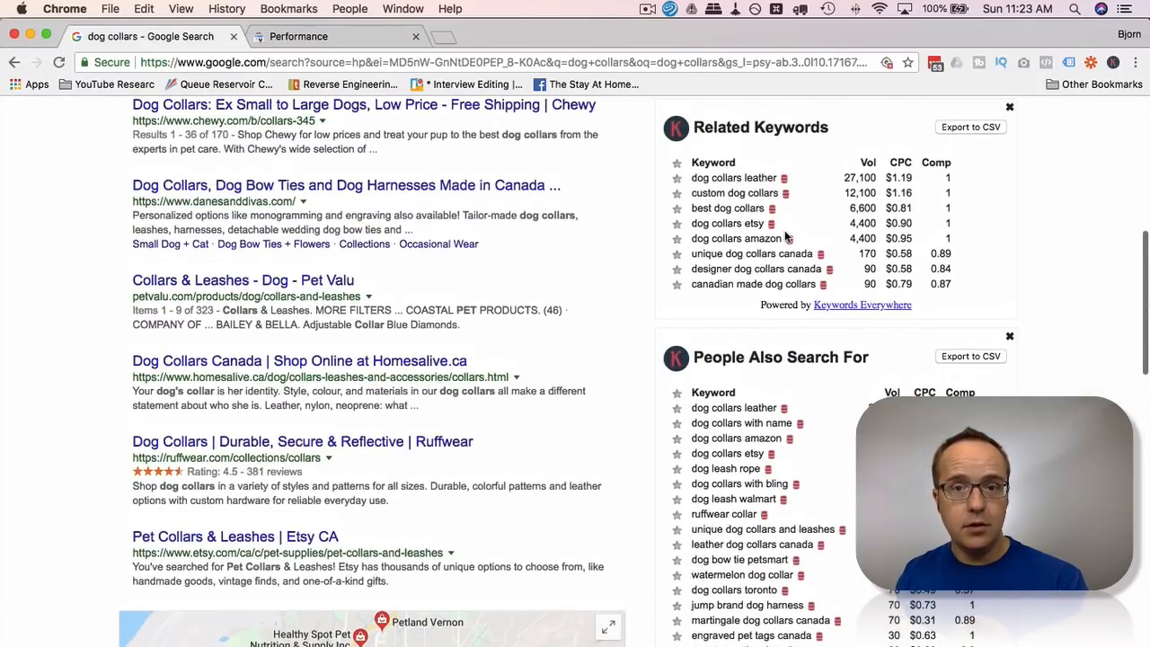
pyautogui.scroll(-3)
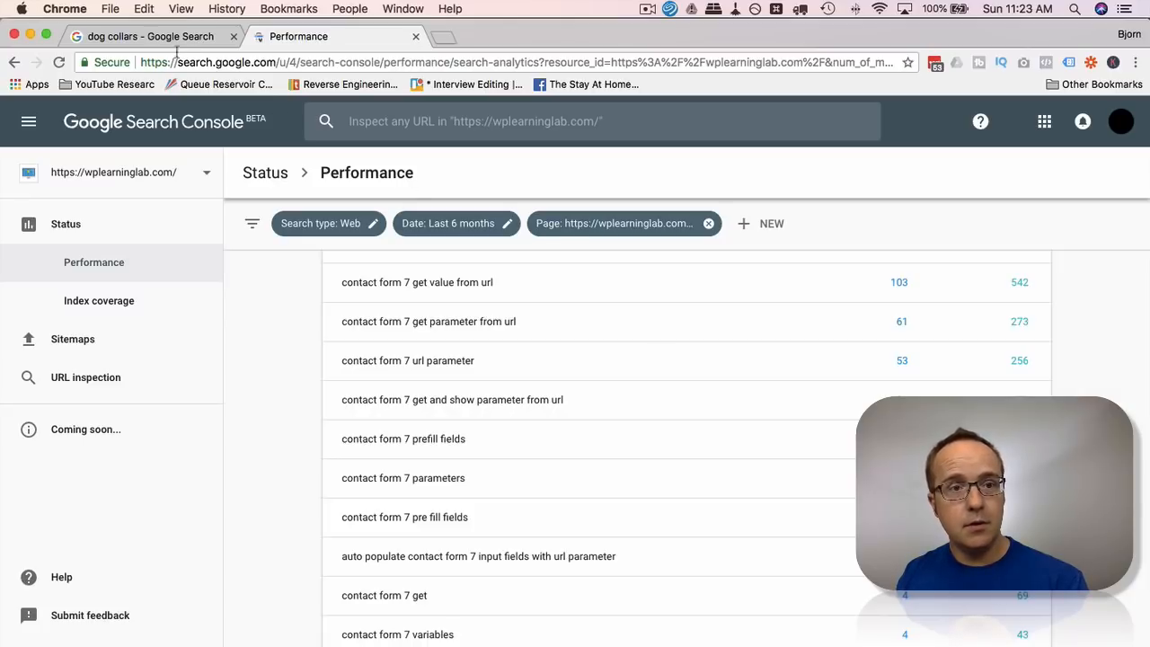
pyautogui.click(150, 36)
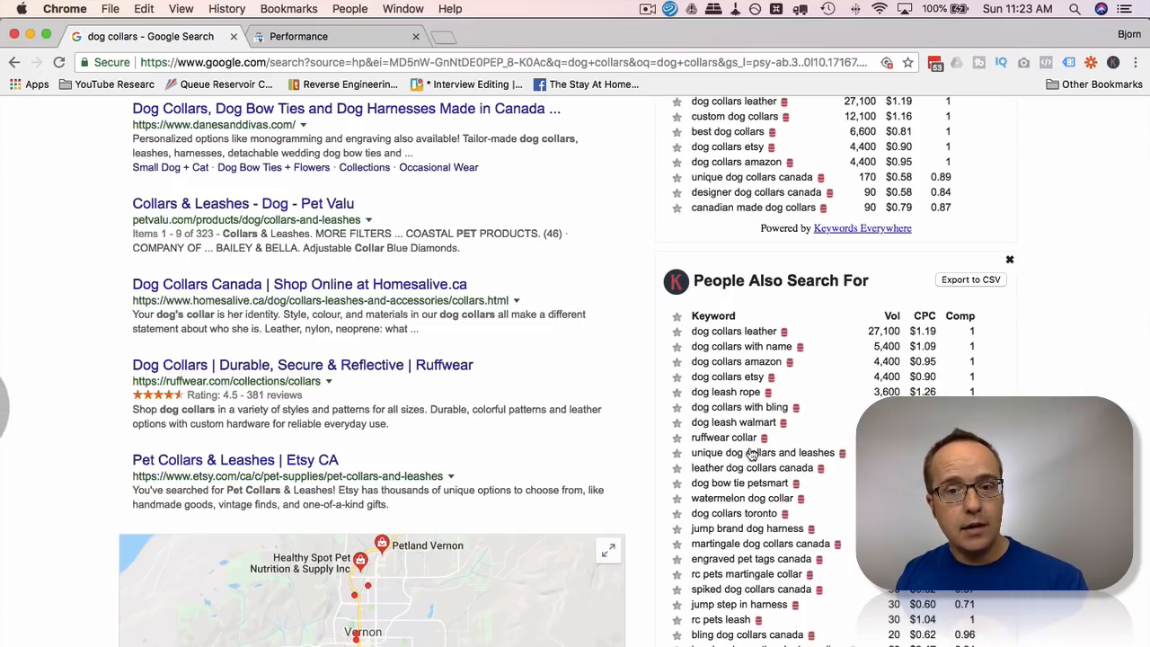
pyautogui.scroll(-3)
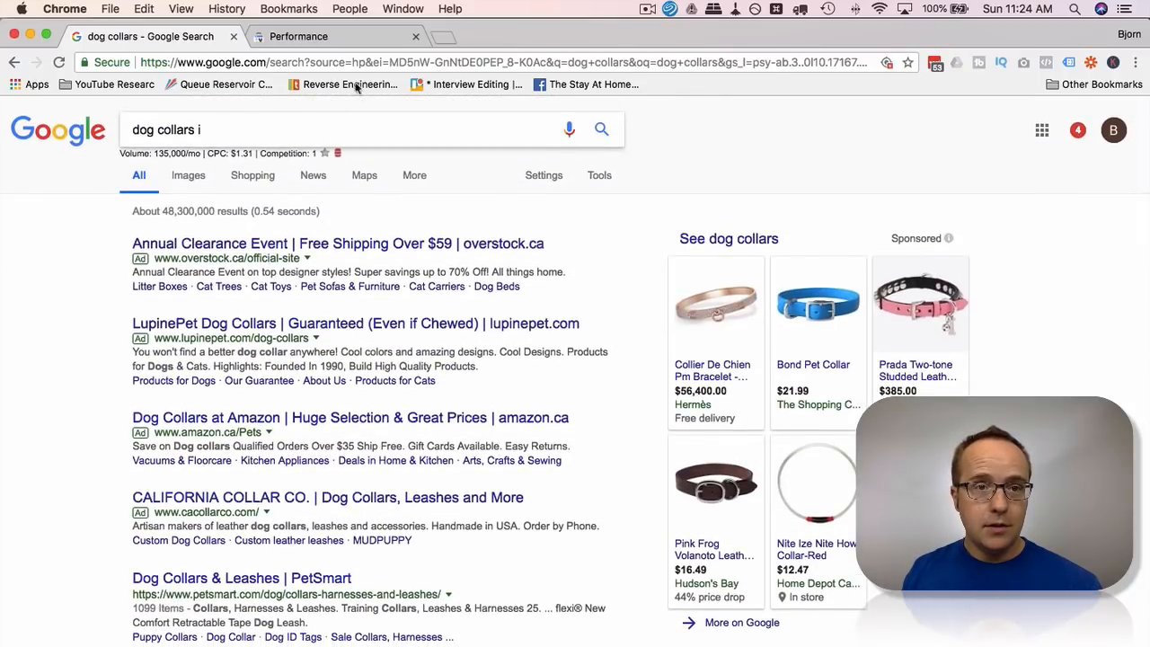
# Step: Go to amazon.ca and enter 'dog collars' in its search bar to see Amazon's suggested searches
pyautogui.write('amazon.ca')
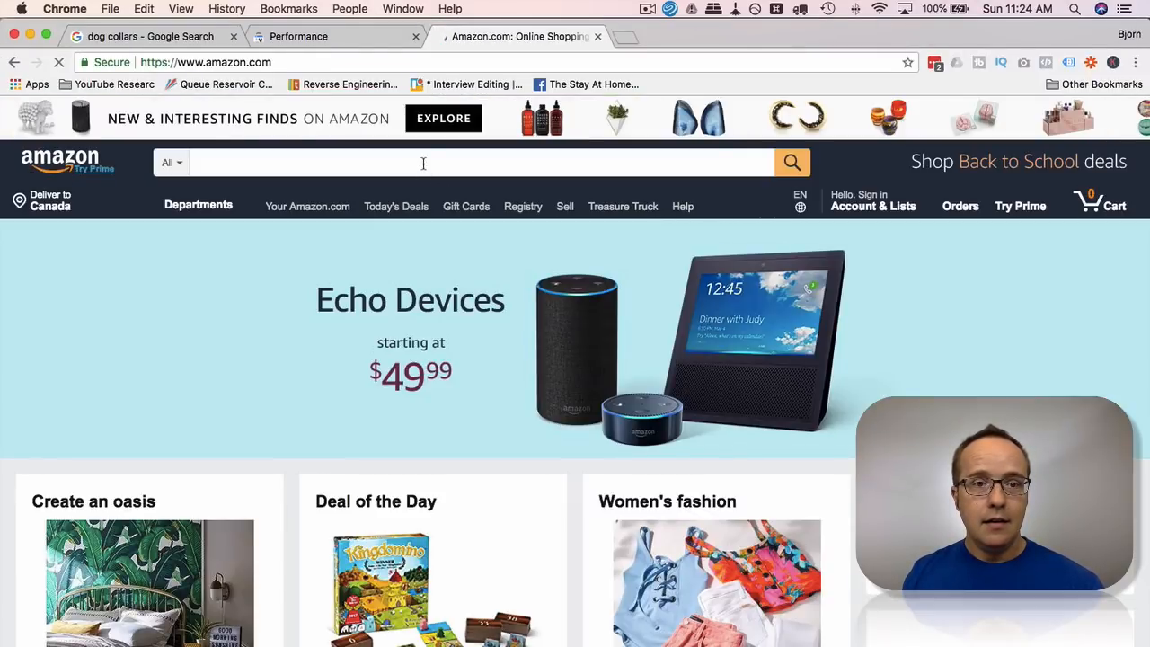
pyautogui.write('dog collars')
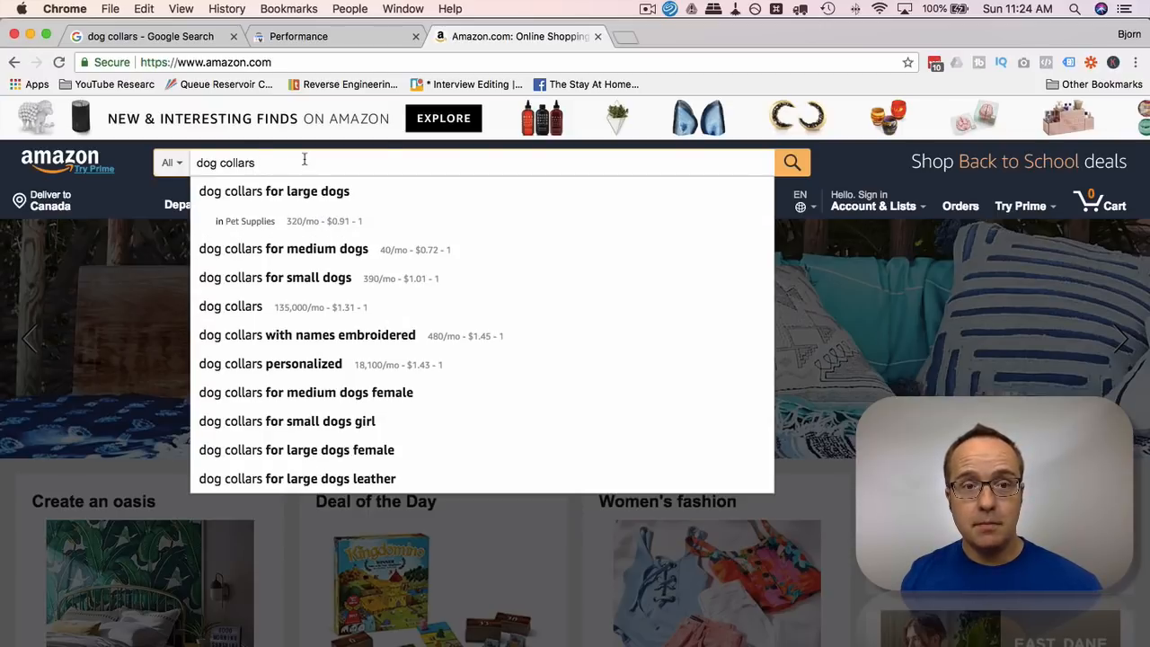
pyautogui.write('ars c')
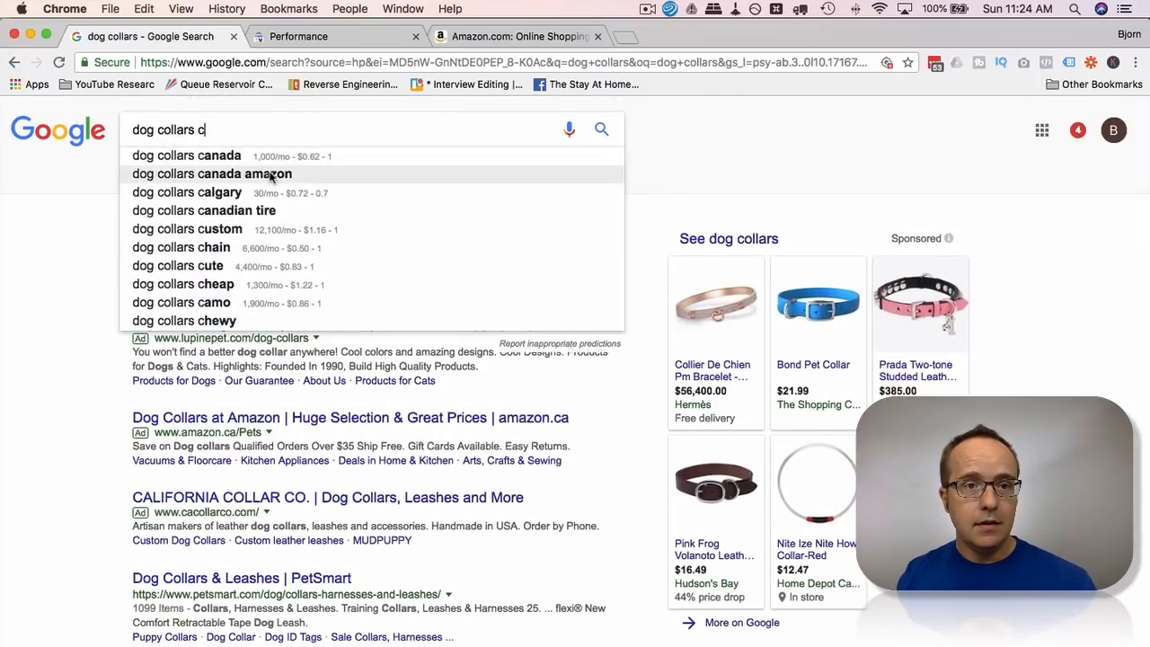
pyautogui.moveTo(204, 209)
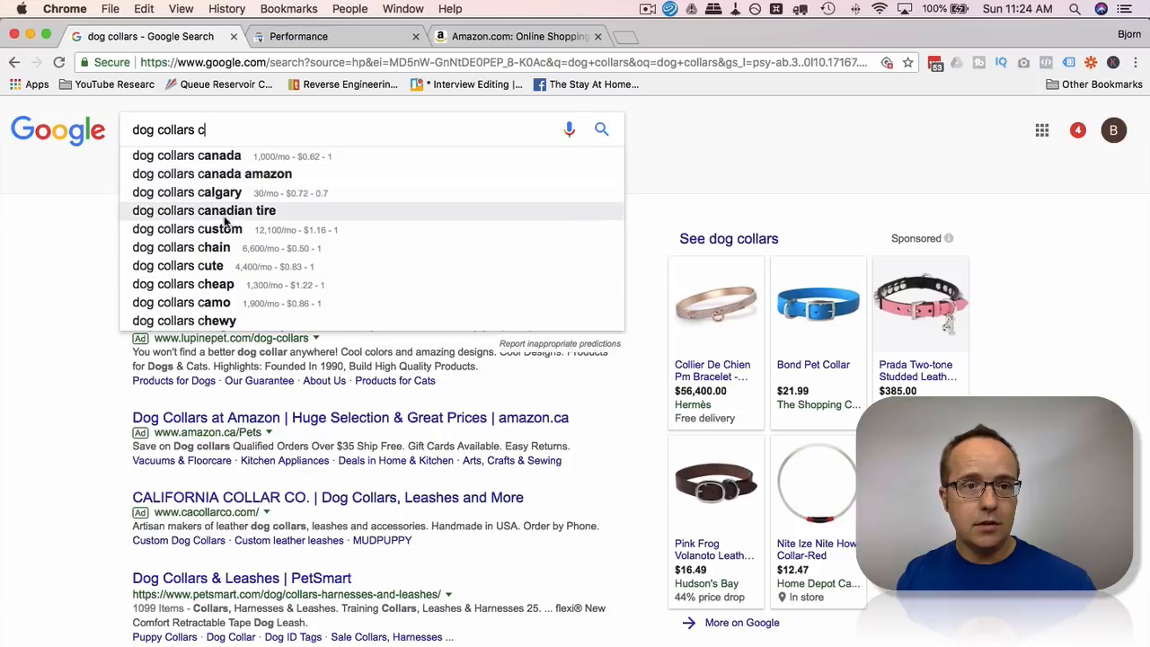
pyautogui.moveTo(225, 254)
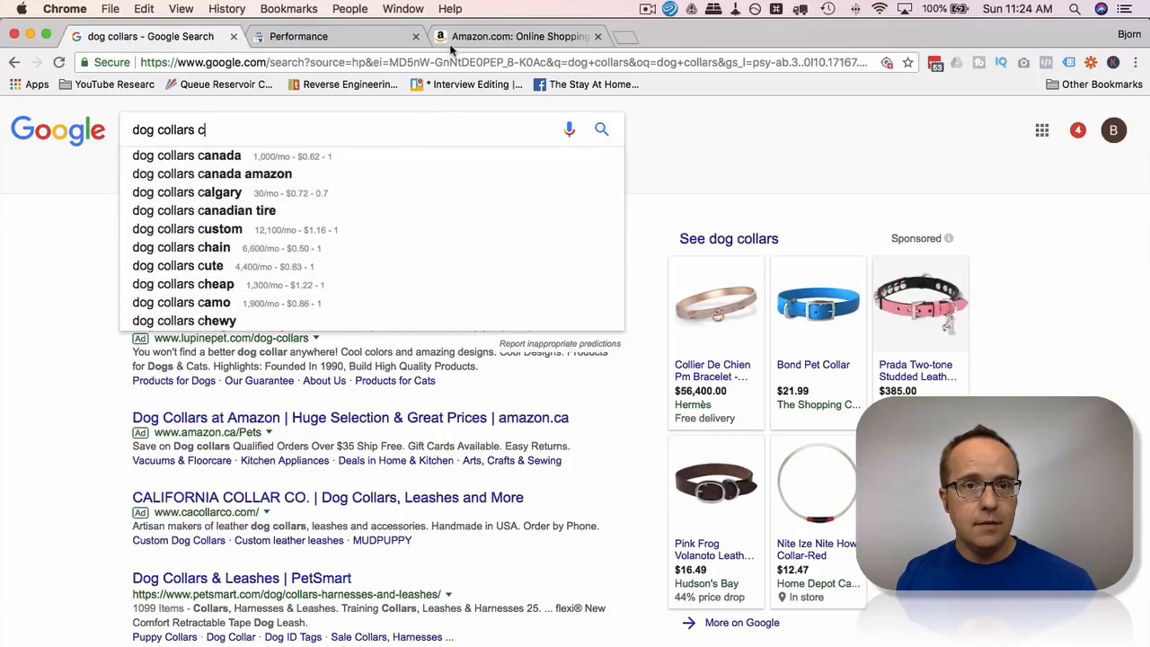
# Step: Extend the query to 'dog collars c' on Amazon and Google, comparing suggestions like chain, camo, customized
pyautogui.click(520, 36)
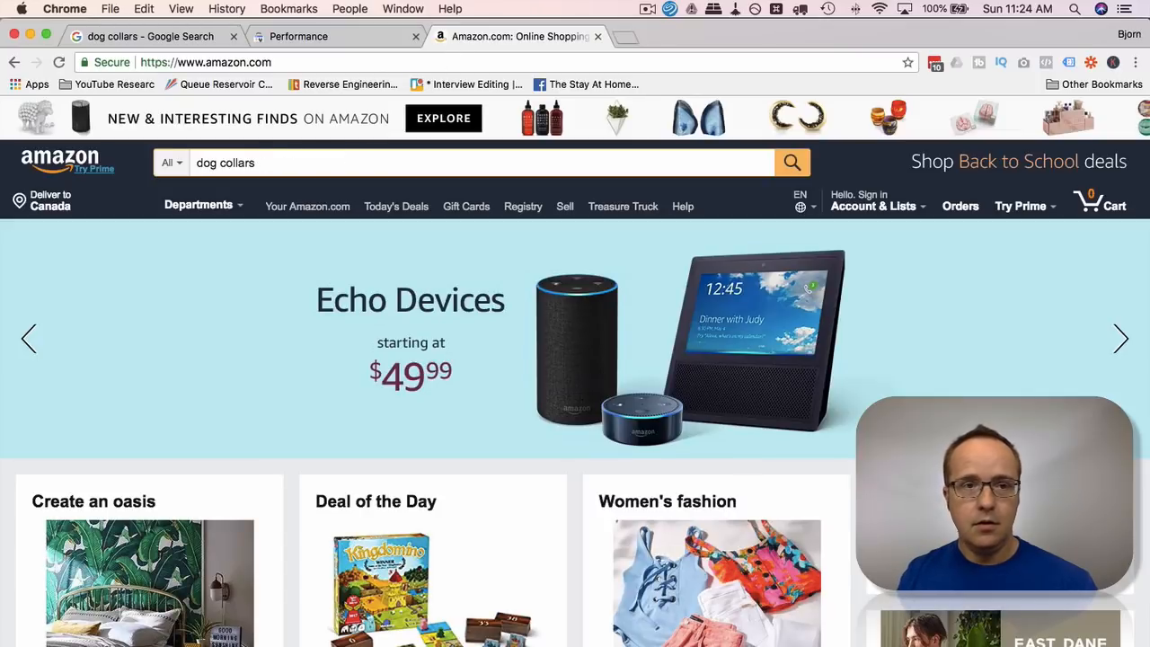
pyautogui.write('c')
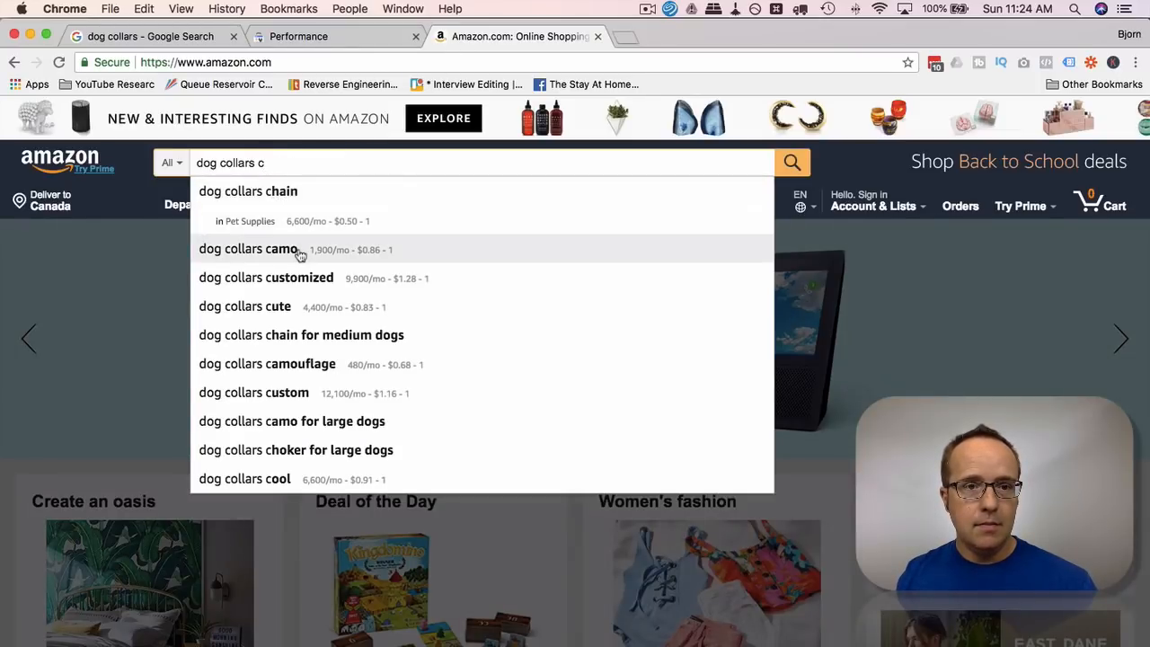
pyautogui.moveTo(353, 284)
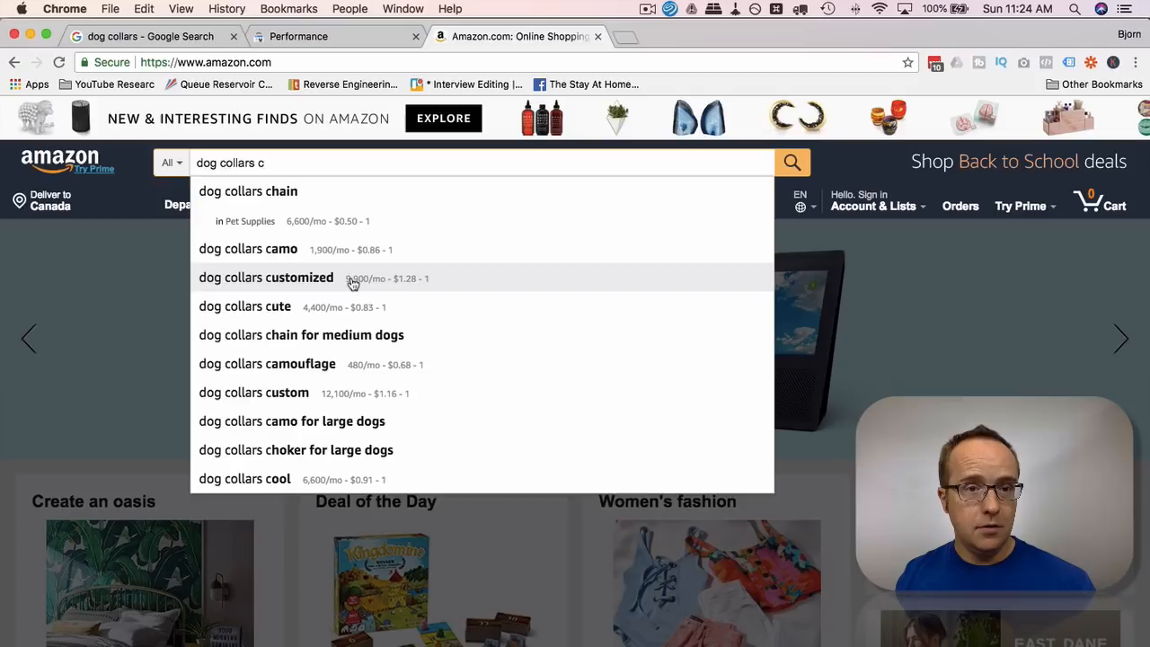
pyautogui.click(150, 36)
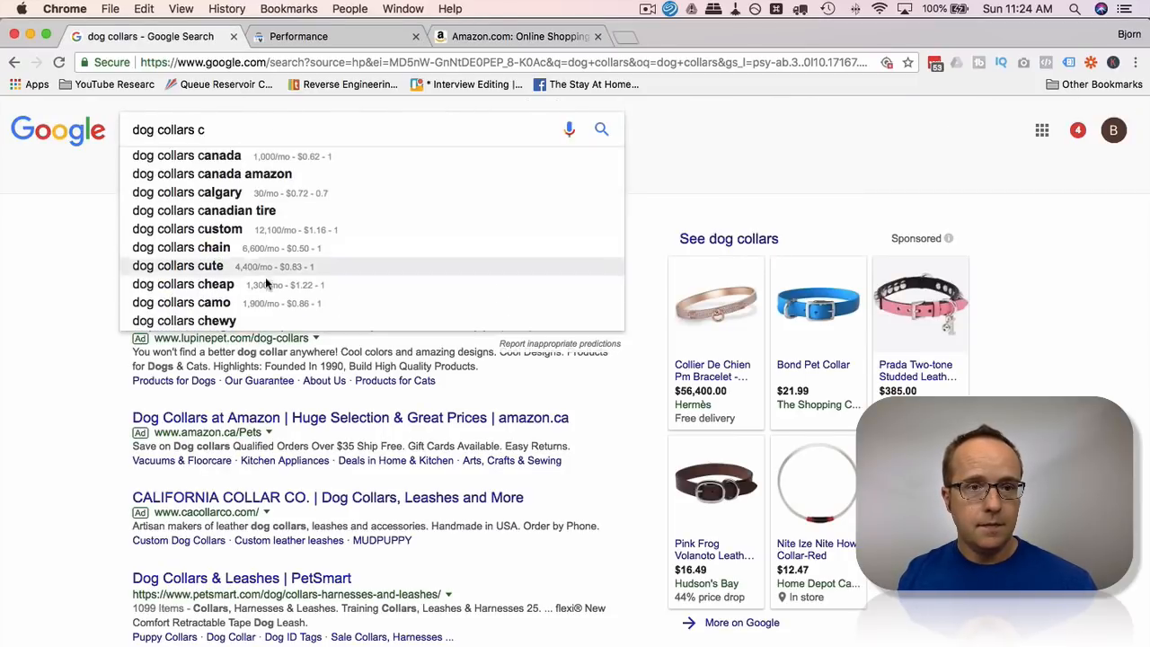
pyautogui.click(516, 36)
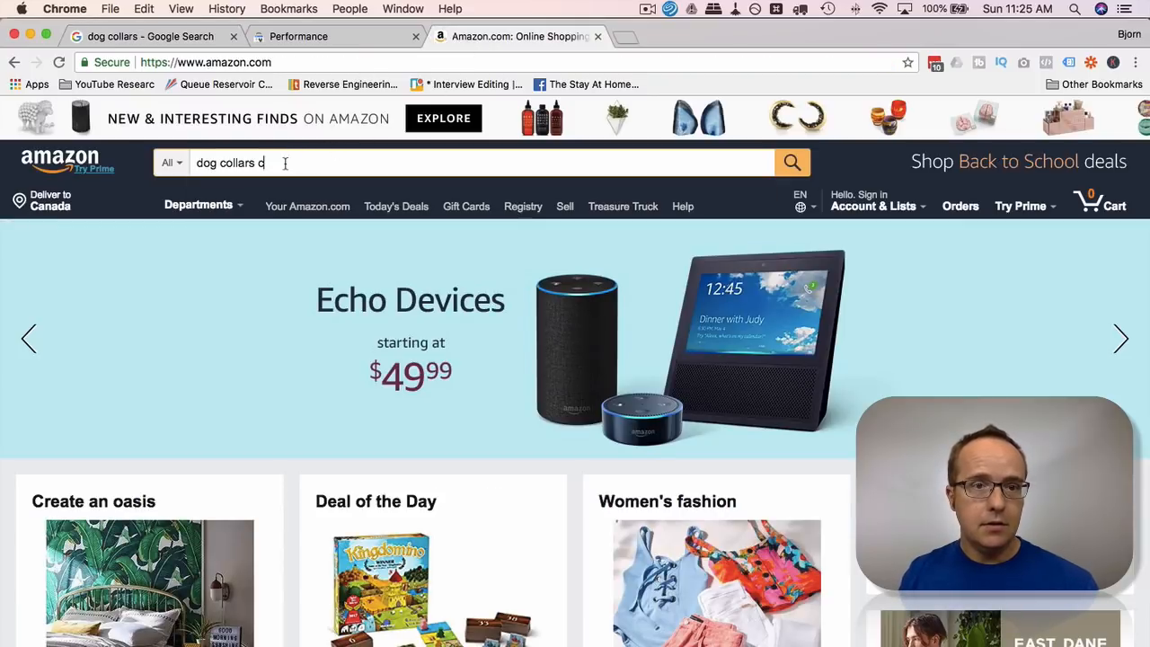
pyautogui.write('c')
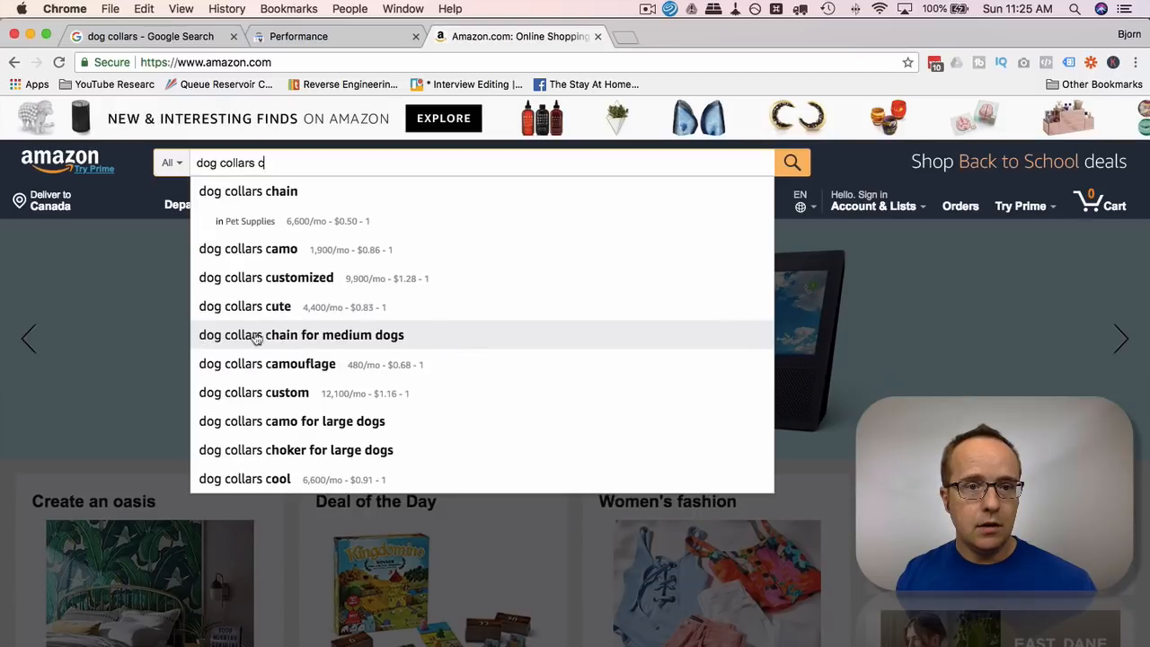
pyautogui.moveTo(335, 373)
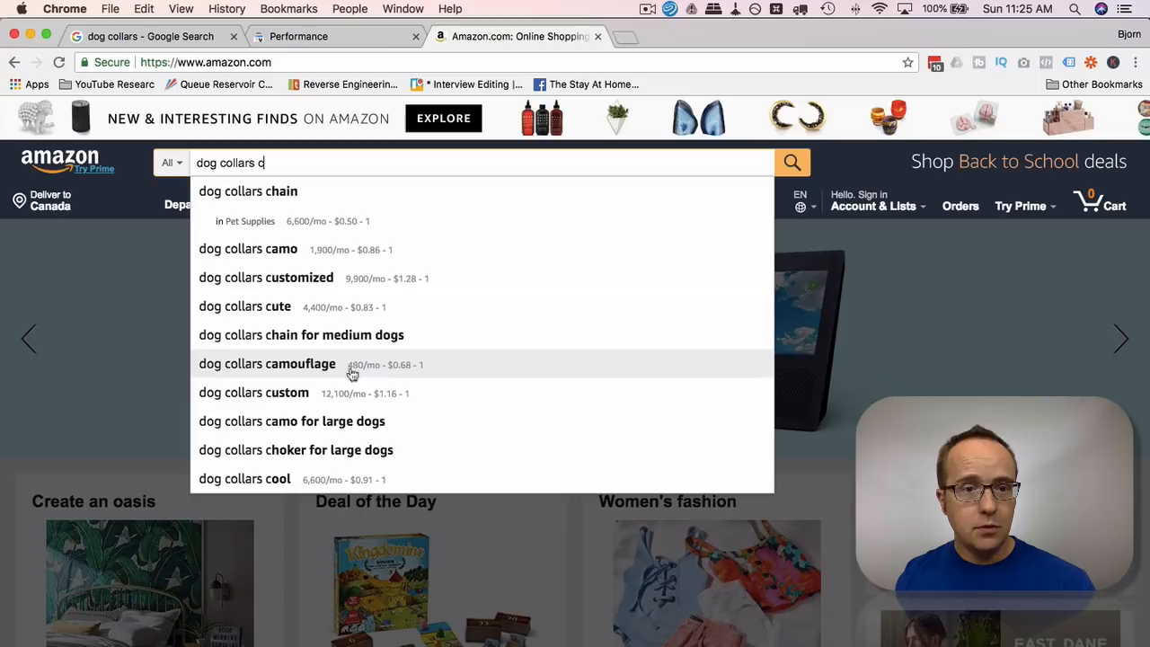
pyautogui.moveTo(388, 461)
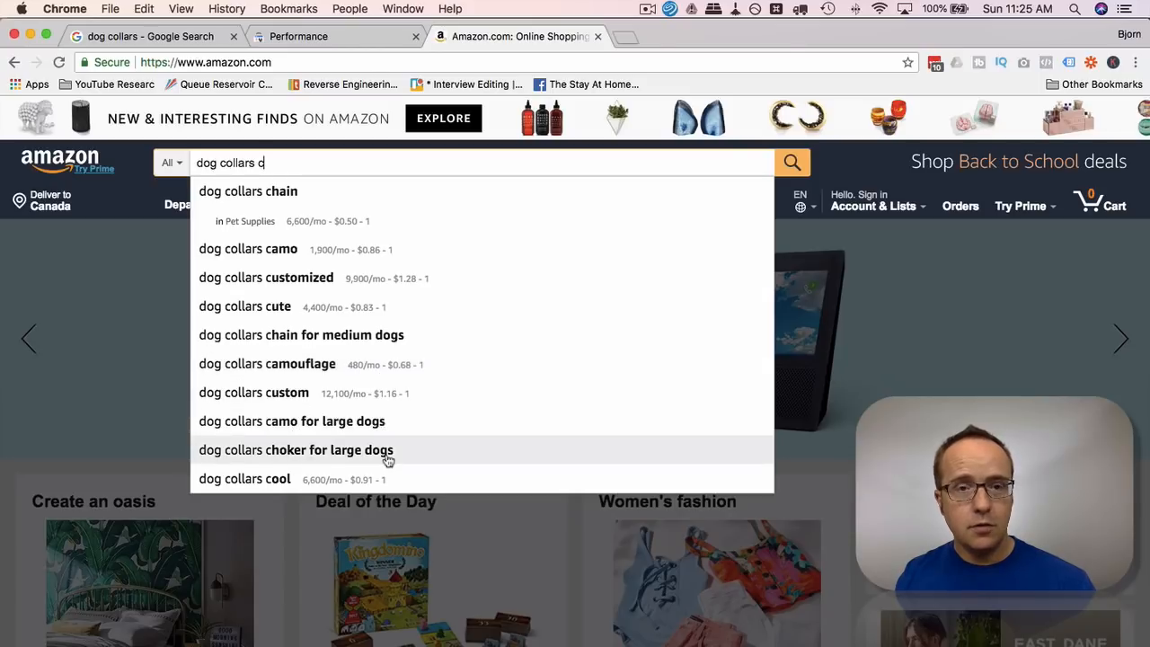
pyautogui.moveTo(330, 466)
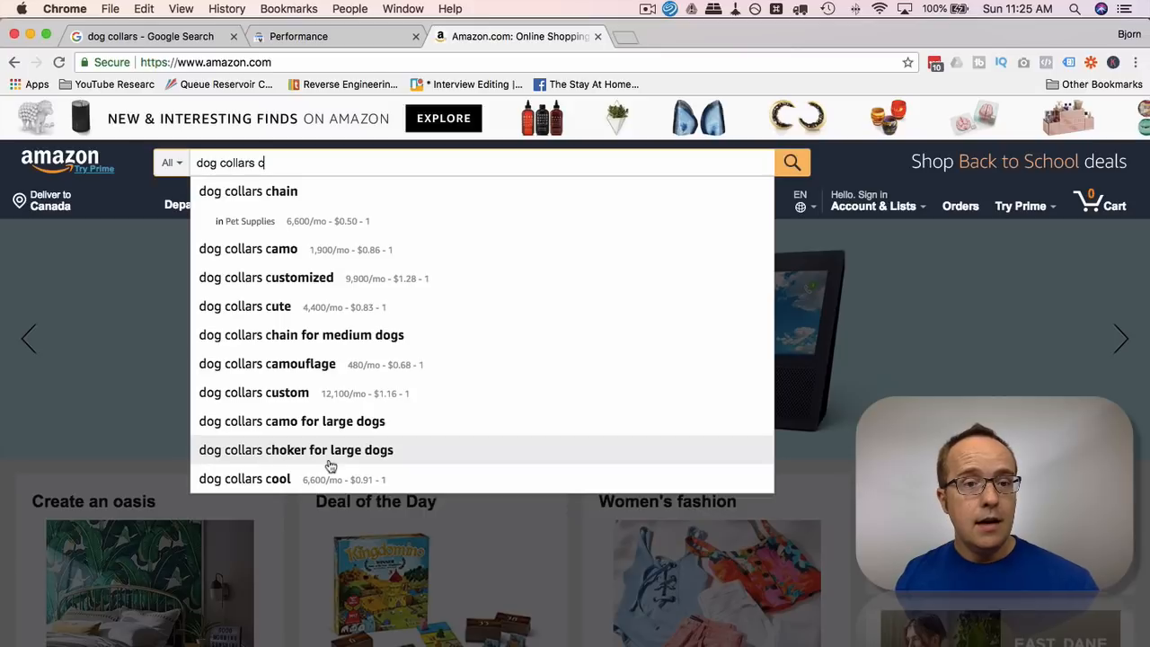
pyautogui.moveTo(301, 465)
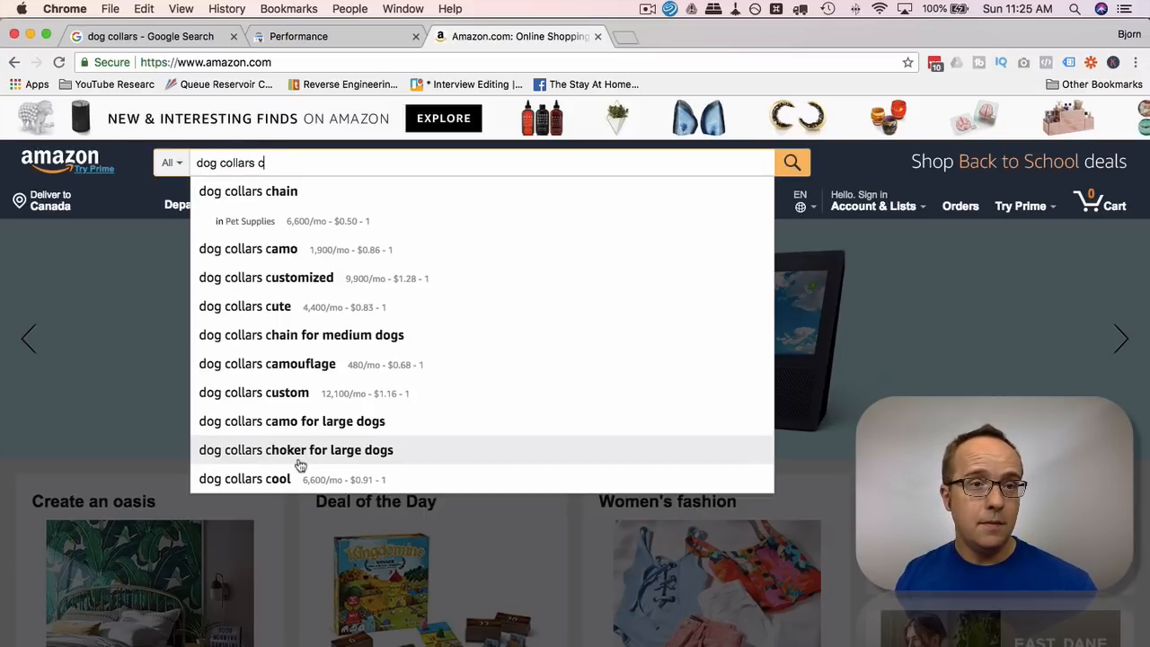
pyautogui.click(144, 36)
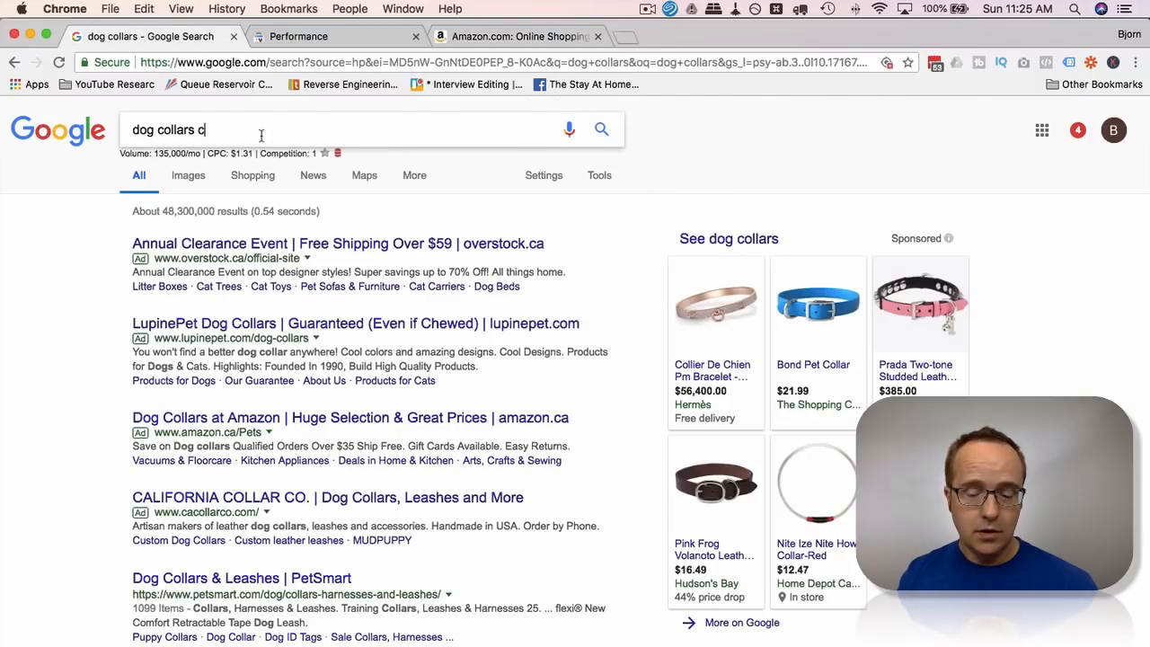
# Step: Extend the Google query to 'dog collars camo', review its suggestions, then return to the Amazon tab
pyautogui.write('c')
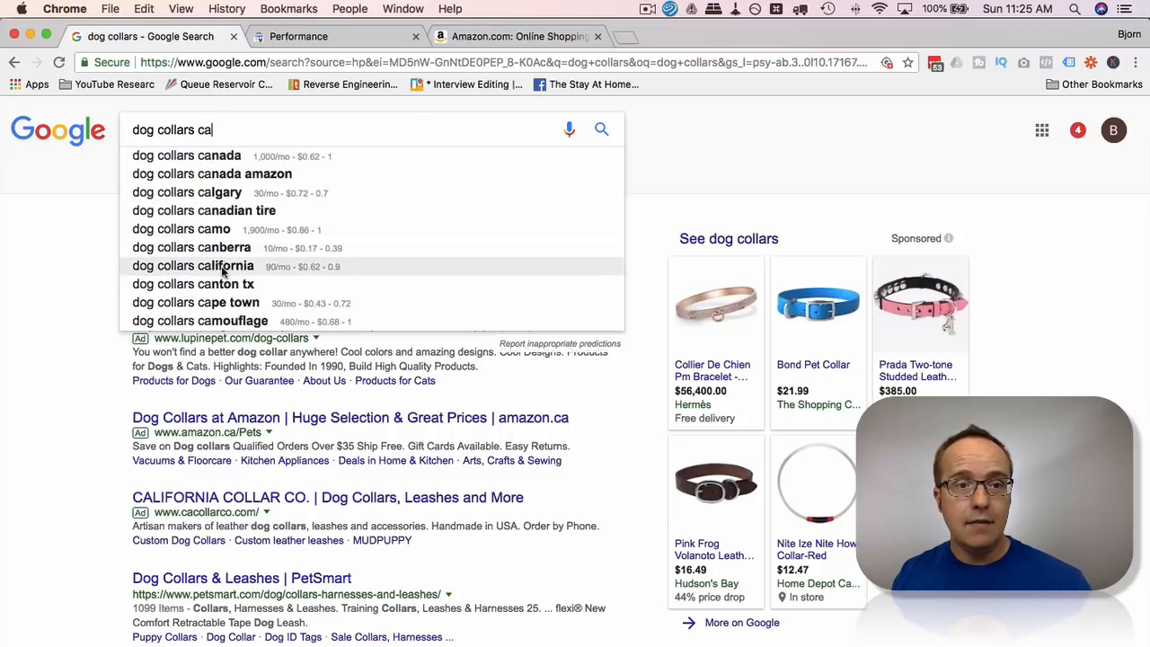
pyautogui.press('Backspace')
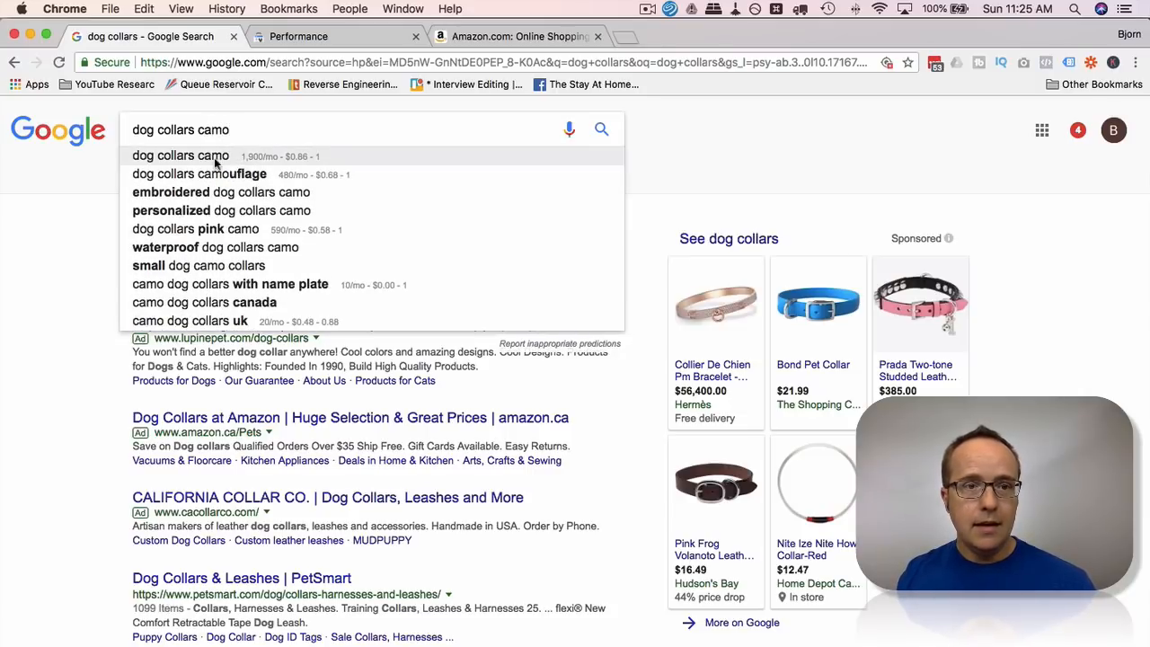
pyautogui.moveTo(252, 184)
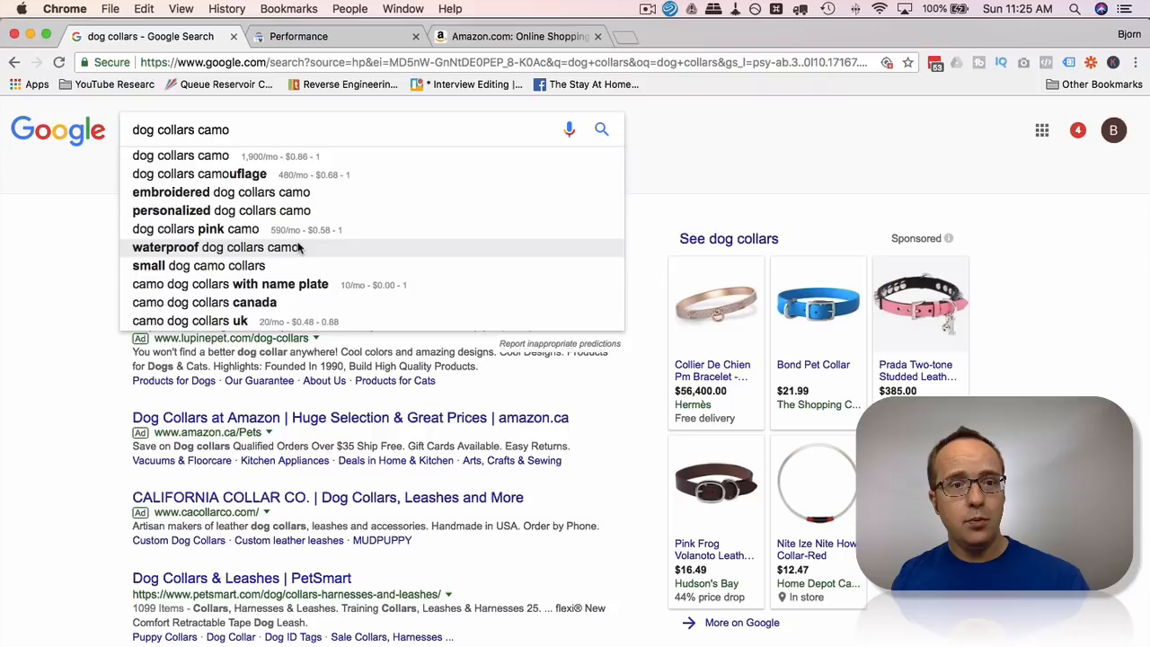
pyautogui.moveTo(291, 254)
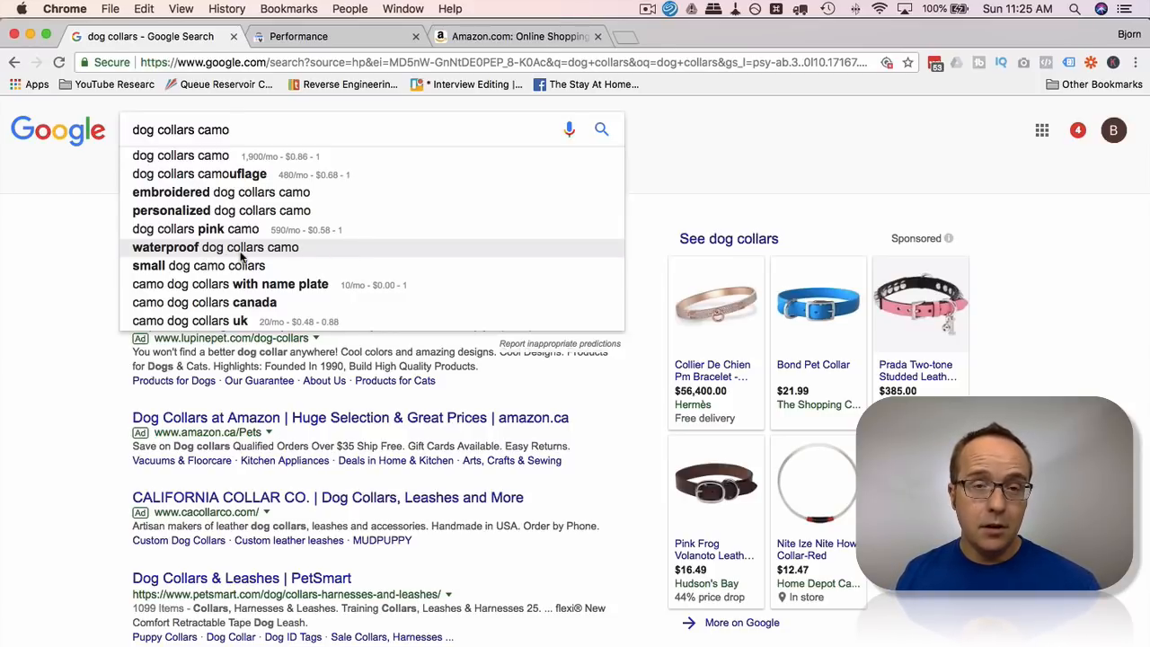
pyautogui.click(517, 36)
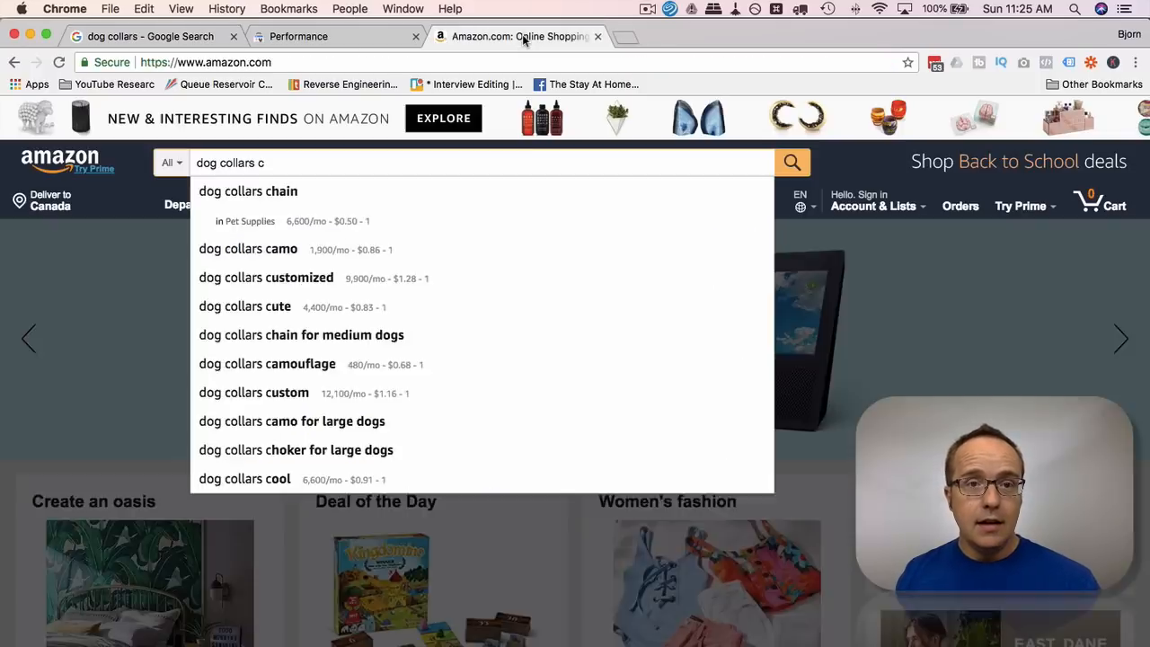
# Step: Dismiss Amazon's suggestion list, leaving the search box reading 'dog collars c'
pyautogui.click(645, 67)
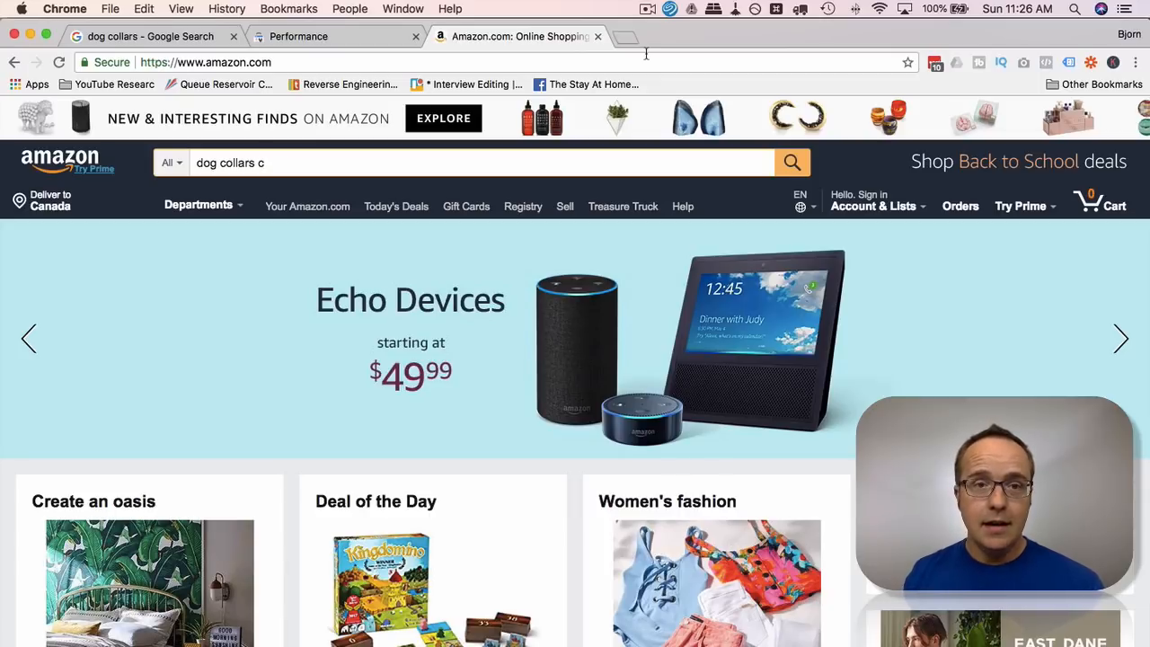
pyautogui.moveTo(584, 186)
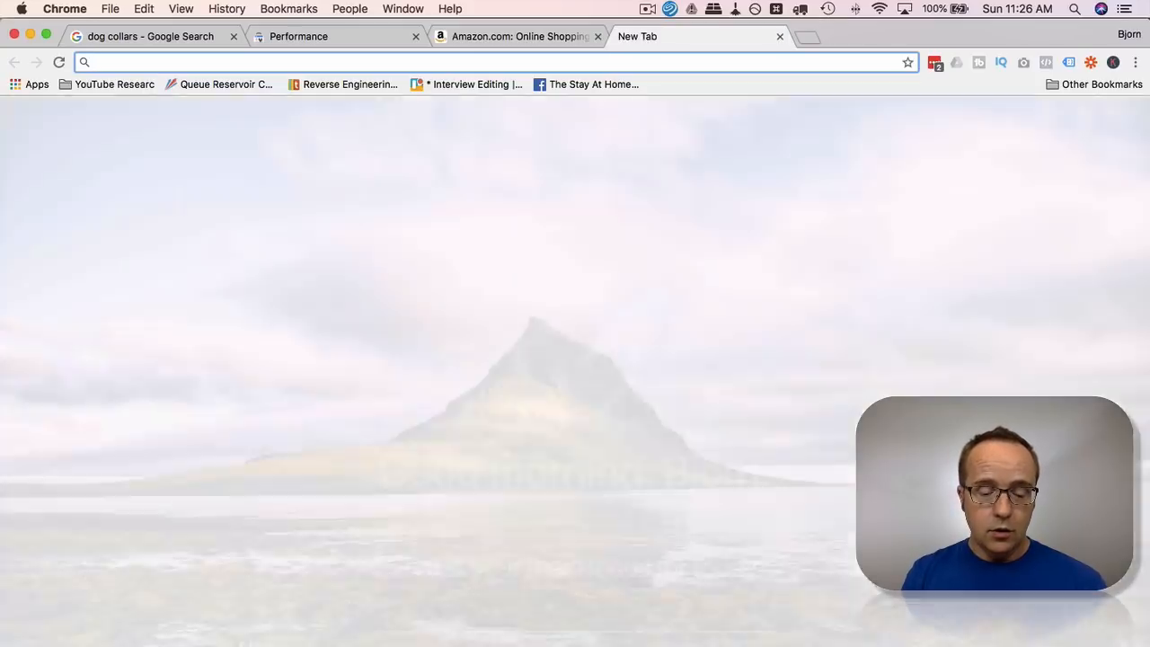
# Step: Search Google for 'ubersuggest' and open Neil Patel's free keyword tool result
pyautogui.write('ub')
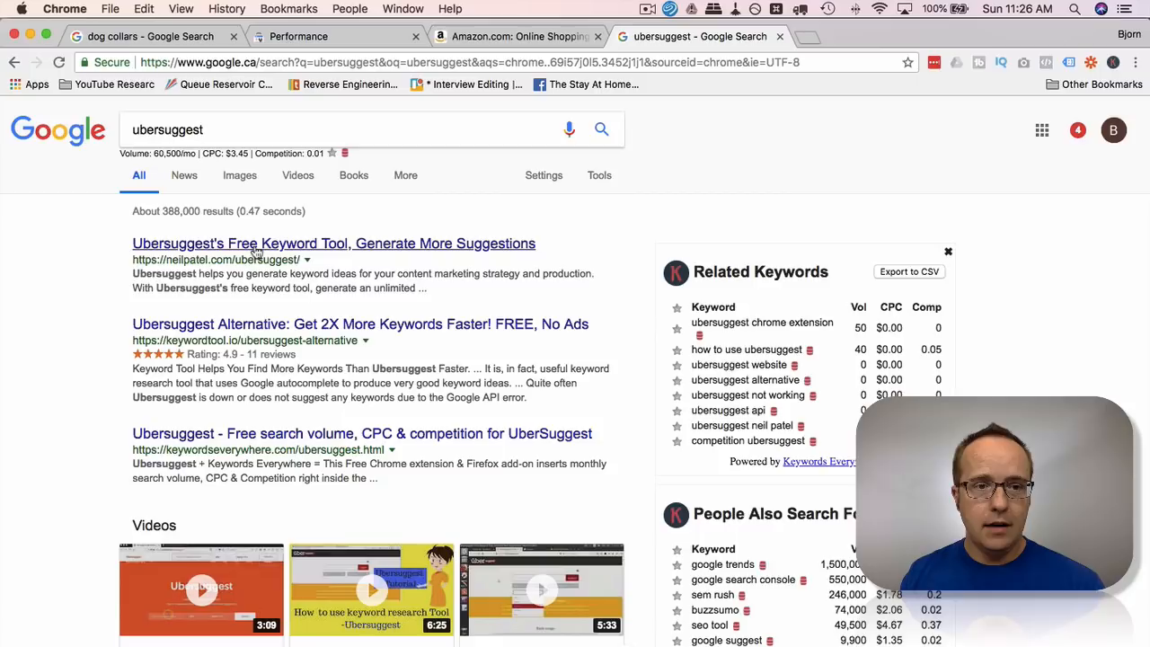
pyautogui.click(334, 243)
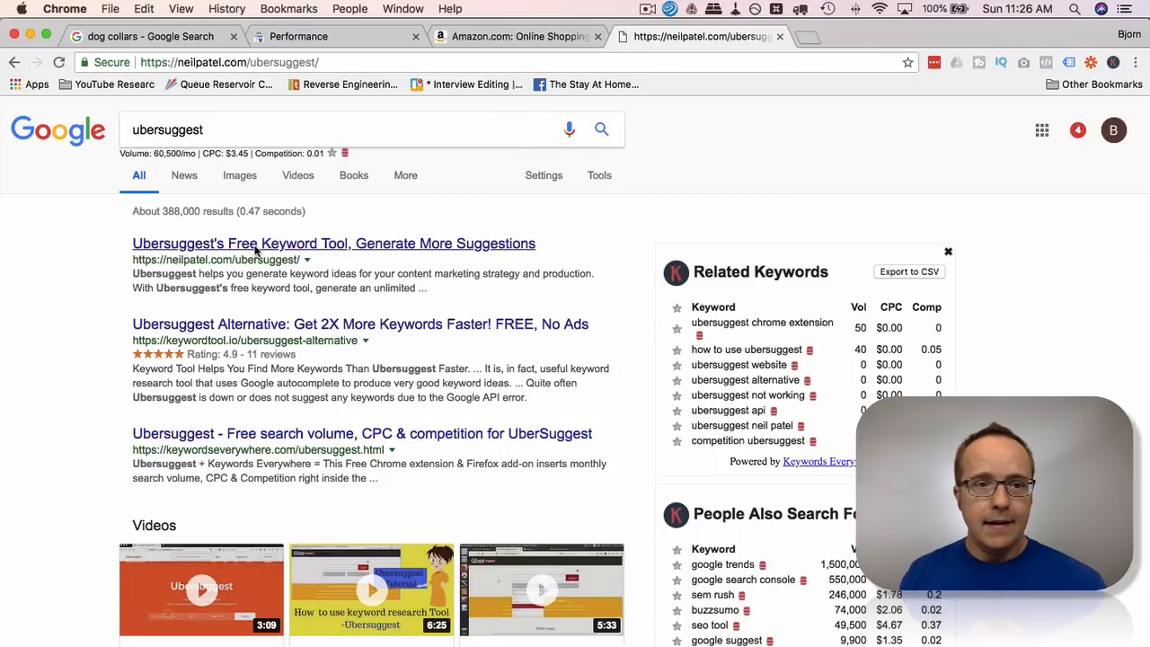
pyautogui.click(334, 243)
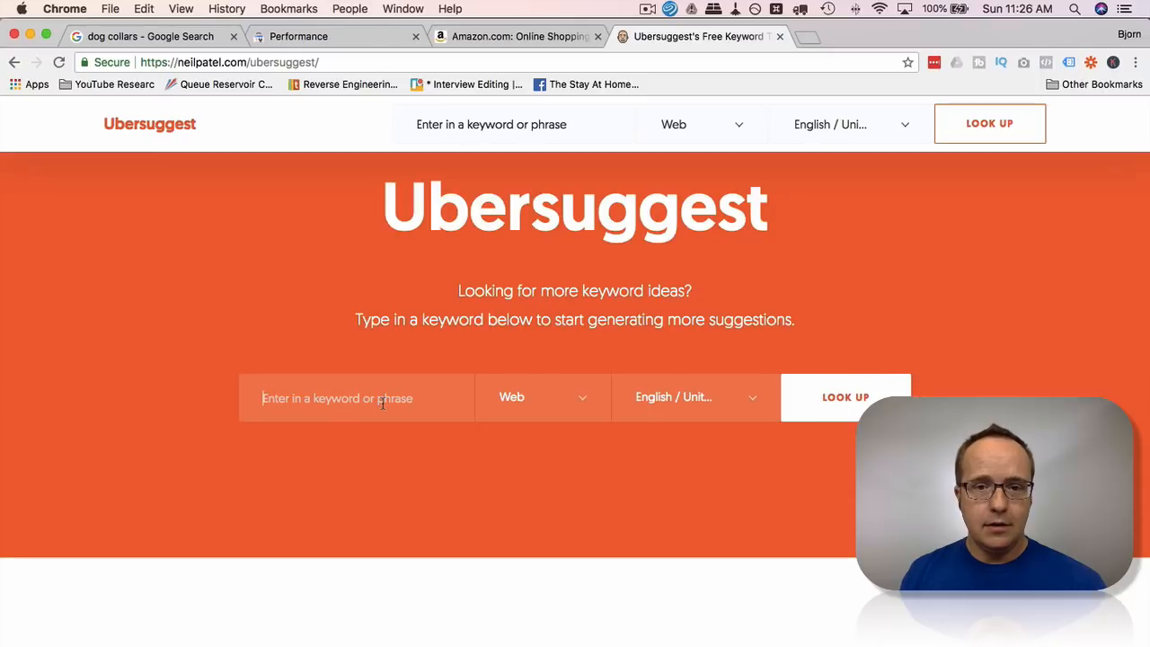
# Step: Look up 'dog collars' in Ubersuggest, showing volume 90,500, CPC $1.79 and 928 keyword ideas
pyautogui.write('dog colla')
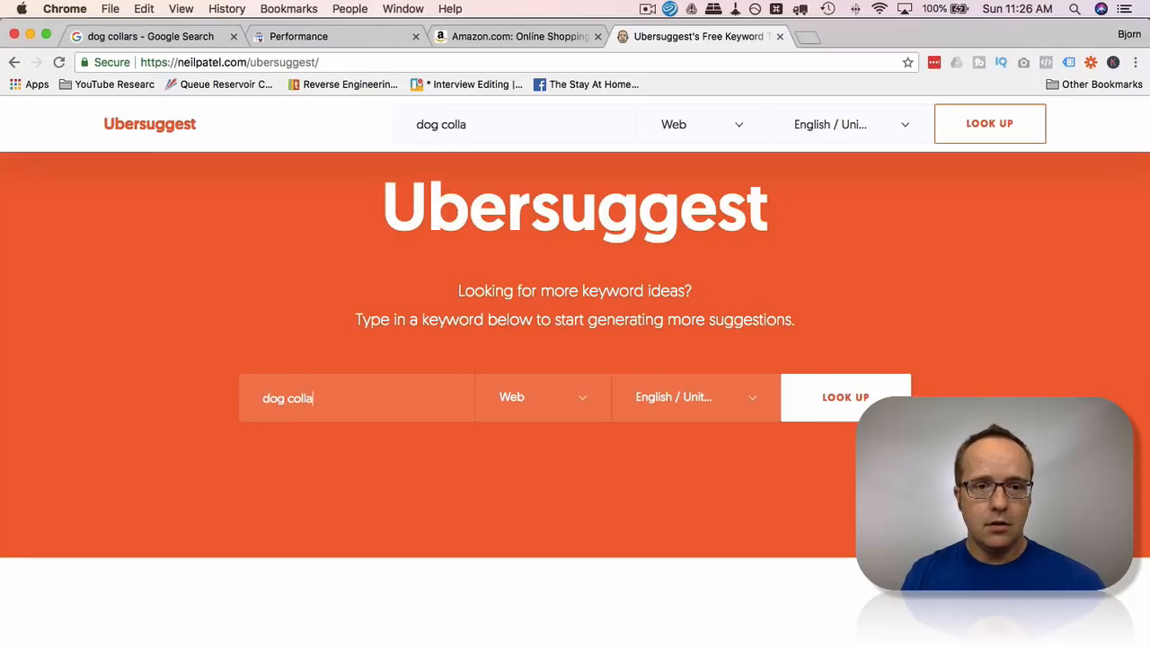
pyautogui.click(543, 397)
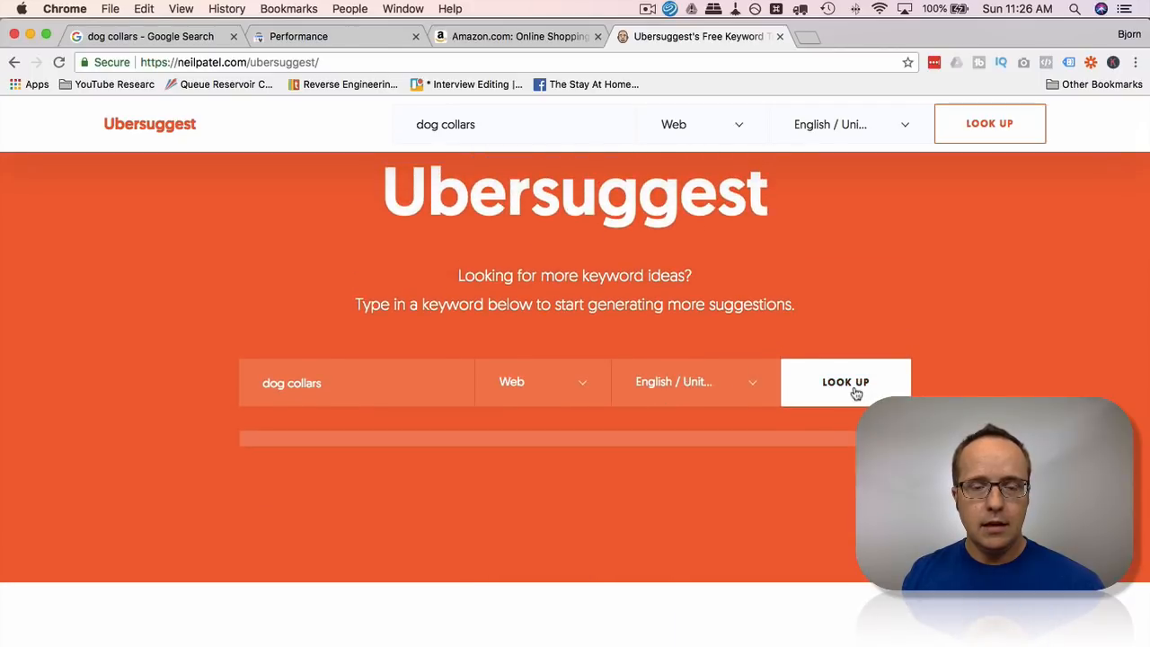
pyautogui.moveTo(610, 415)
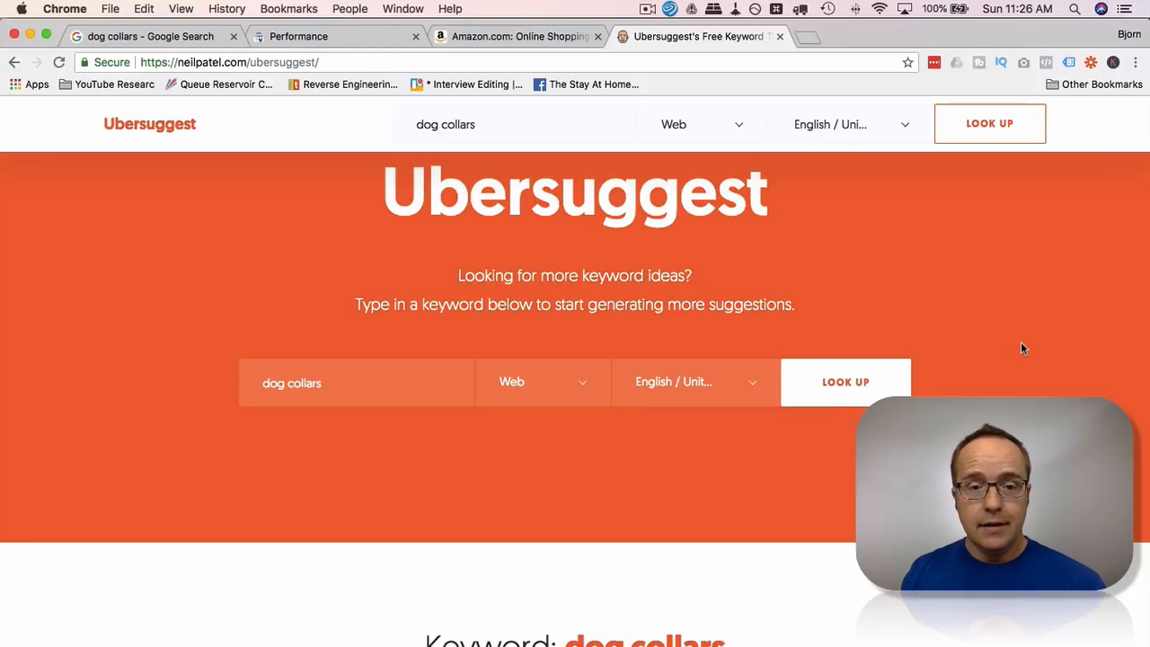
pyautogui.scroll(-3)
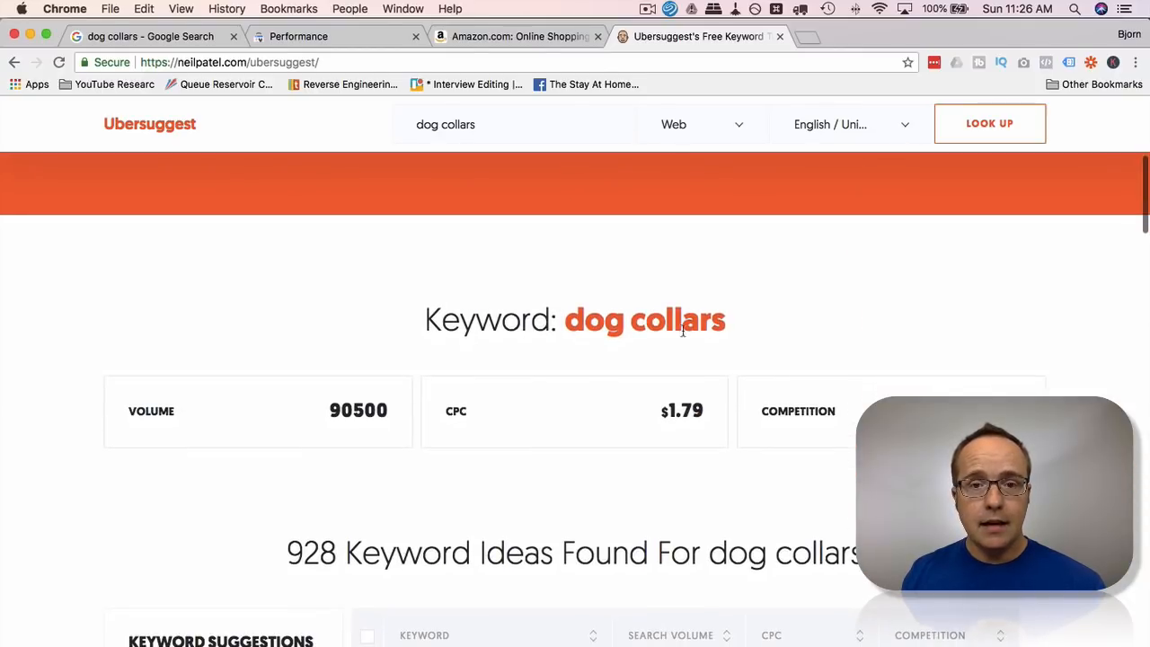
# Step: Review the 928 keyword ideas list with entries like bark collar and big dog collars
pyautogui.scroll(-3)
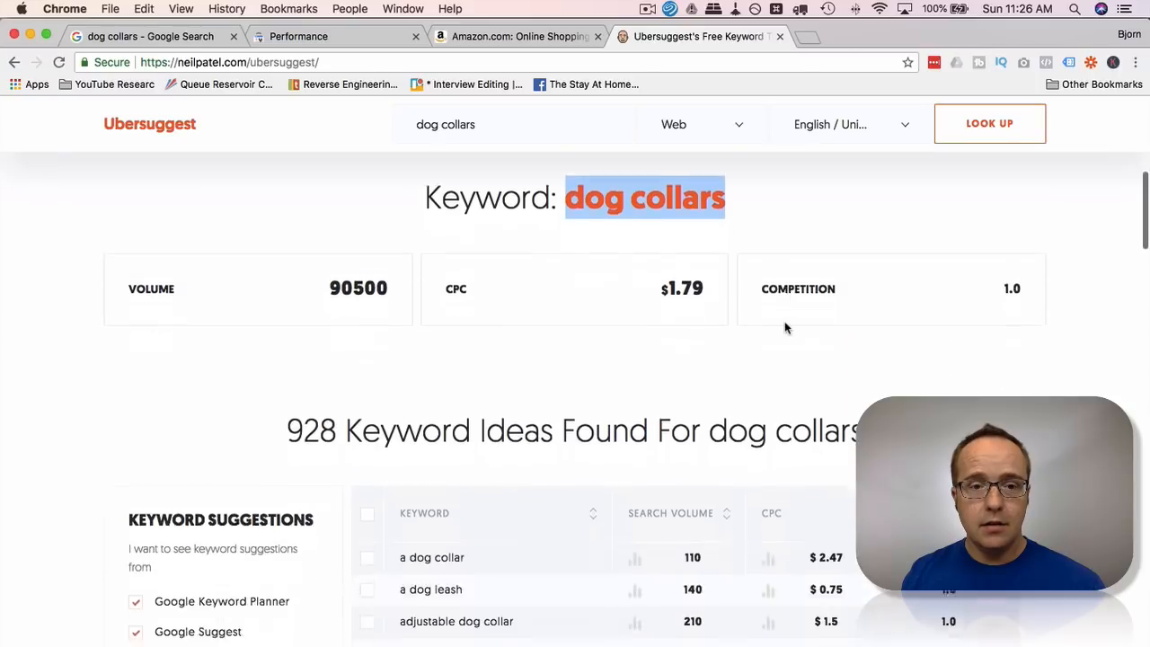
pyautogui.scroll(-3)
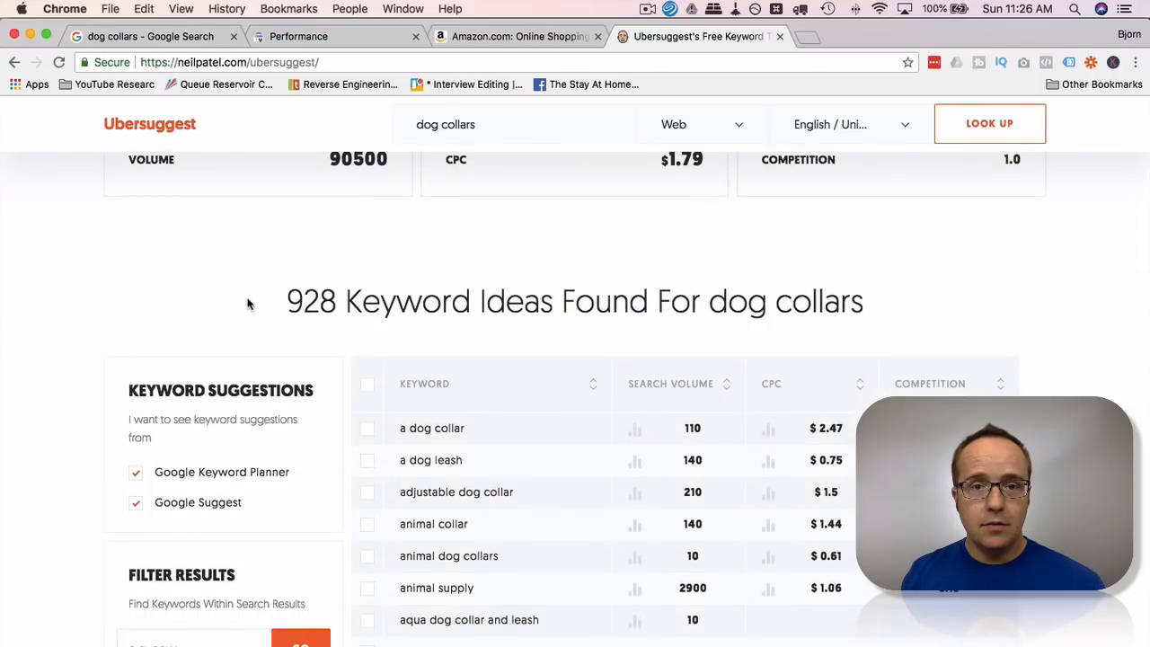
pyautogui.doubleClick(312, 301)
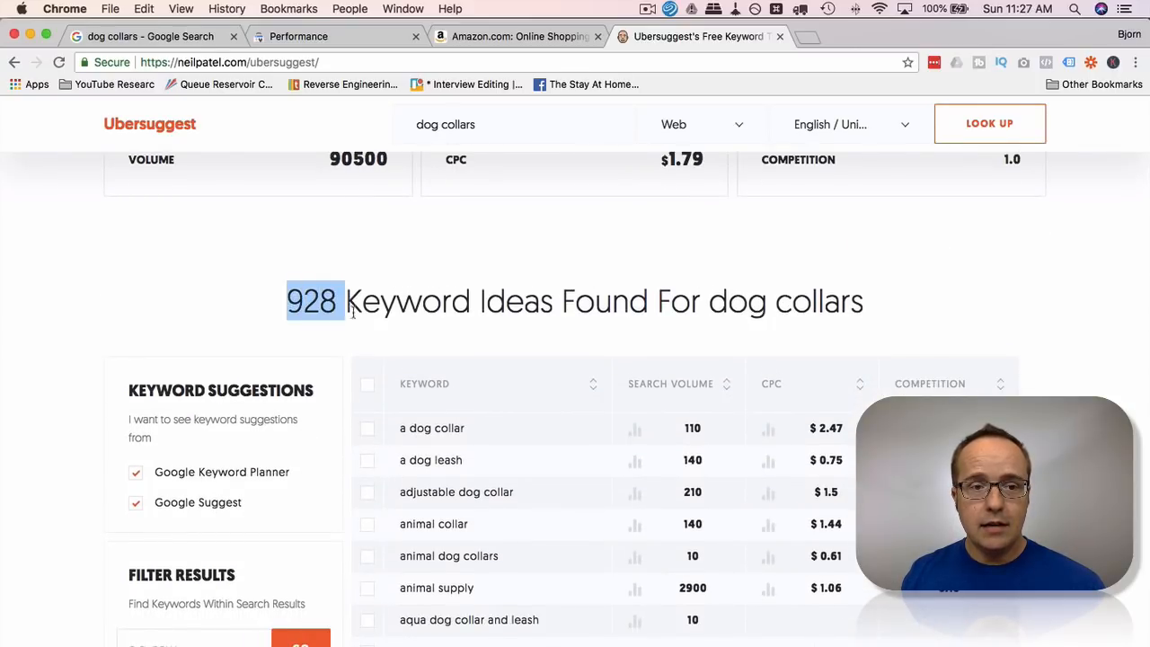
pyautogui.scroll(-3)
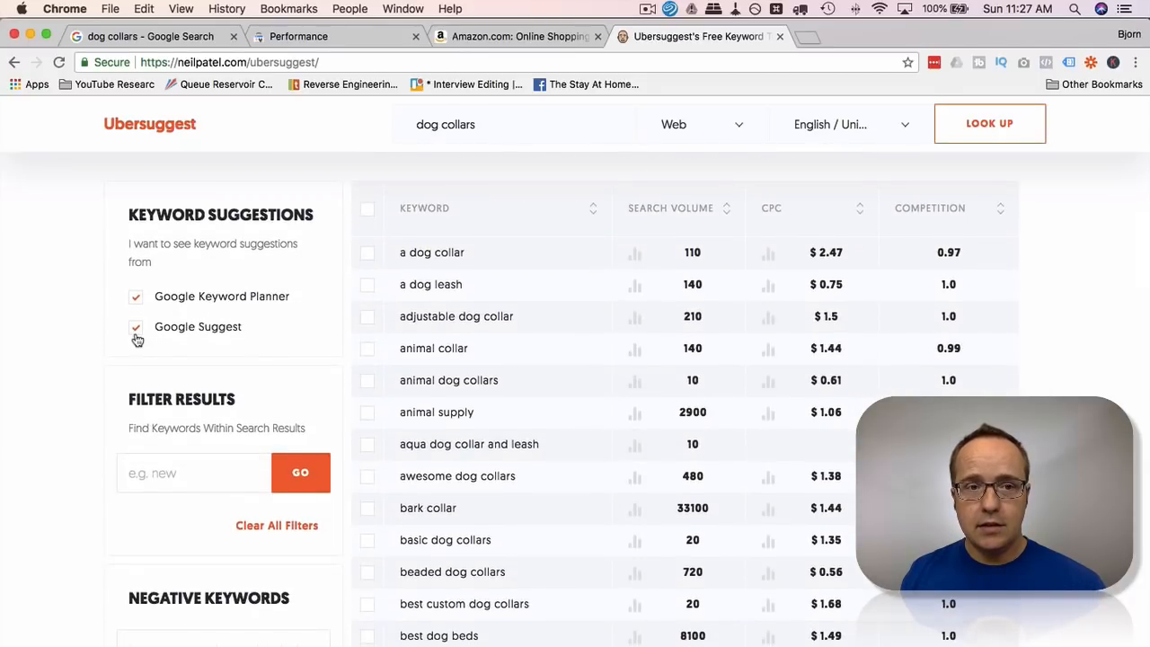
# Step: Return to the 'dog collars - Google Search' tab and scroll through its results
pyautogui.click(150, 36)
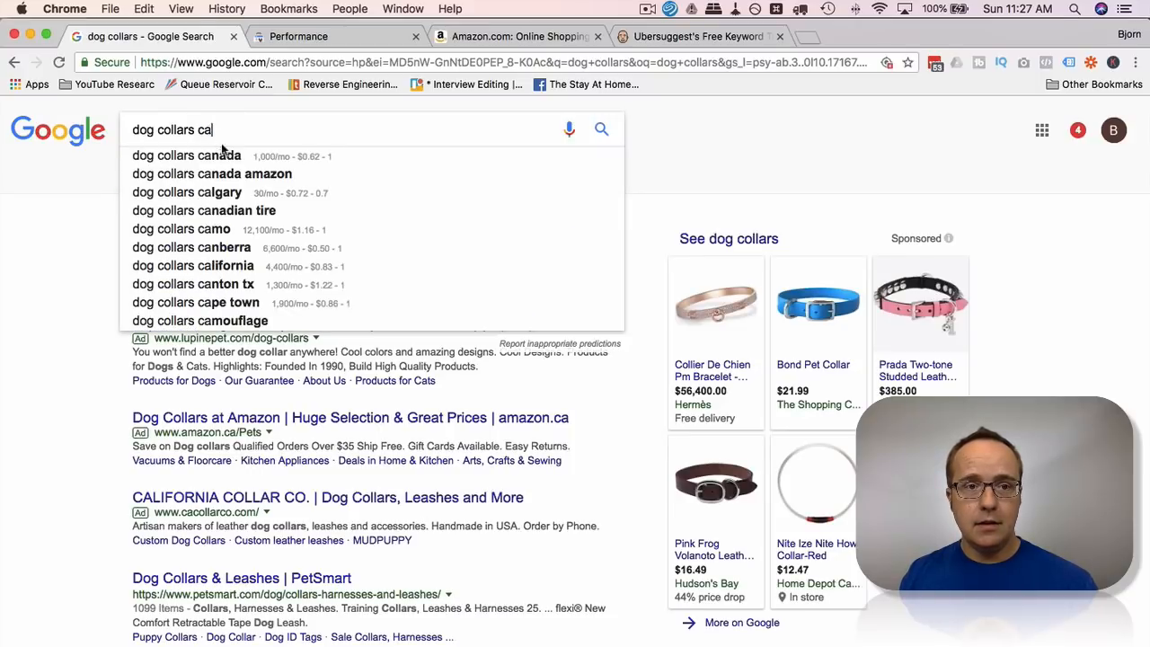
pyautogui.click(701, 36)
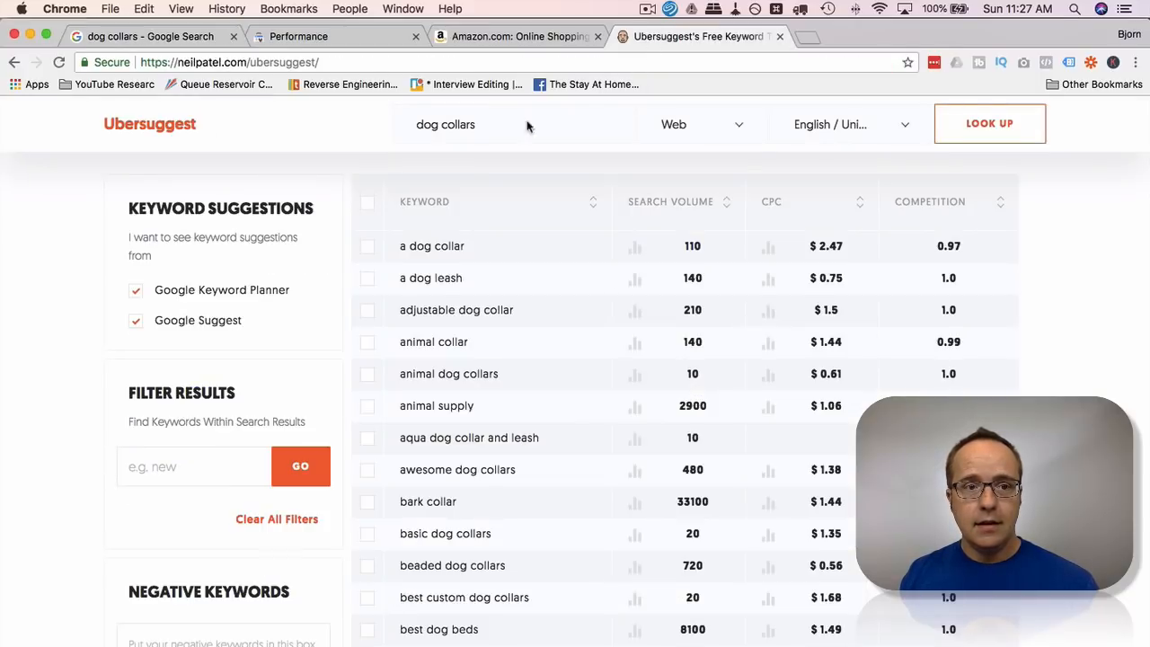
pyautogui.moveTo(356, 297)
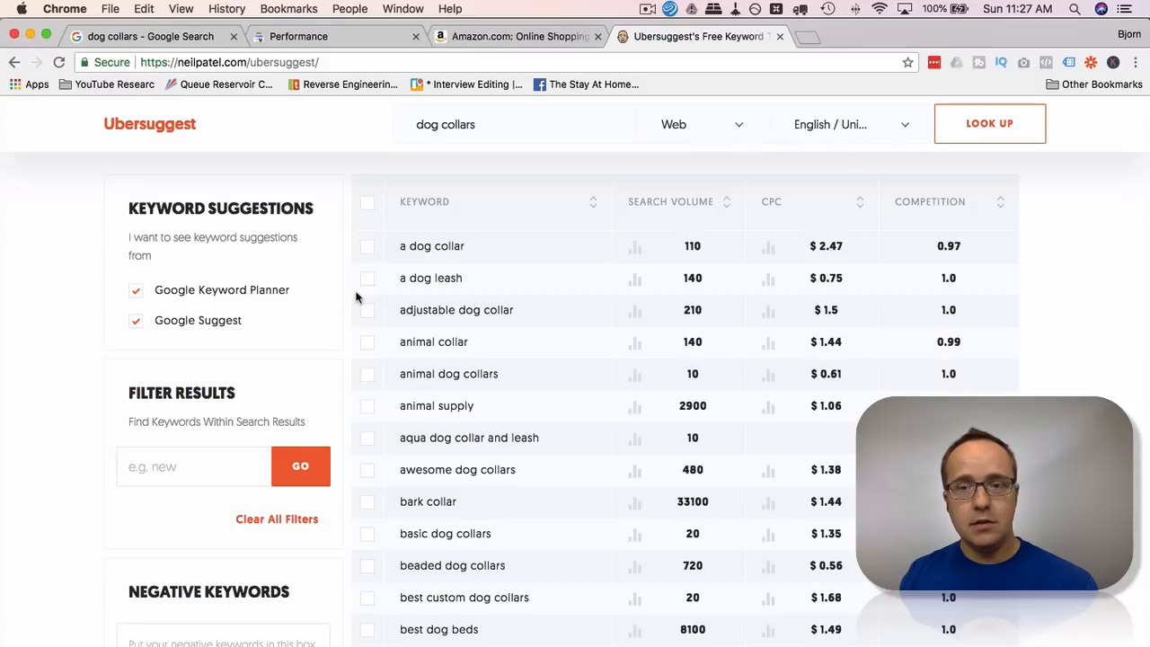
pyautogui.scroll(-3)
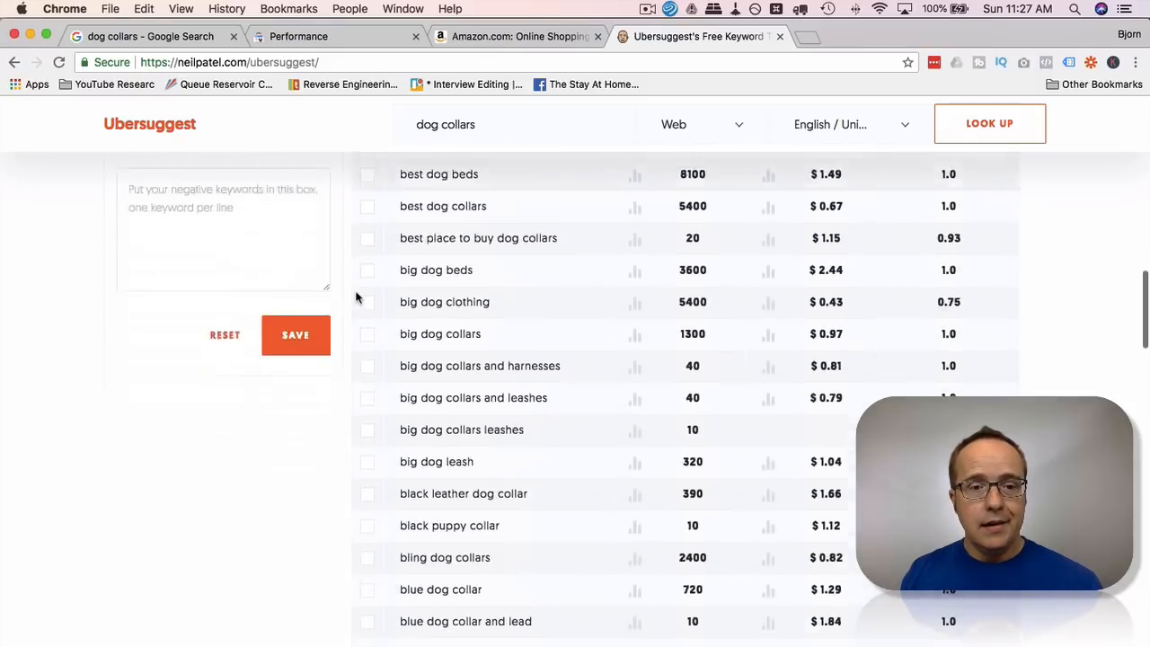
pyautogui.scroll(-3)
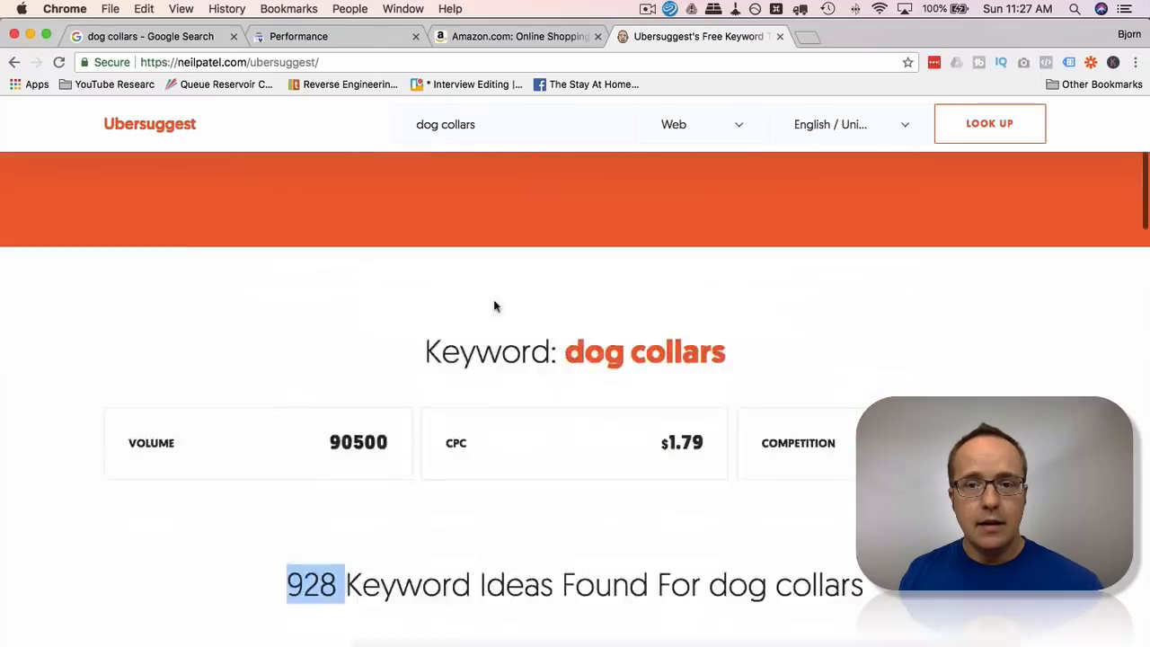
pyautogui.scroll(-3)
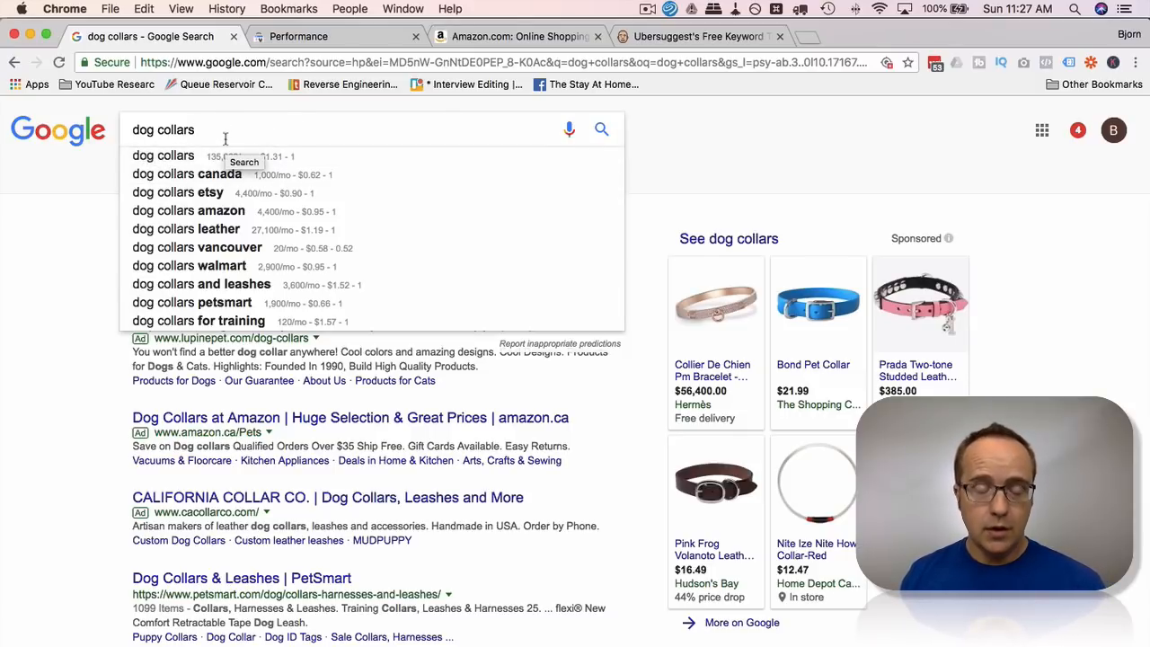
# Step: Extend the query to 'dog collars camo' to see camouflage and embroidered camo suggestions
pyautogui.write('camo')
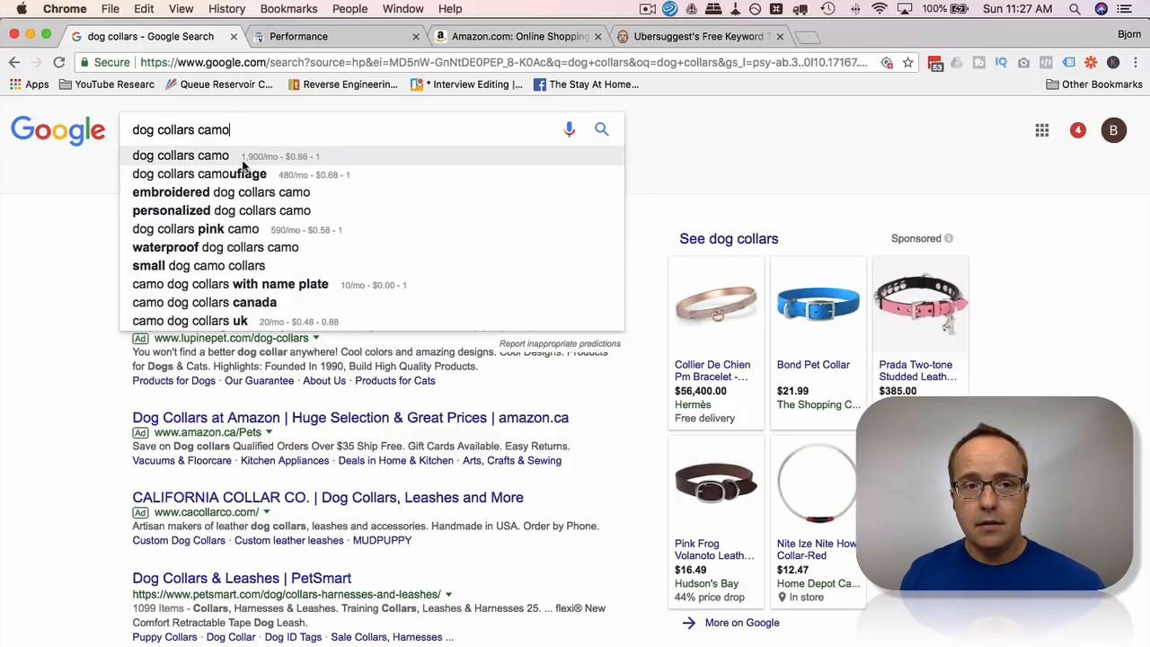
pyautogui.moveTo(258, 160)
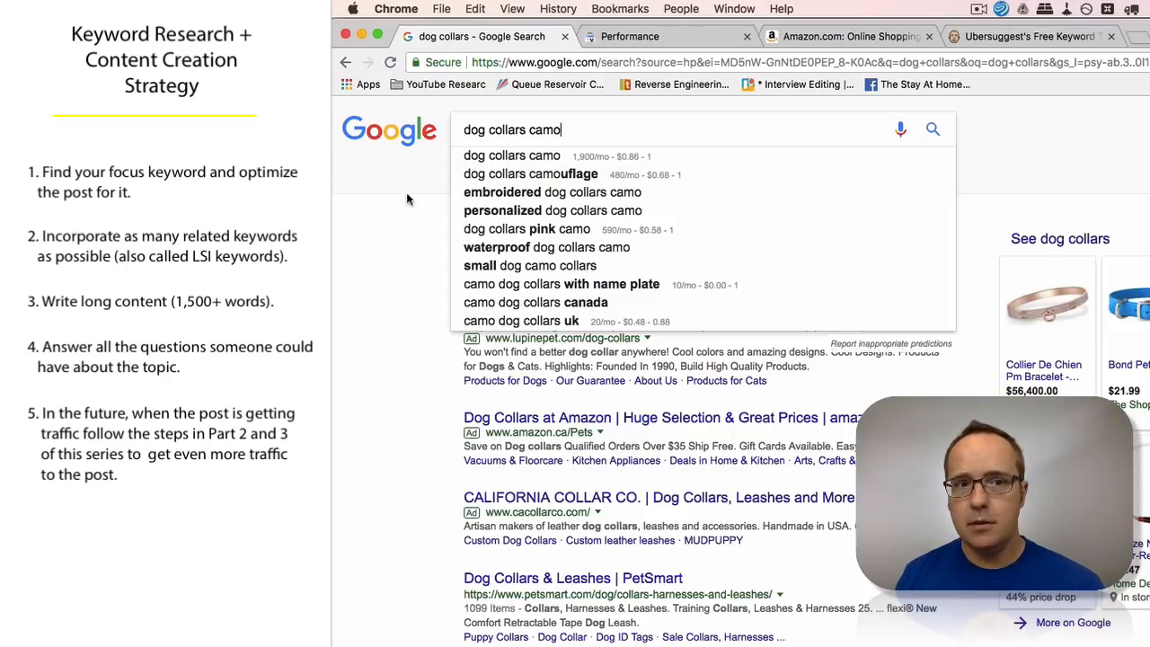
pyautogui.moveTo(420, 234)
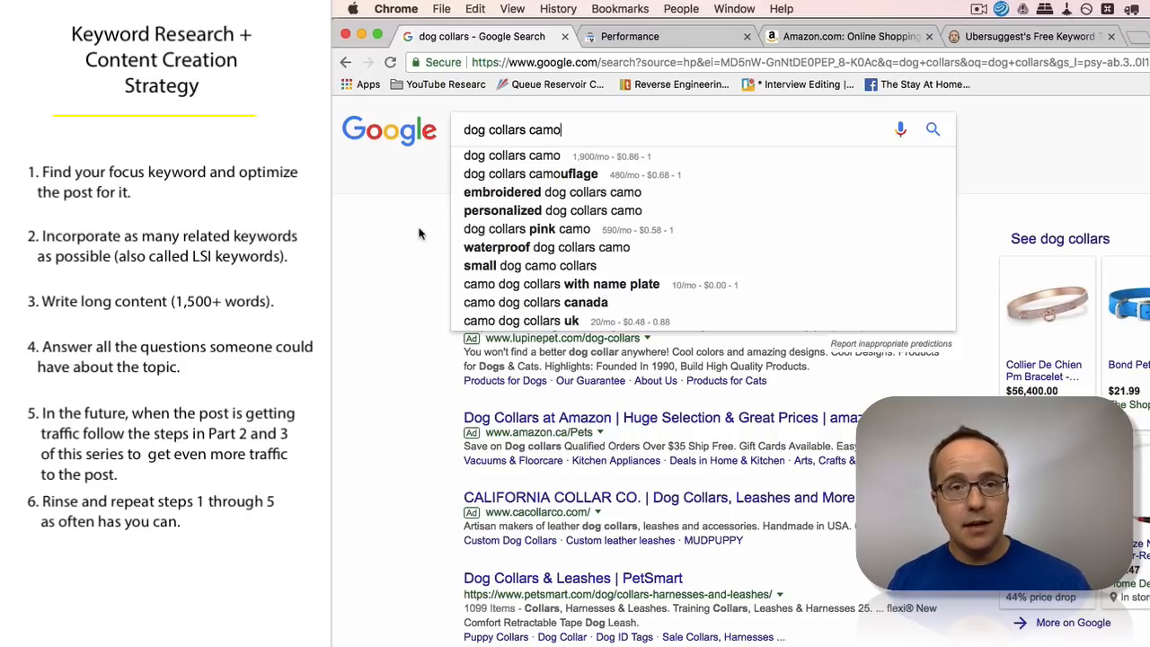
# Step: Switch to the Search Console Performance report showing 1.01K clicks over six months
pyautogui.click(629, 36)
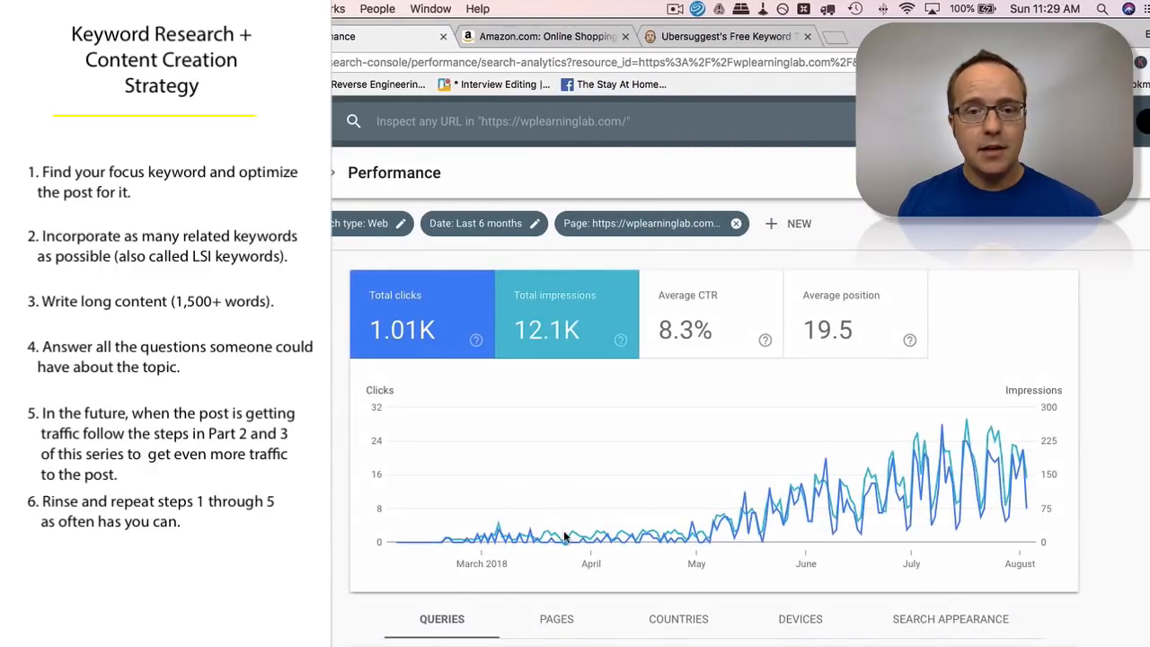
pyautogui.moveTo(701, 540)
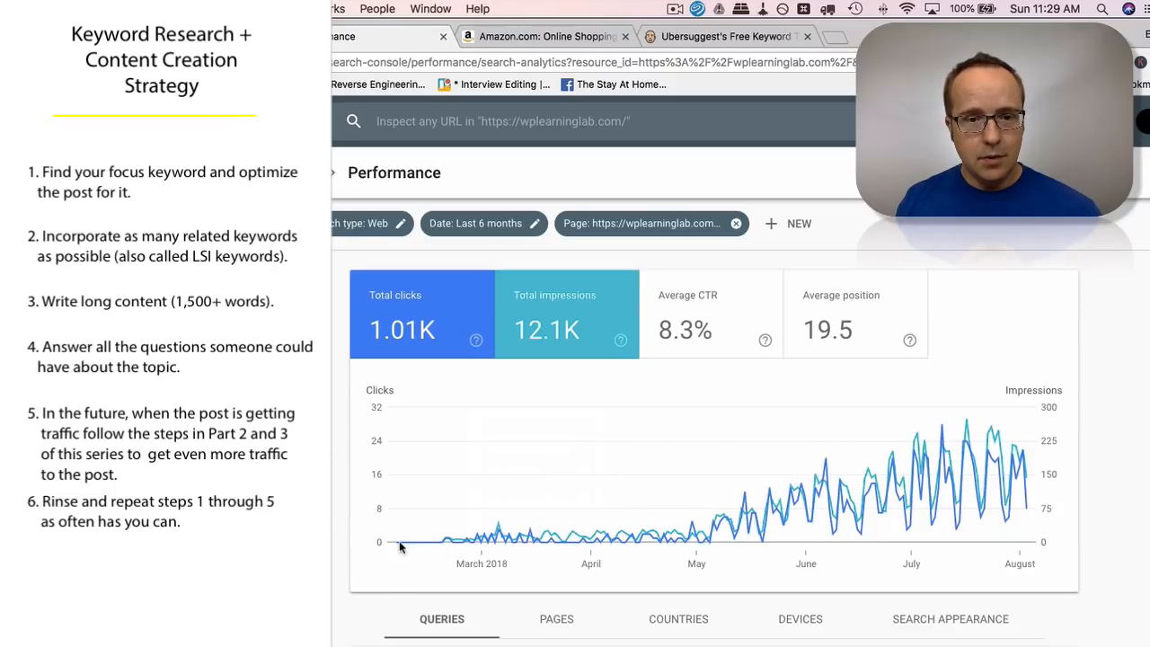
pyautogui.moveTo(521, 535)
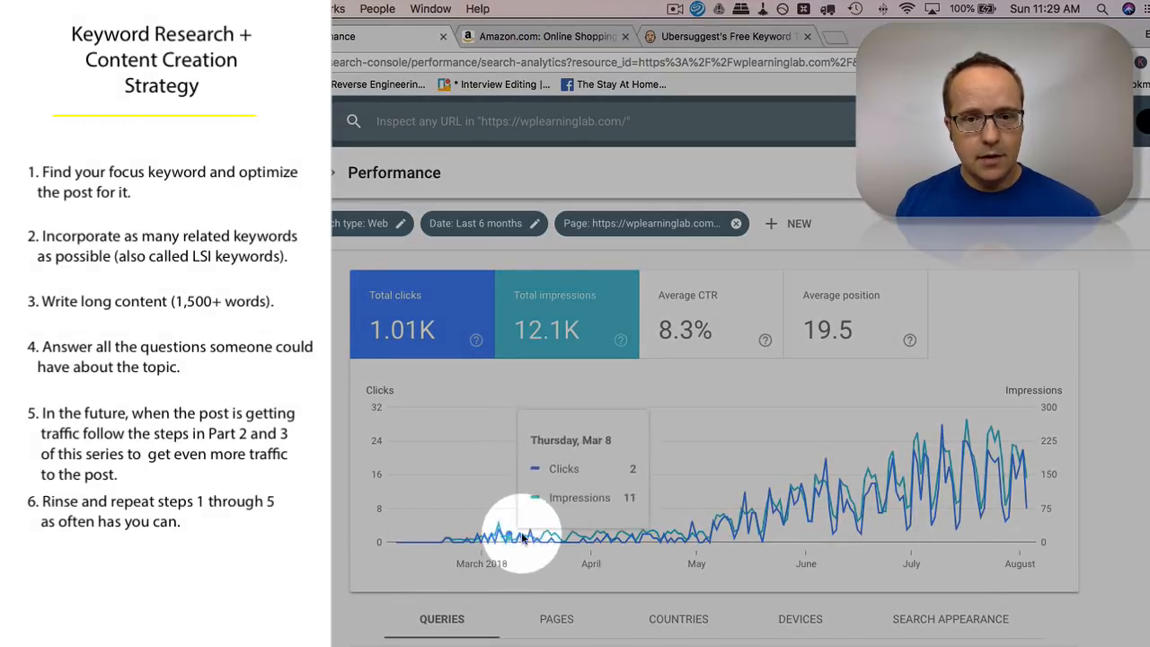
pyautogui.moveTo(692, 524)
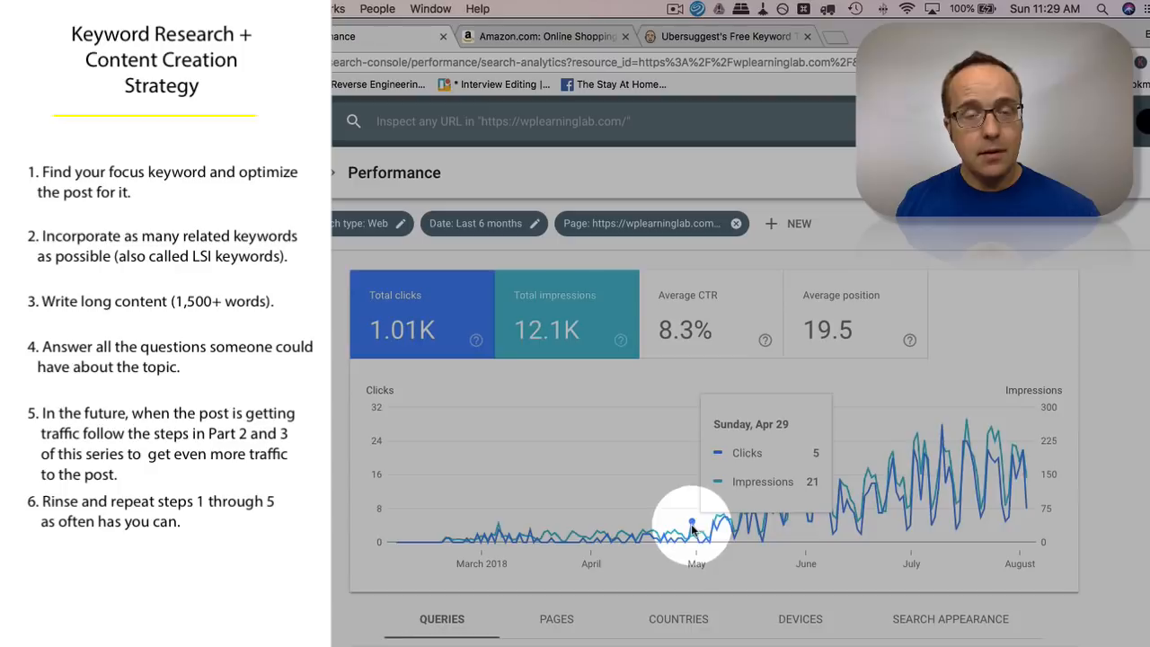
pyautogui.moveTo(706, 534)
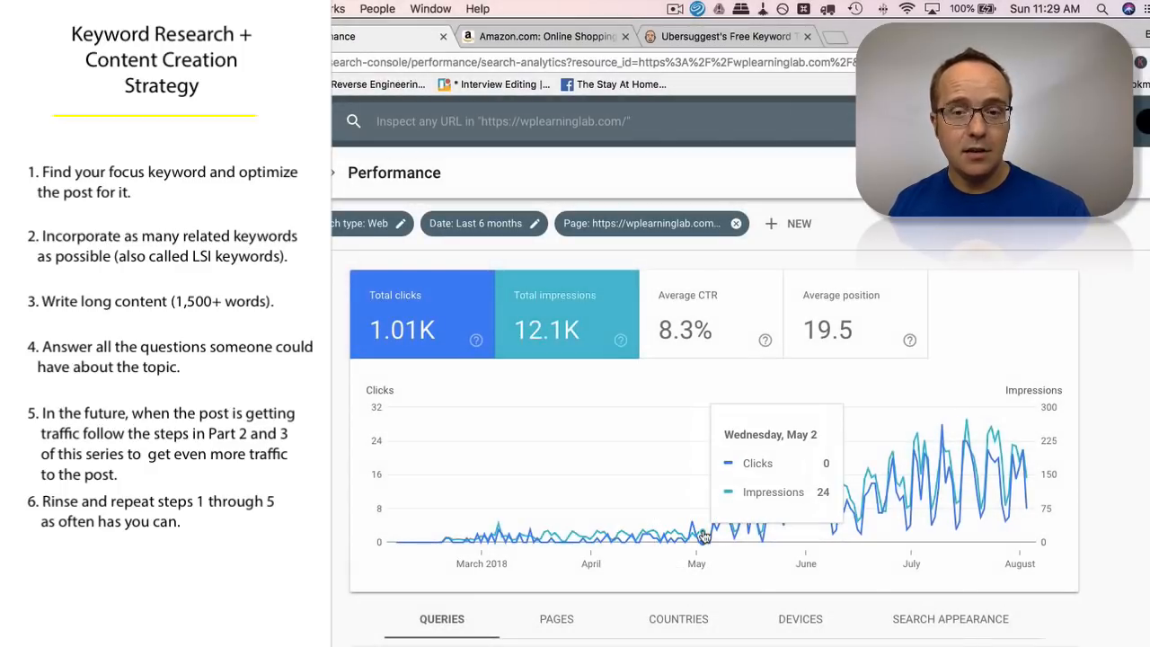
pyautogui.moveTo(816, 476)
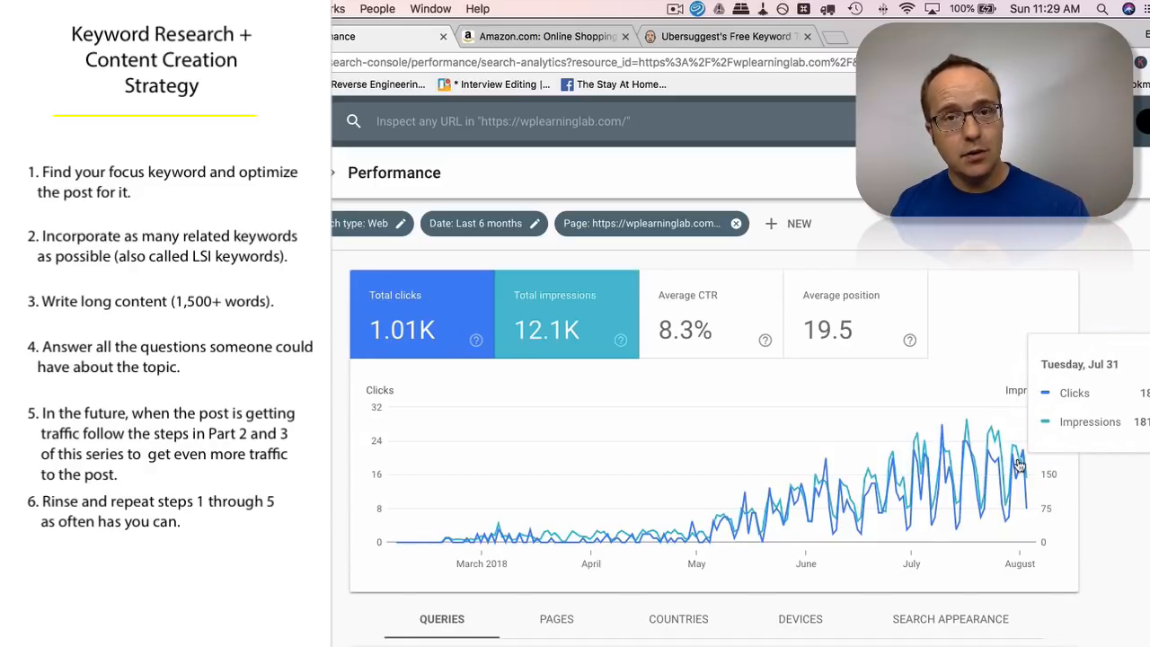
pyautogui.scroll(-3)
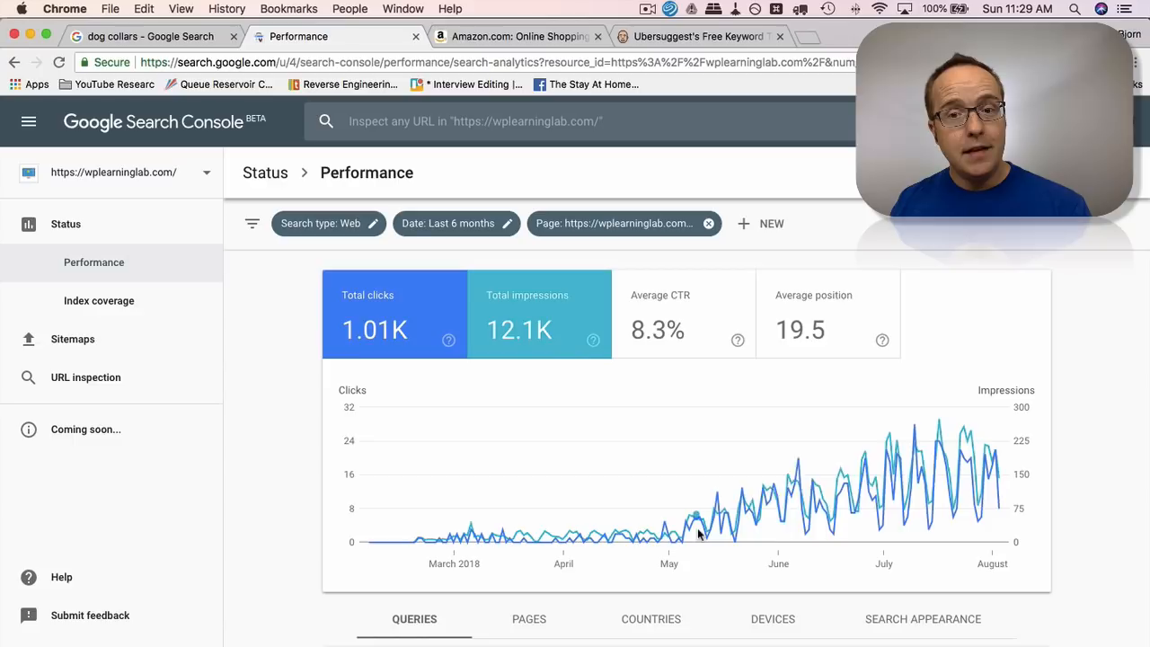
pyautogui.moveTo(778, 508)
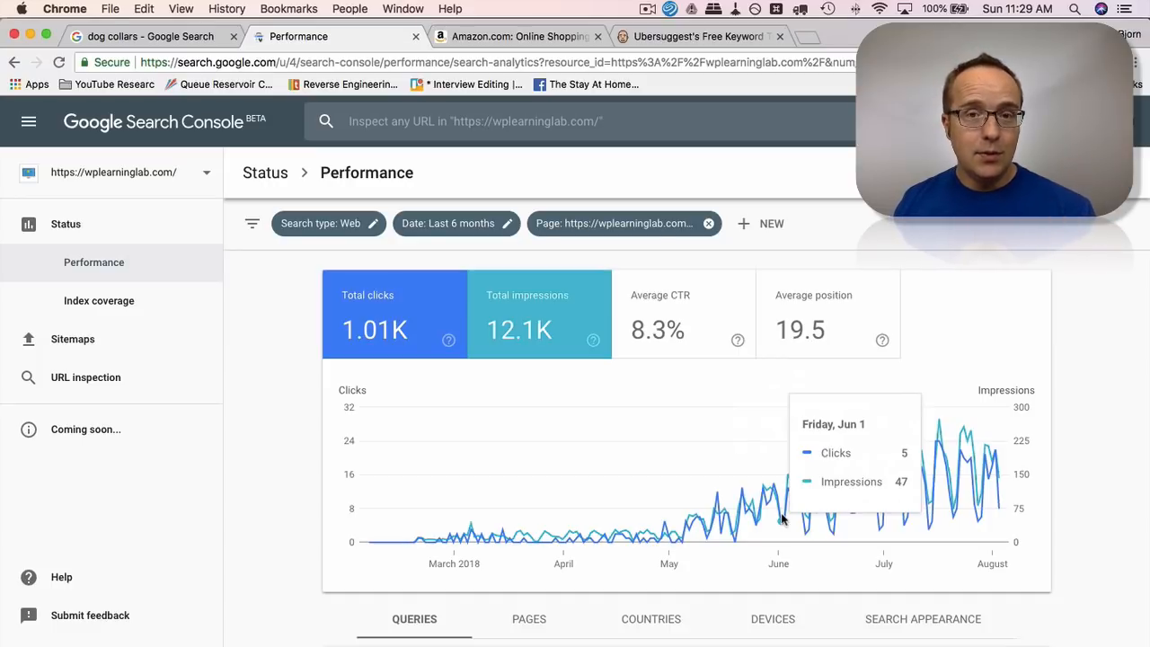
pyautogui.moveTo(703, 191)
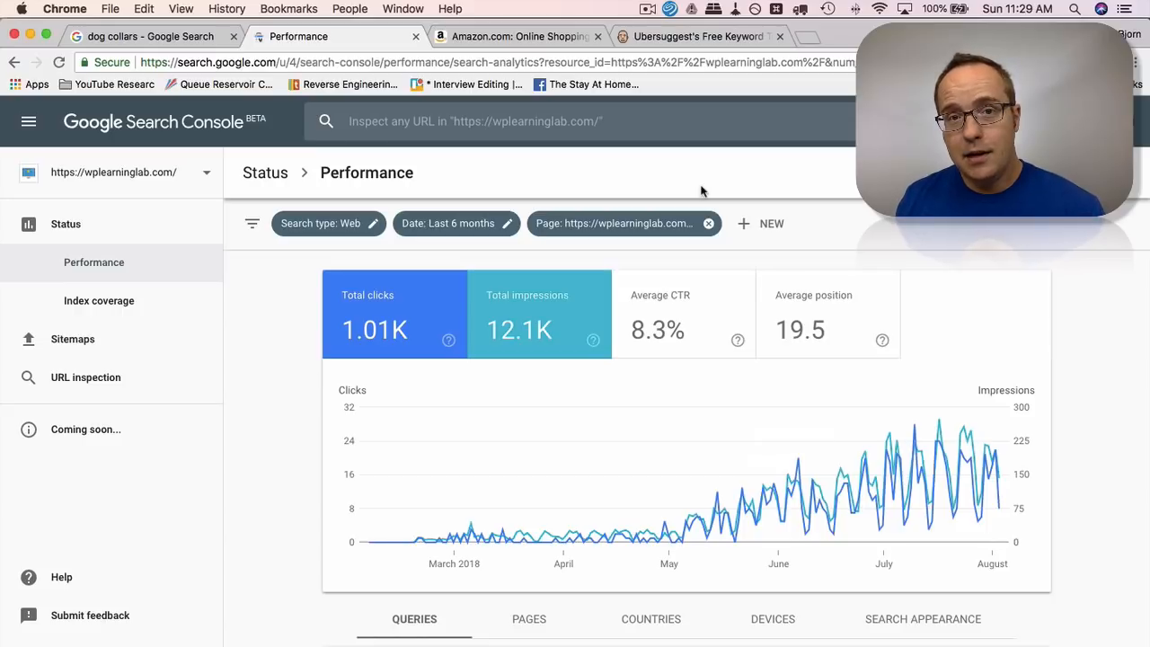
pyautogui.moveTo(683, 106)
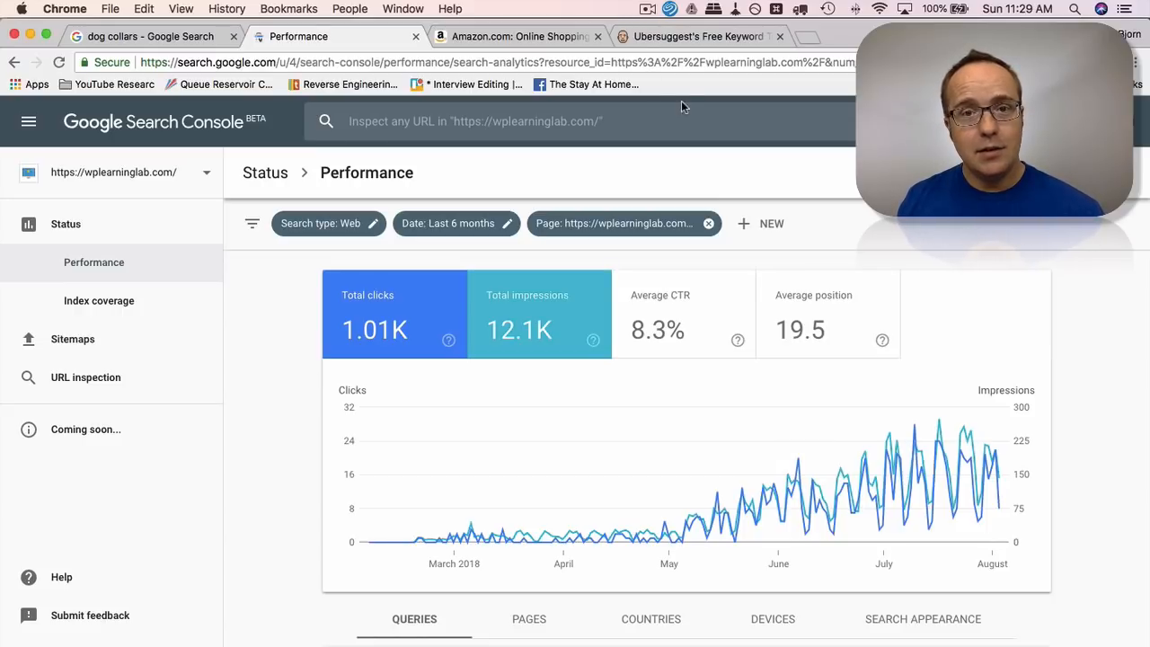